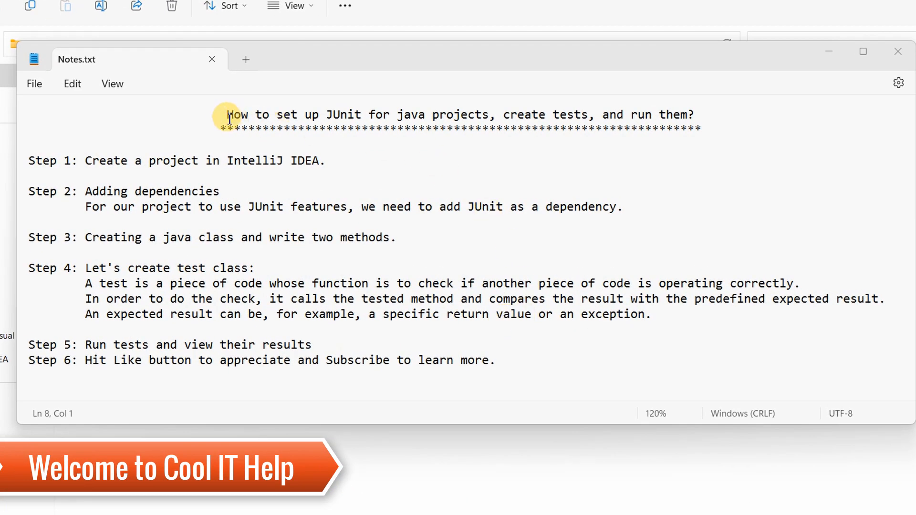
Review the setup notes, then start a new project from the IntelliJ IDEA welcome screen.
double_click(237, 114)
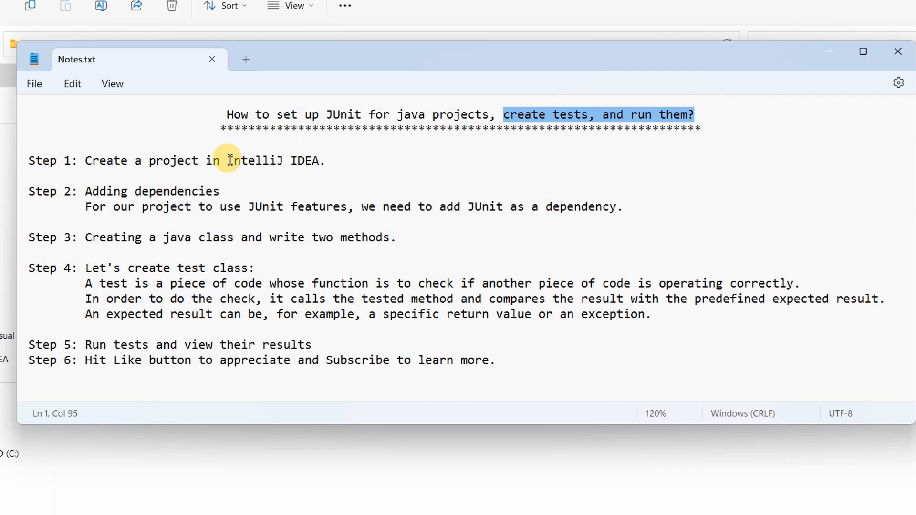
click(29, 162)
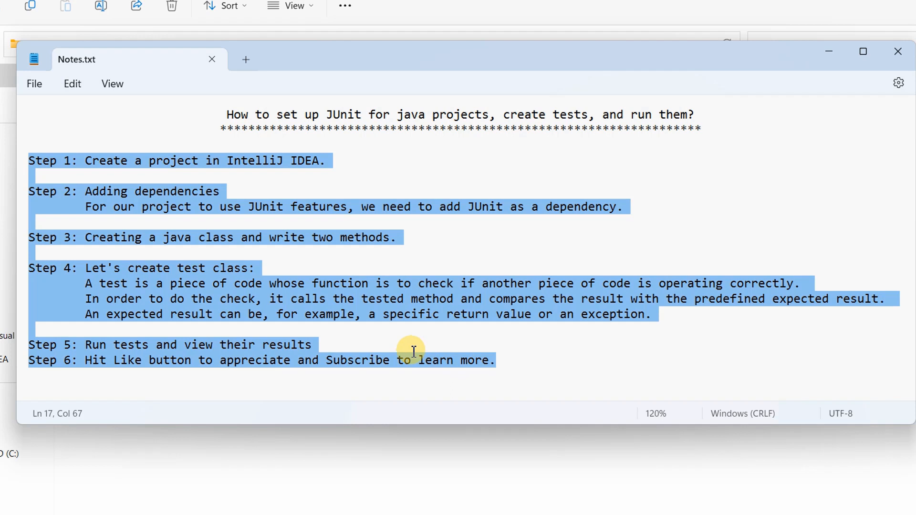
click(63, 191)
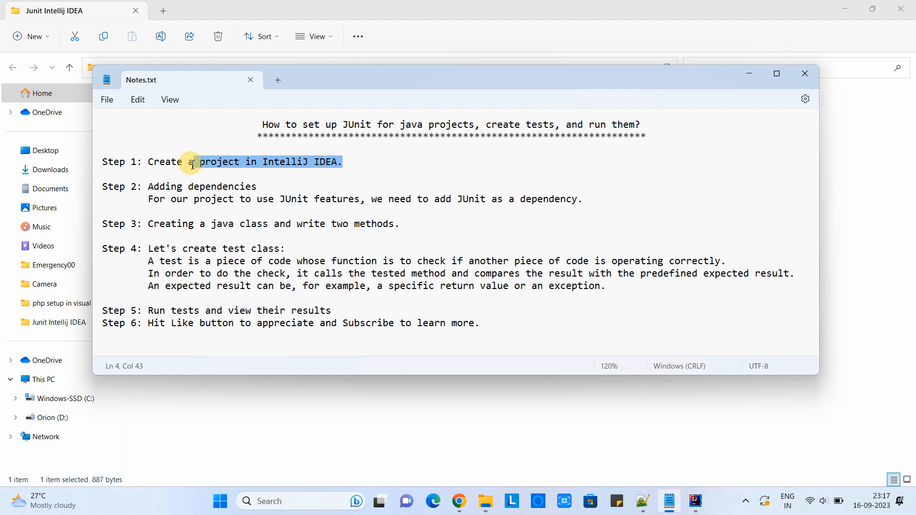
click(695, 501)
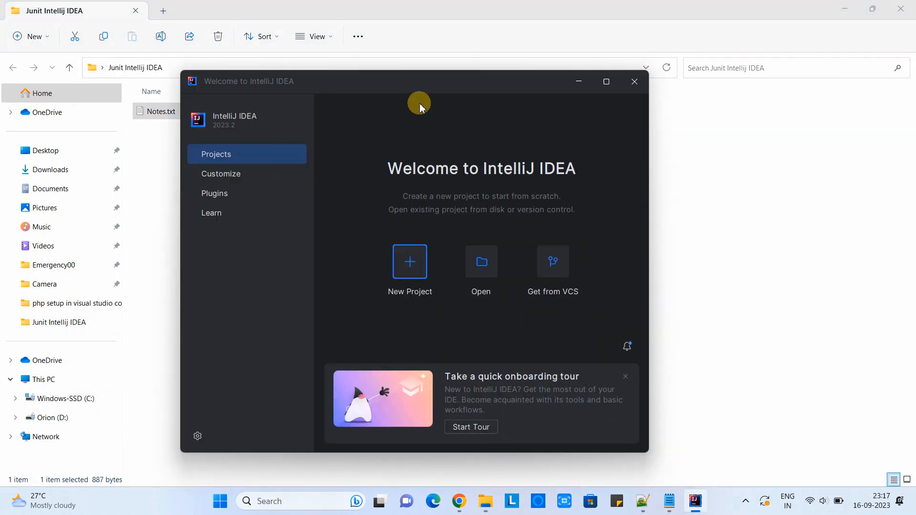
mouse_move(373, 184)
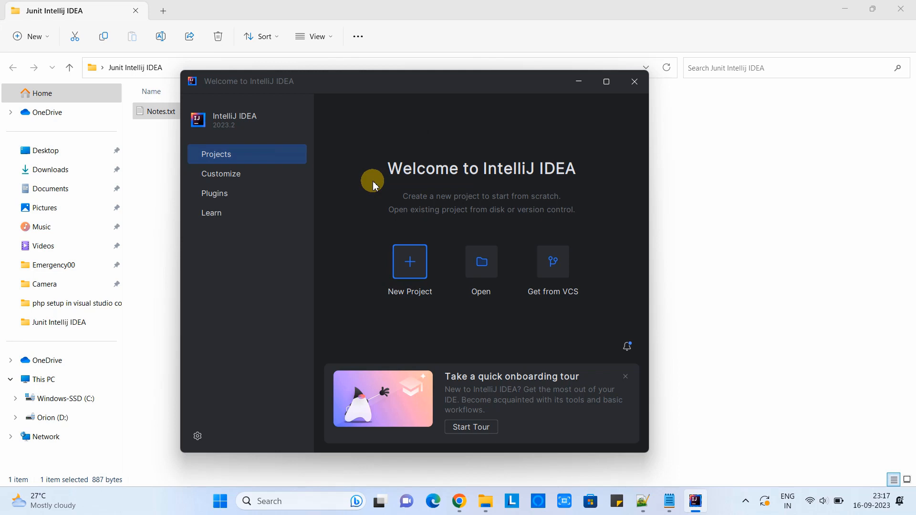
click(410, 262)
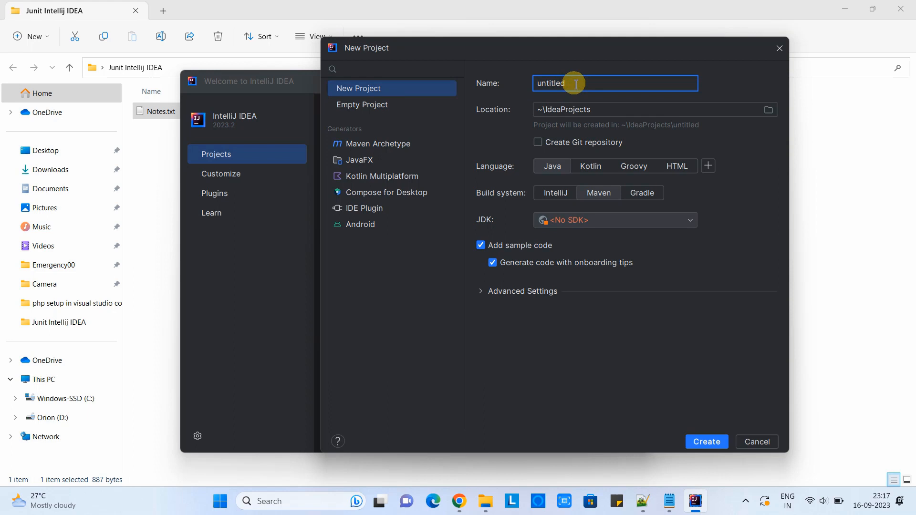
Name the project junit-tutorial and keep IdeaProjects as its location.
key(Backspace)
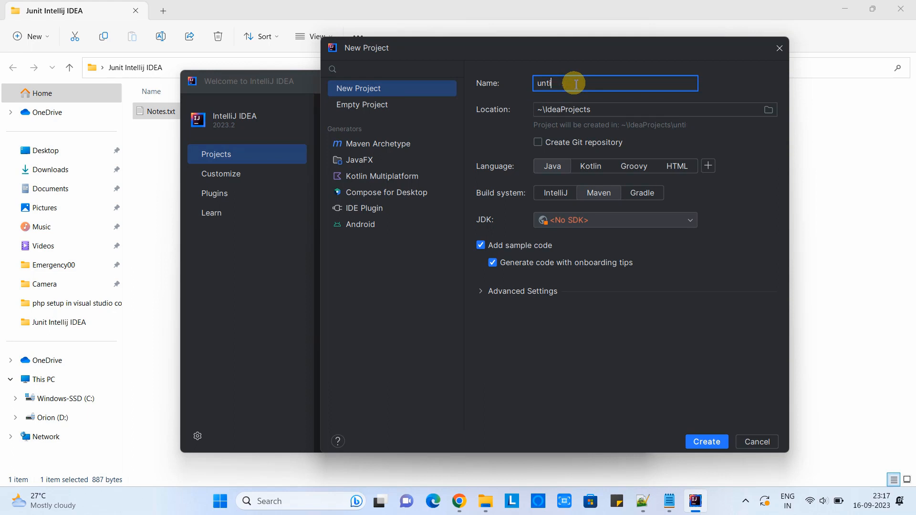
text(ju)
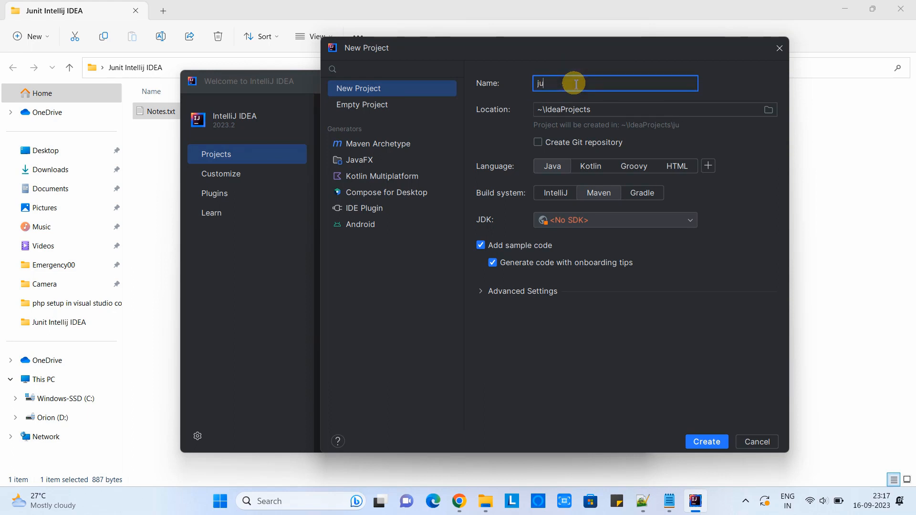
text(nit-tutorial)
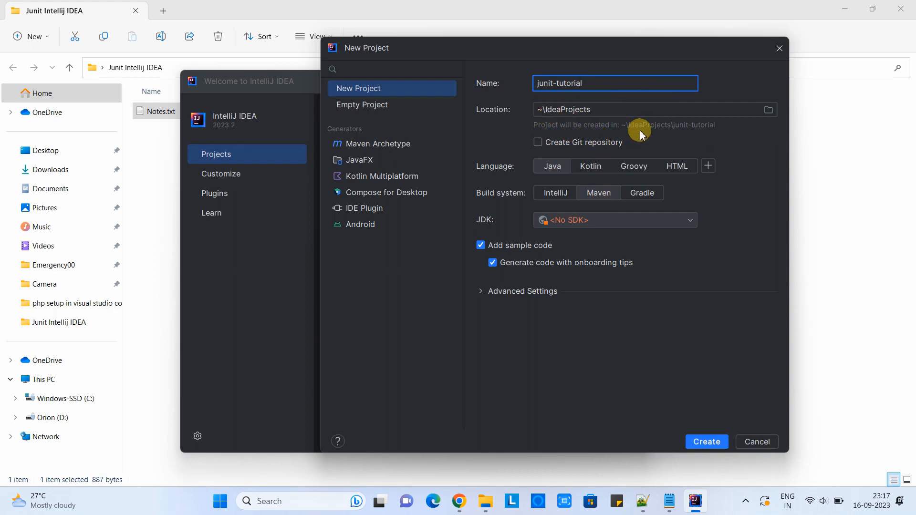
mouse_move(766, 111)
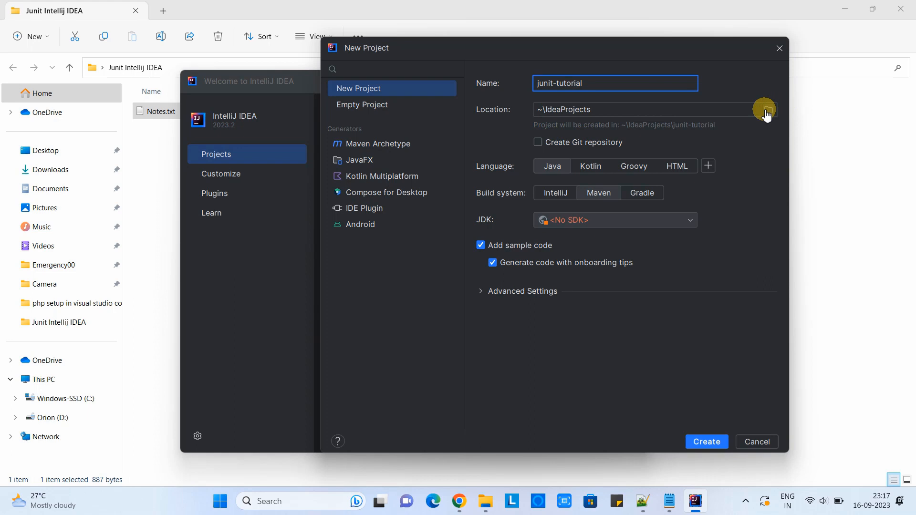
click(765, 109)
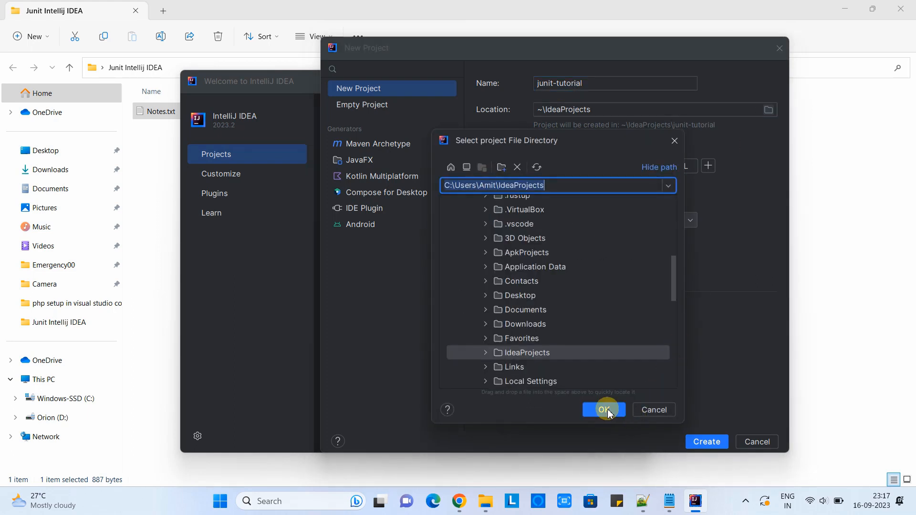
click(604, 410)
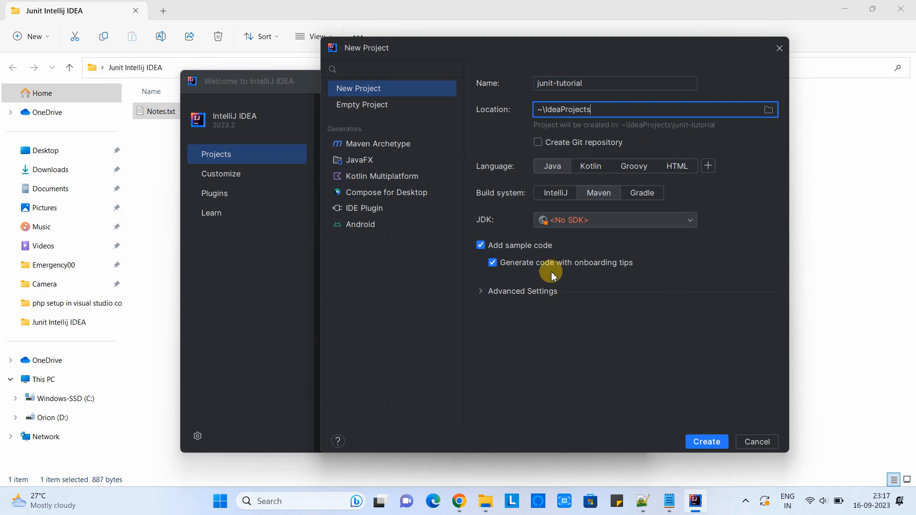
mouse_move(509, 167)
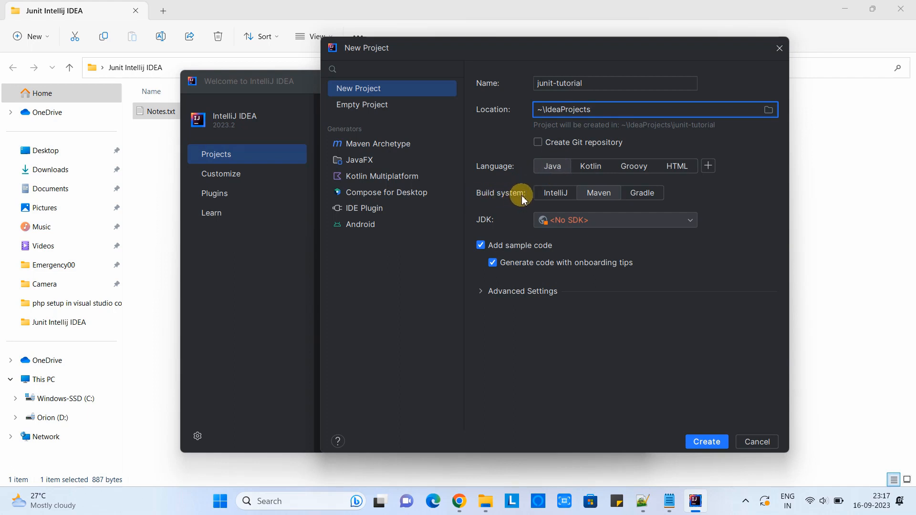
mouse_move(570, 197)
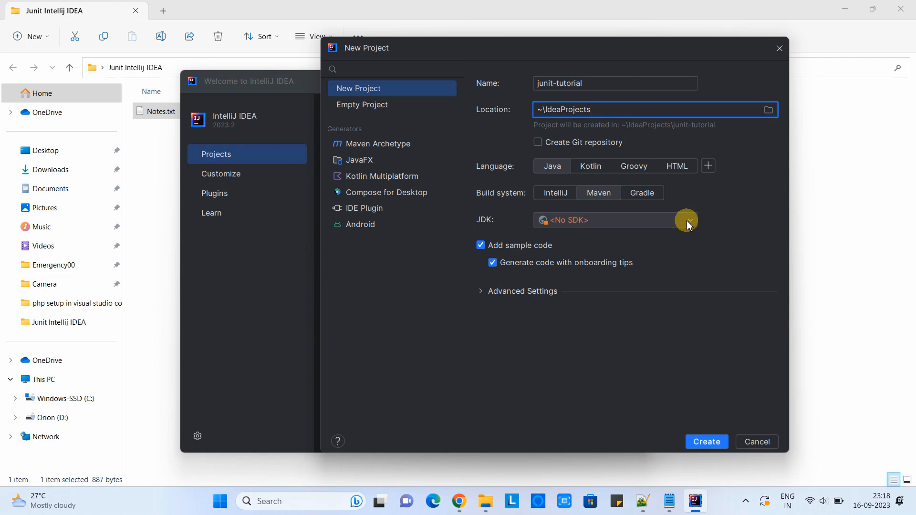
Choose Add SDK > Download JDK from the JDK list, targeting version 20 Oracle OpenJDK.
click(687, 221)
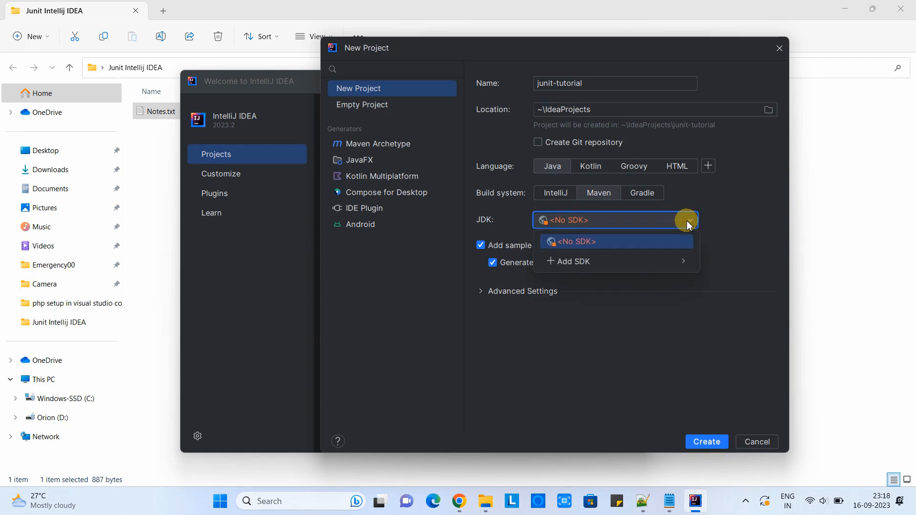
mouse_move(579, 261)
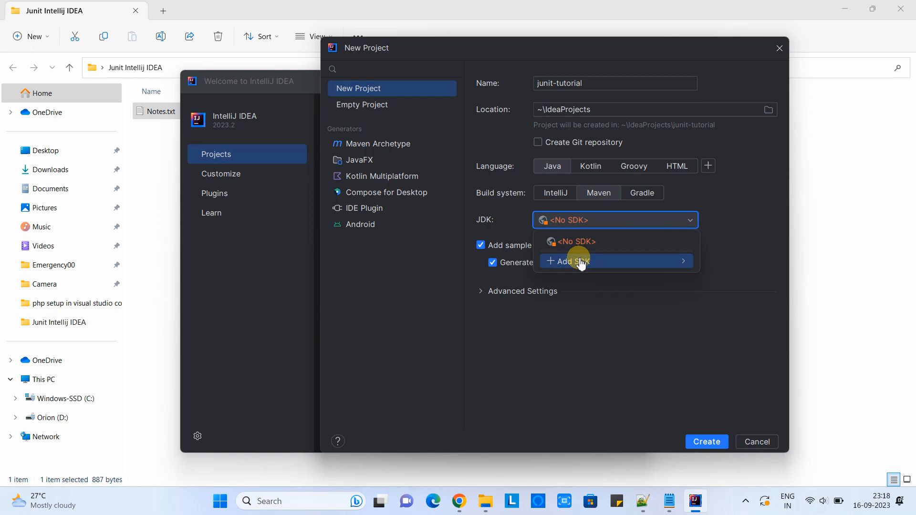
click(602, 262)
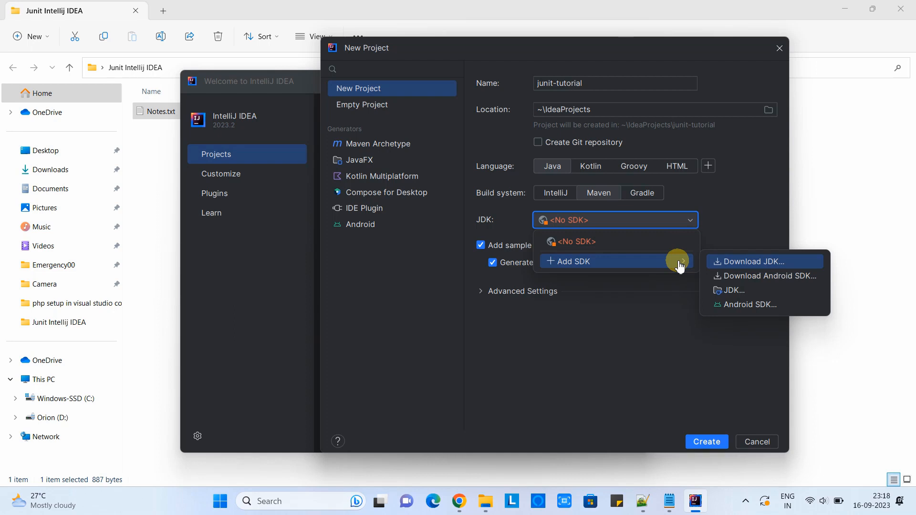
mouse_move(743, 263)
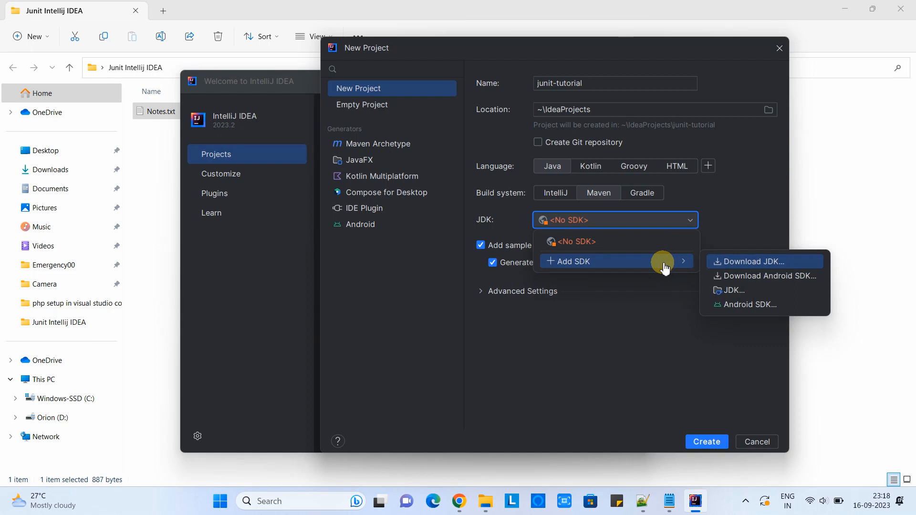
mouse_move(669, 271)
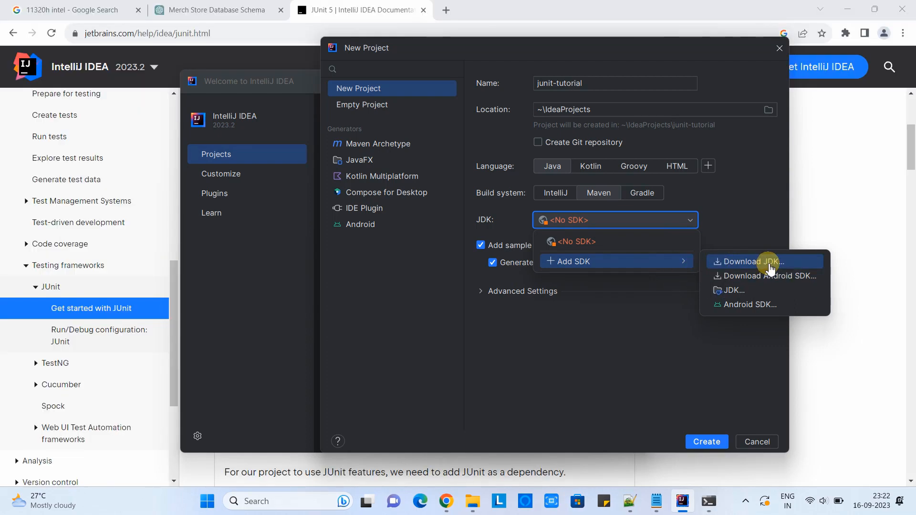
click(752, 262)
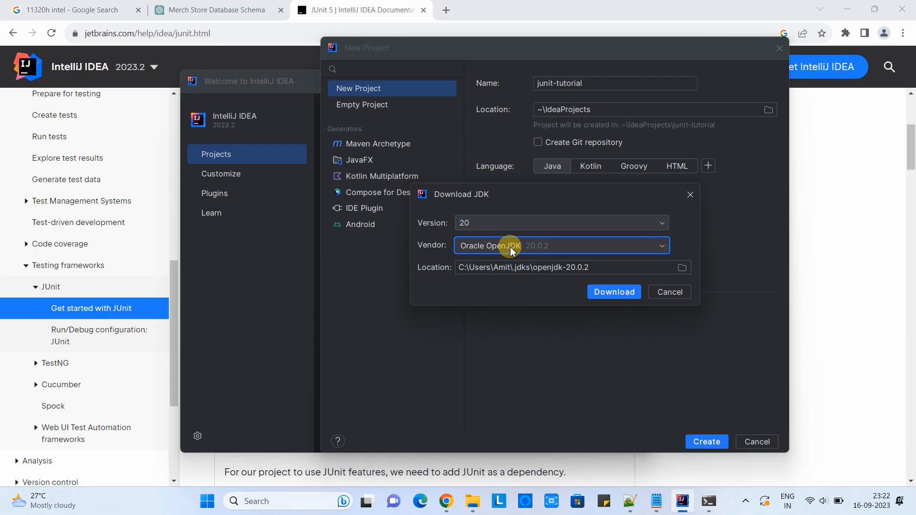
mouse_move(505, 254)
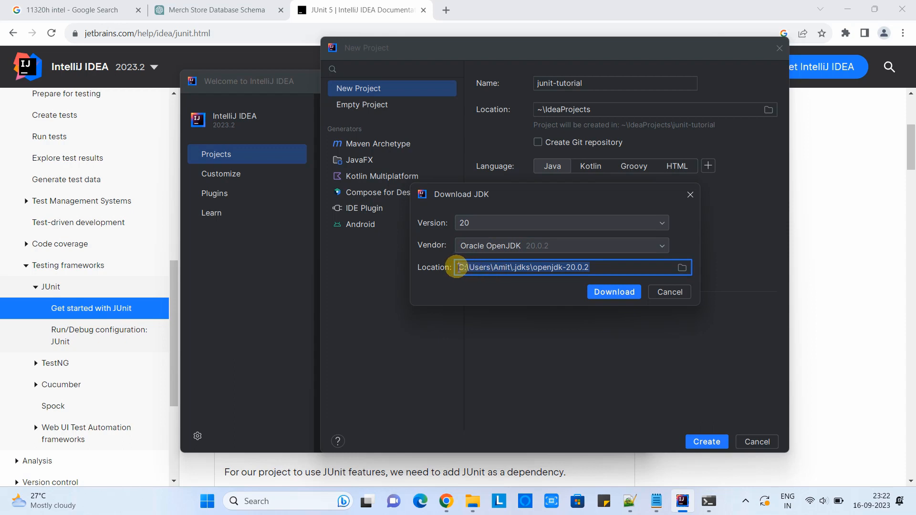
Download Oracle OpenJDK 20.0.2, select openjdk-20 as project JDK and expand Advanced Settings.
click(614, 292)
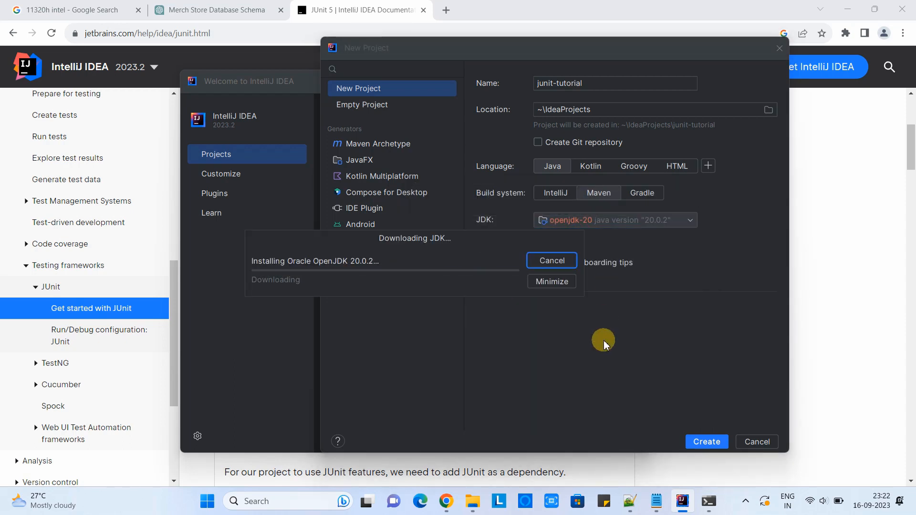
mouse_move(603, 386)
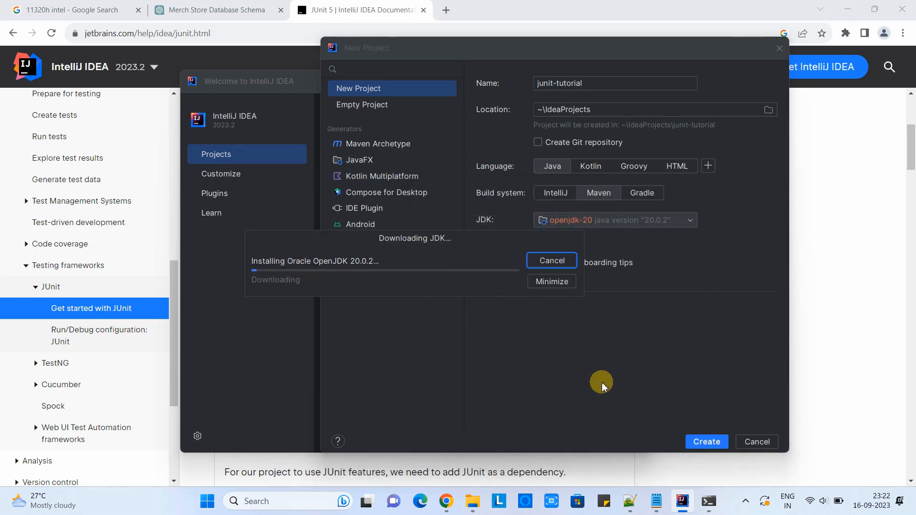
mouse_move(790, 485)
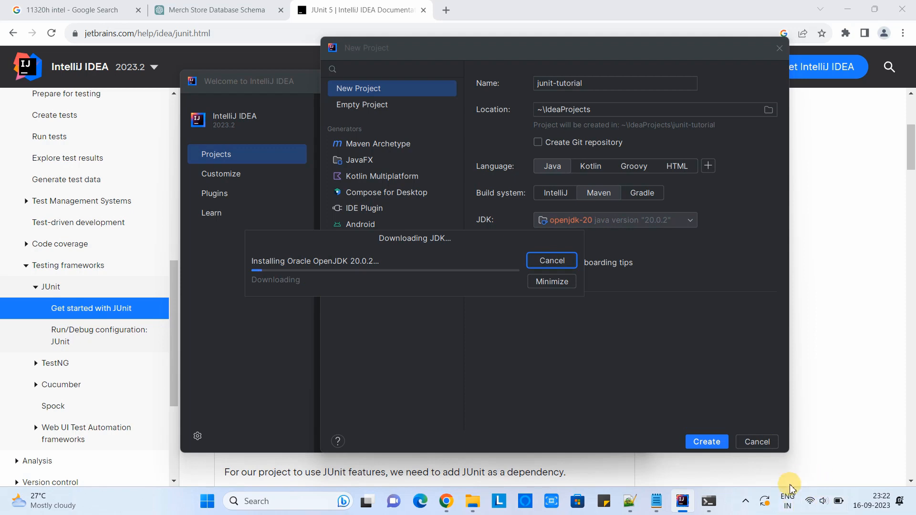
mouse_move(813, 487)
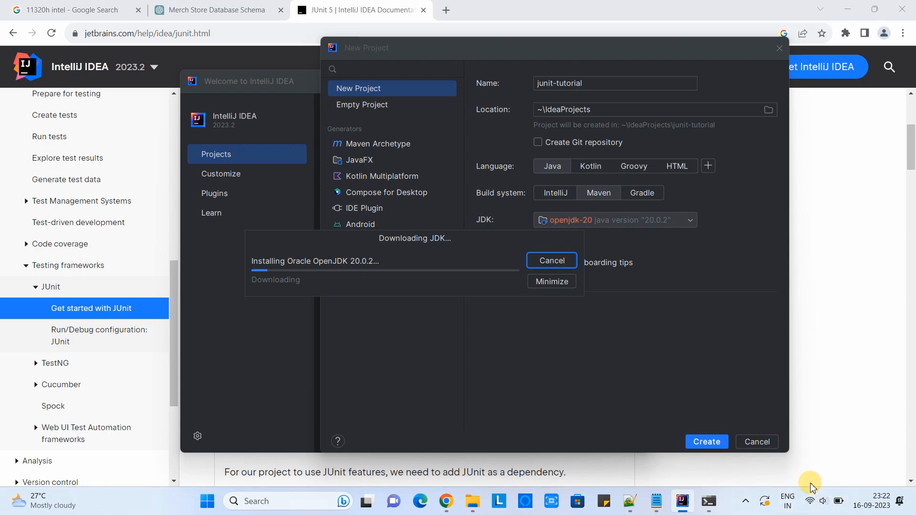
mouse_move(784, 483)
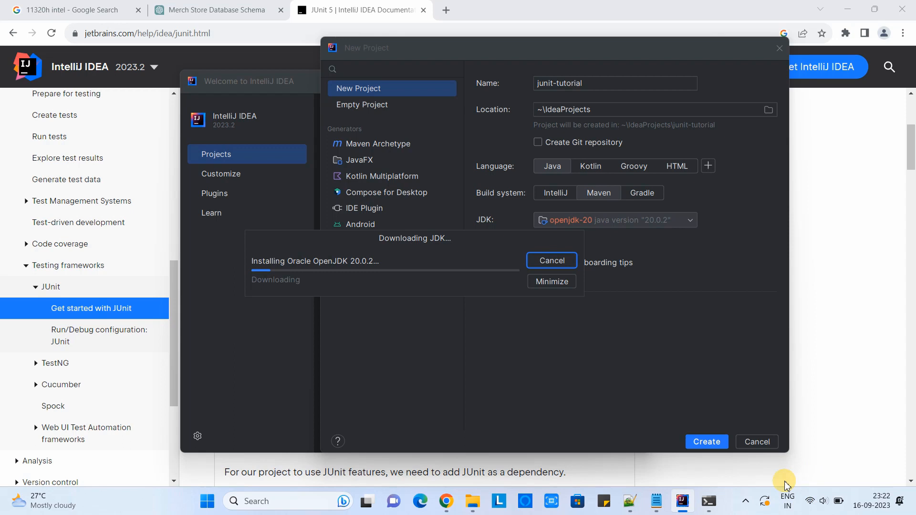
mouse_move(278, 276)
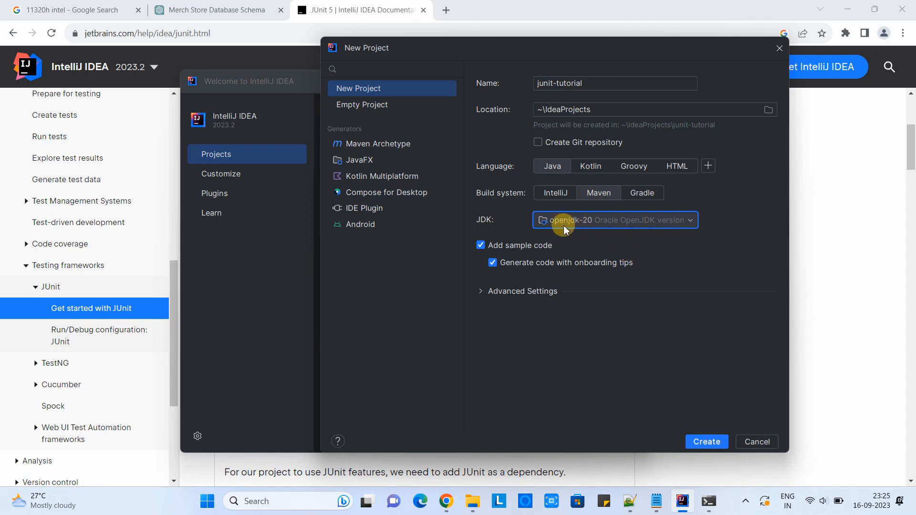
click(614, 219)
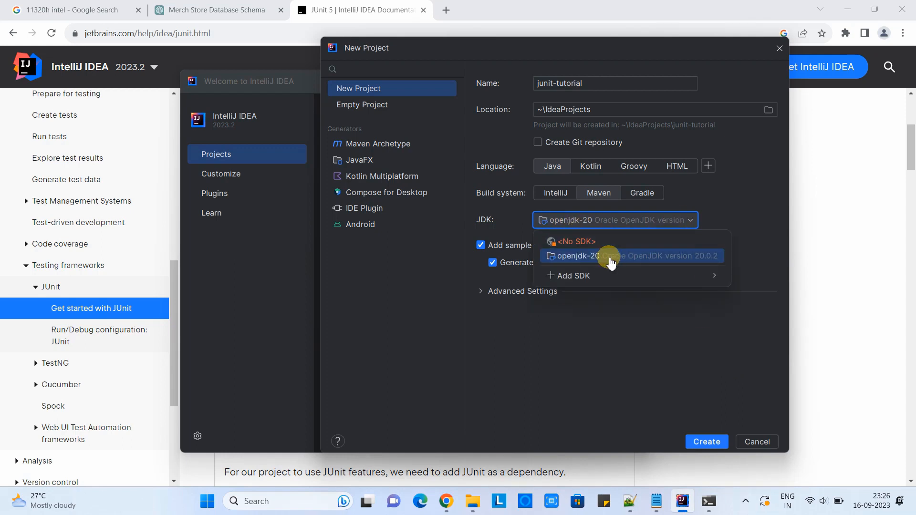
click(611, 255)
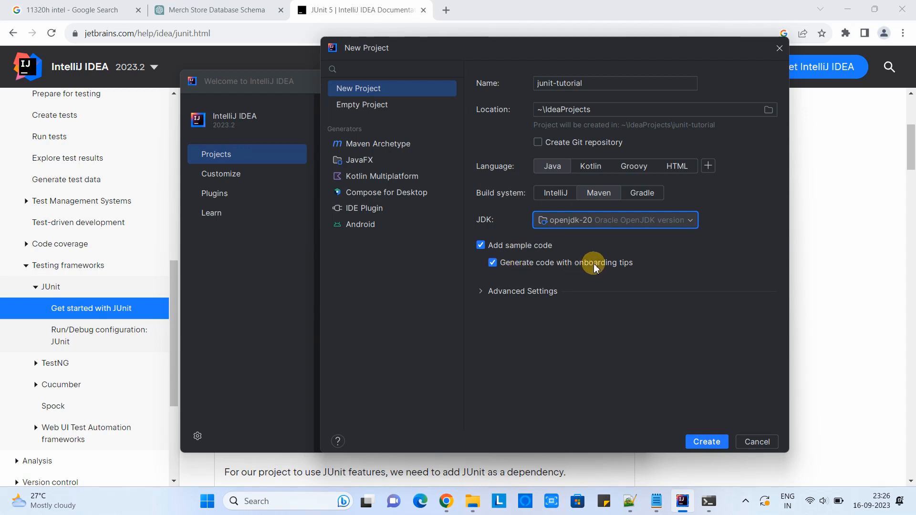
click(481, 291)
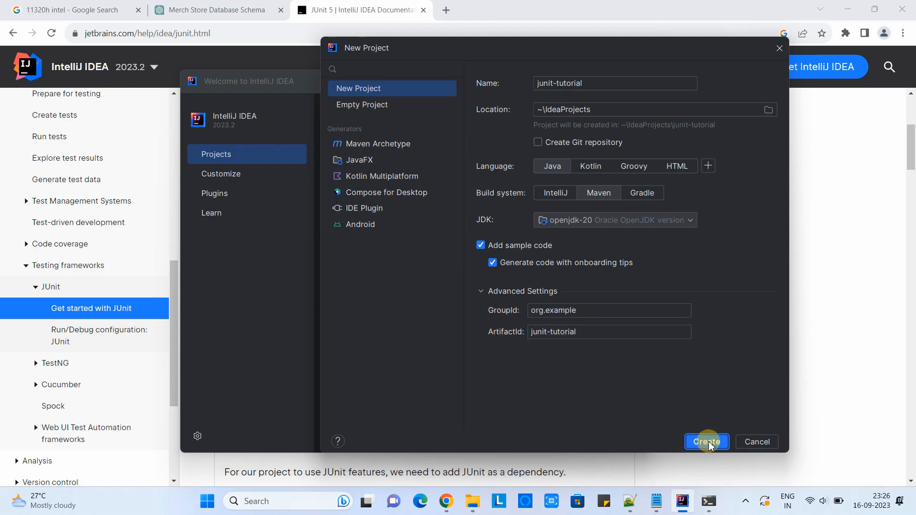
Create the junit-tutorial project and maximise the IntelliJ window.
click(706, 442)
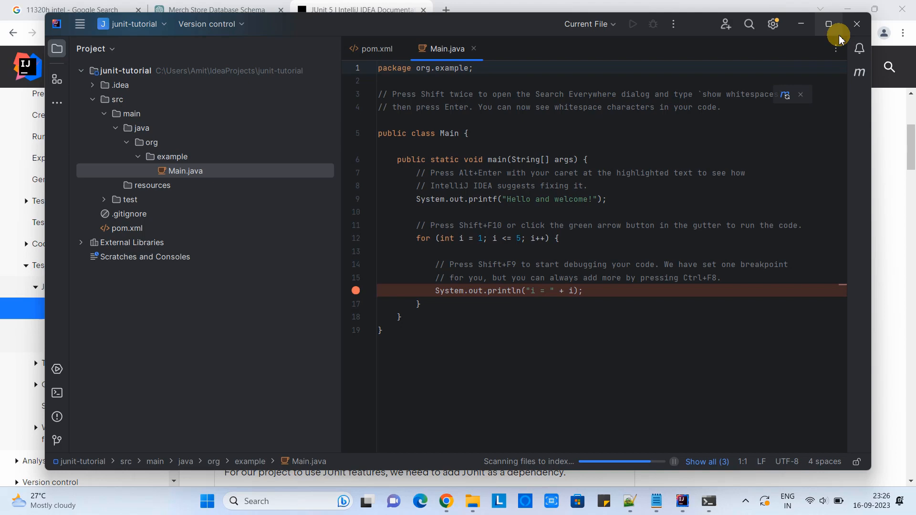
click(828, 24)
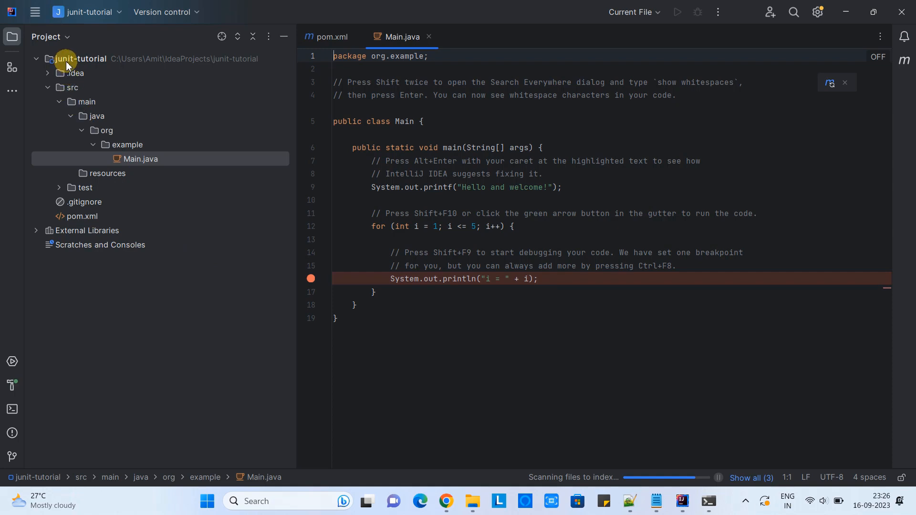
click(81, 60)
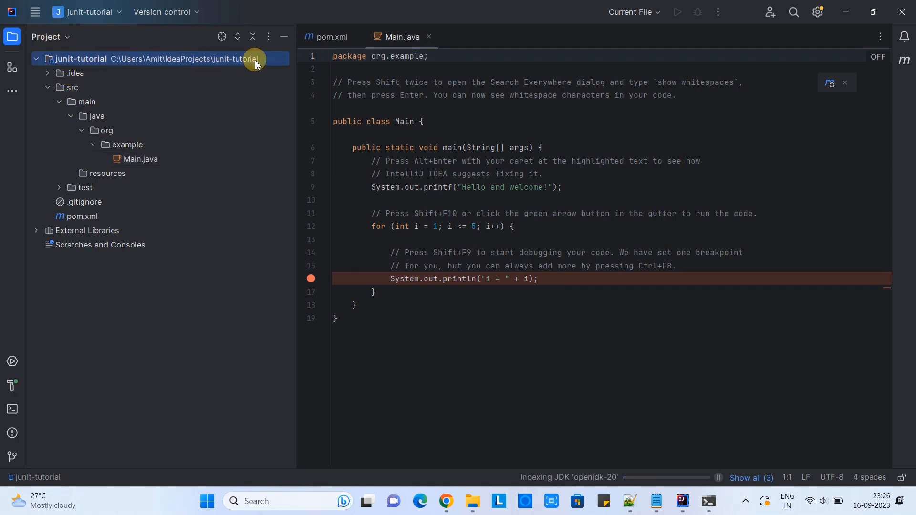
mouse_move(81, 78)
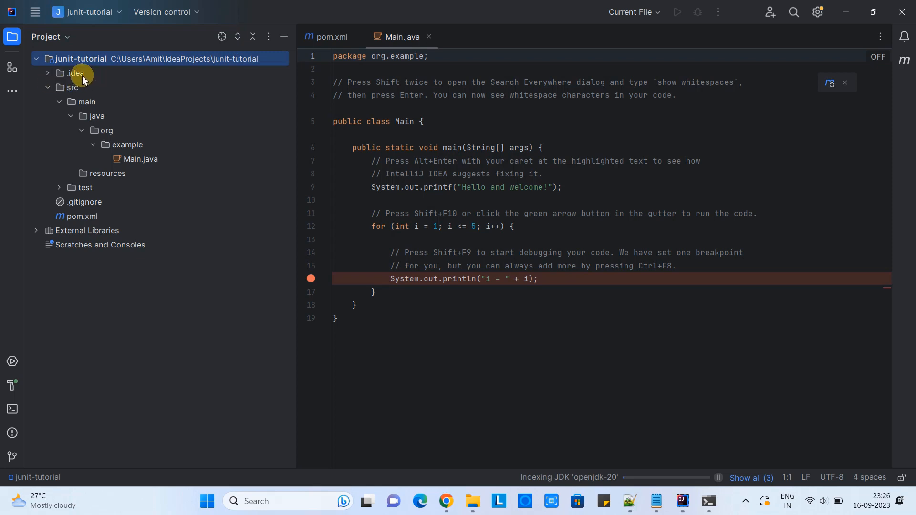
click(76, 73)
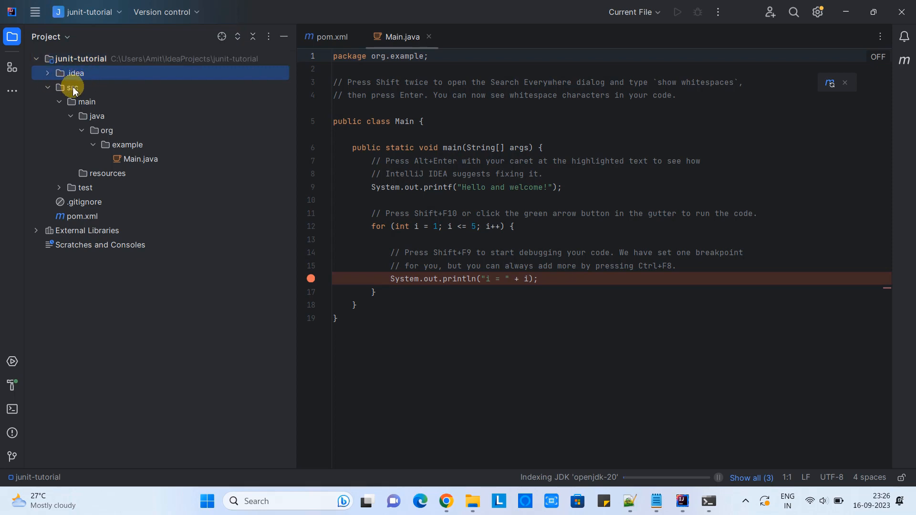
Browse the src folders, revealing Main.java and test/java, then select pom.xml.
click(47, 86)
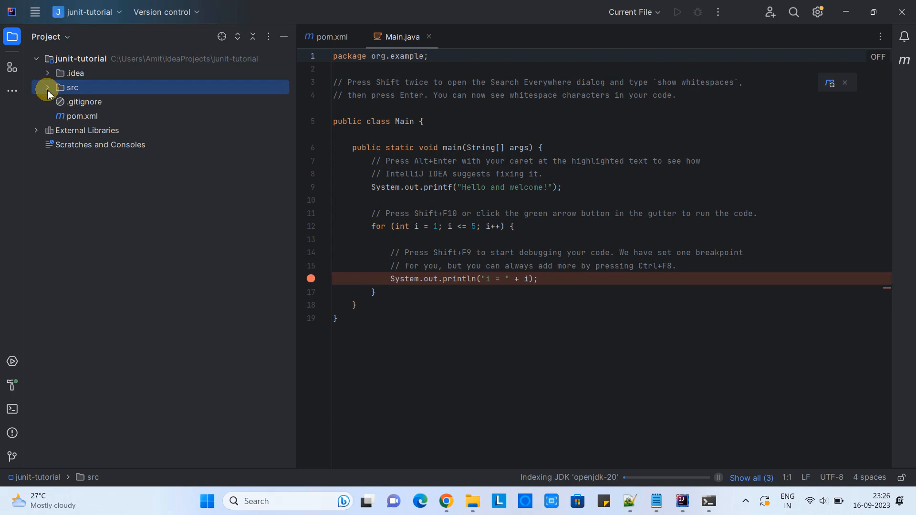
click(48, 86)
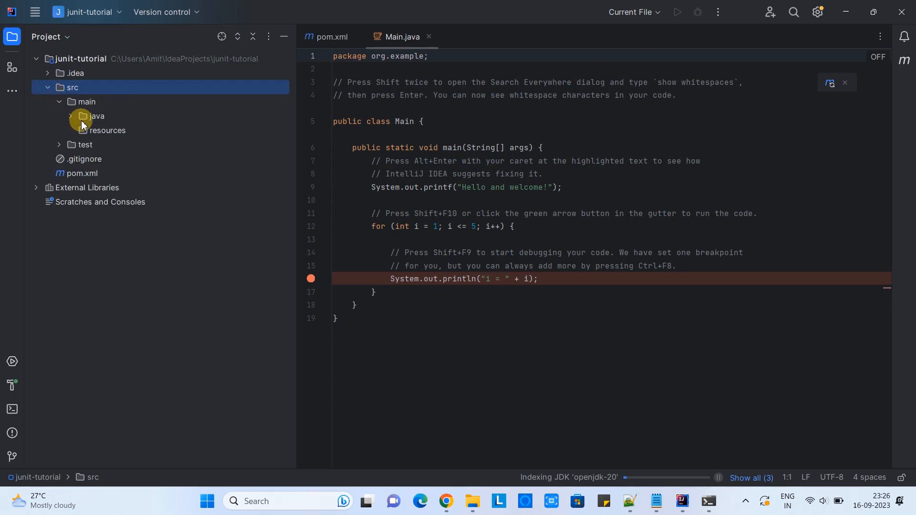
click(61, 115)
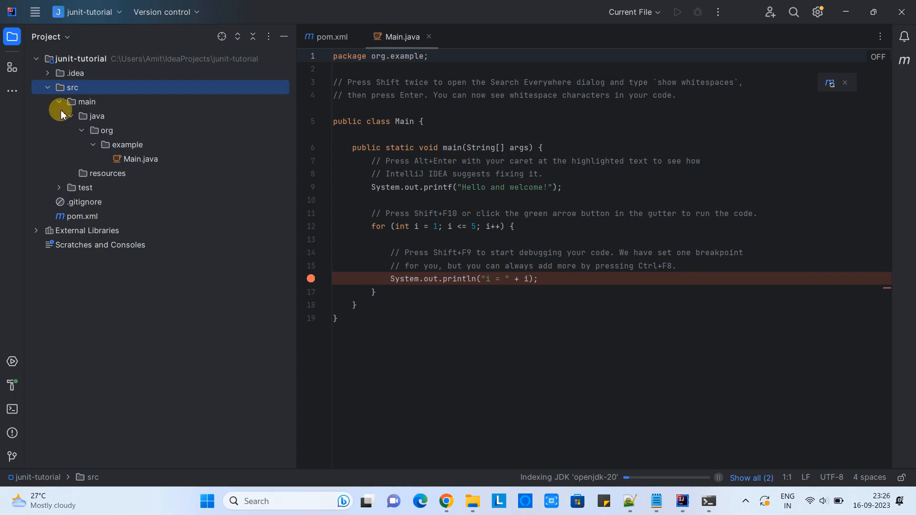
click(59, 101)
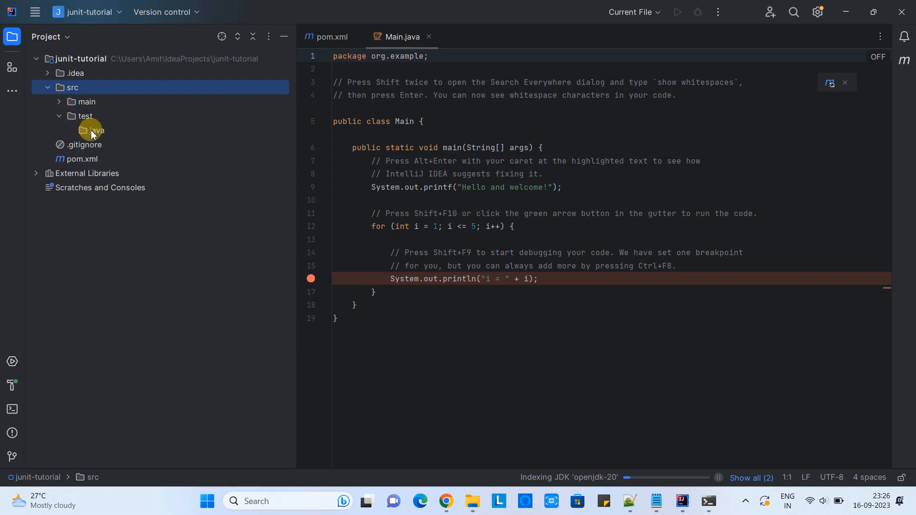
click(92, 130)
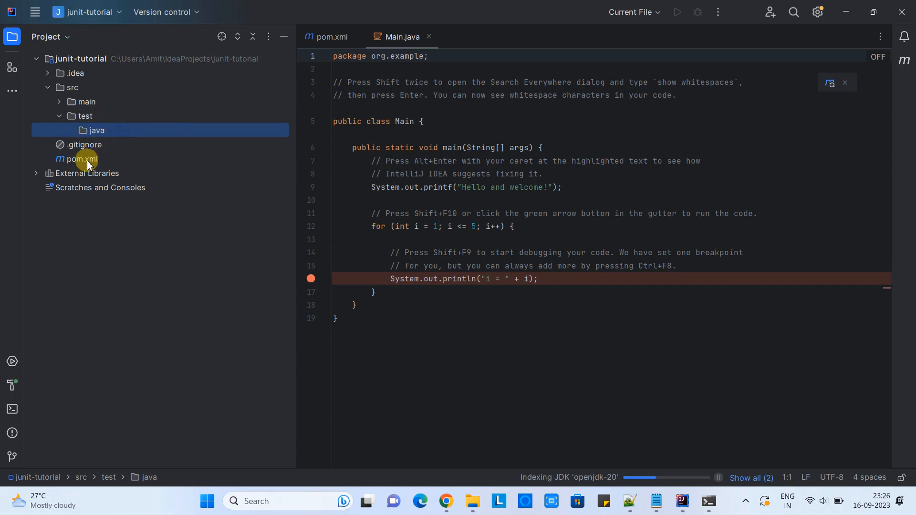
click(84, 158)
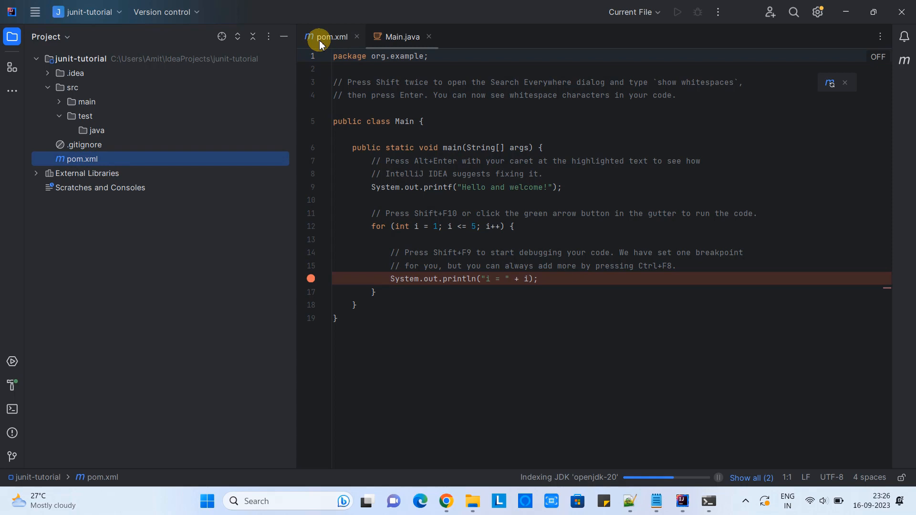
Show pom.xml in the editor with the caret after the closing project tag.
click(332, 37)
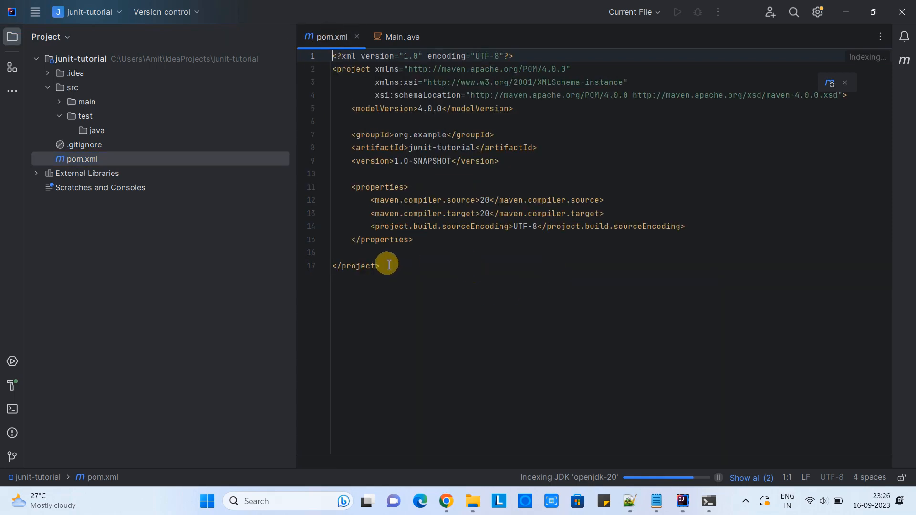
click(390, 265)
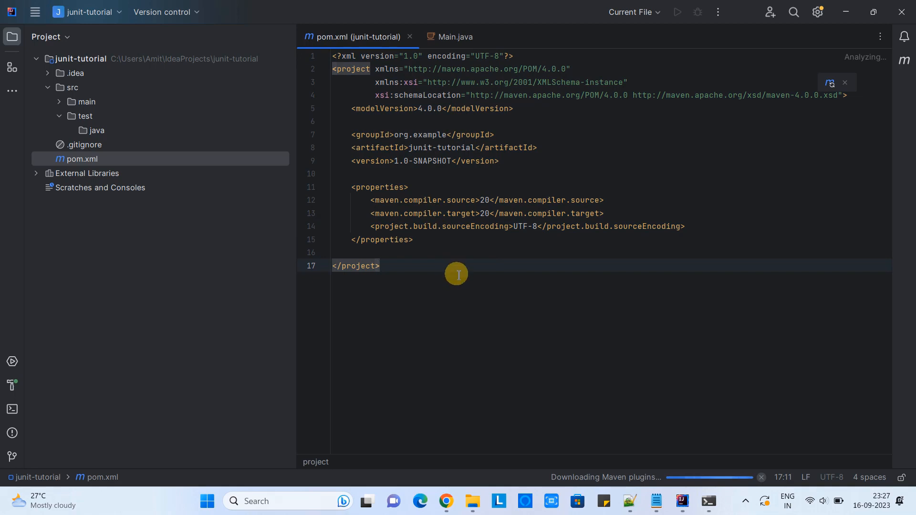
mouse_move(766, 368)
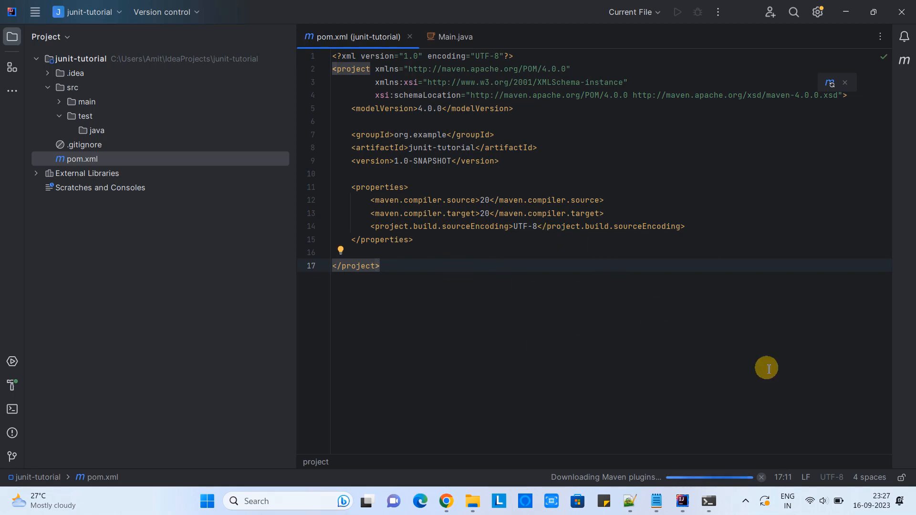
mouse_move(561, 481)
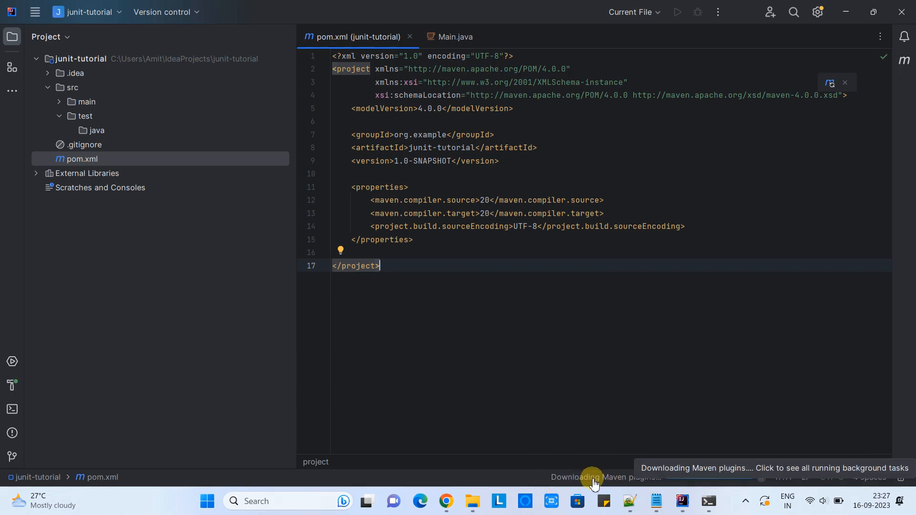
mouse_move(646, 486)
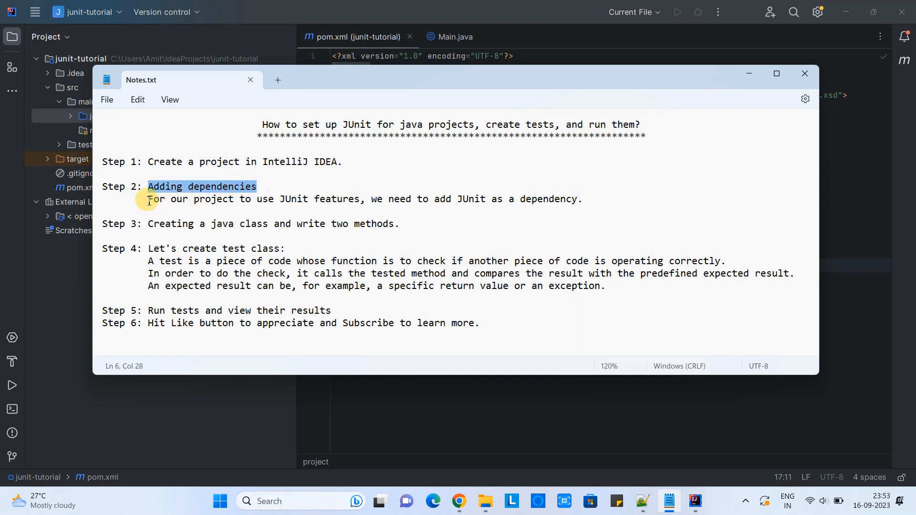
Highlight the Step 2 note about adding JUnit as a dependency, then minimise Notepad.
drag(254, 198, 360, 198)
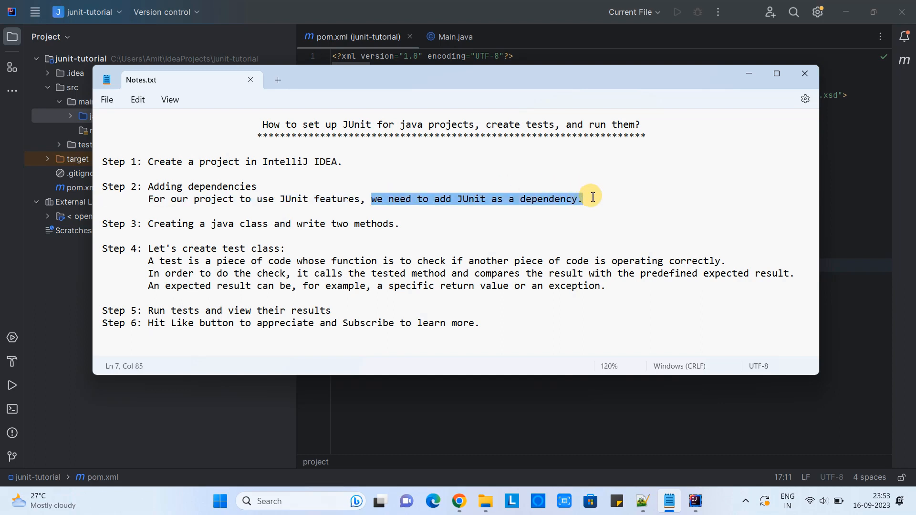
mouse_move(596, 196)
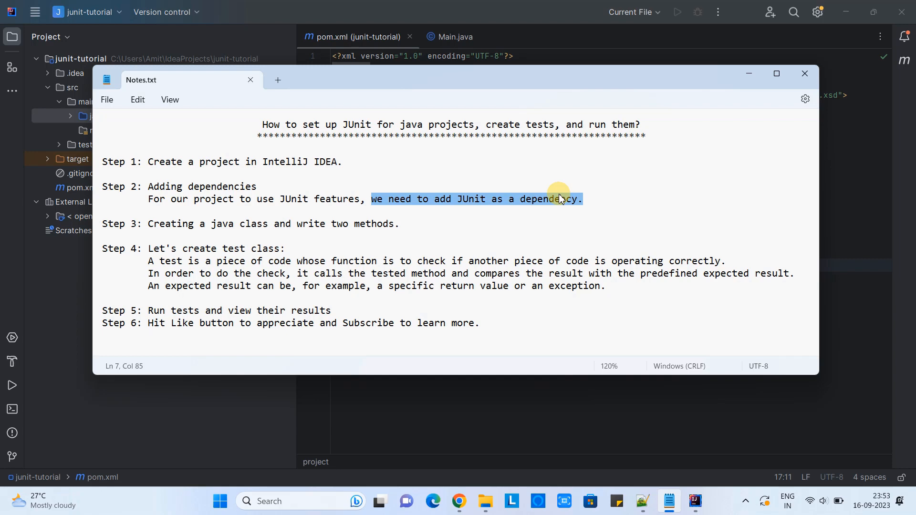
mouse_move(287, 206)
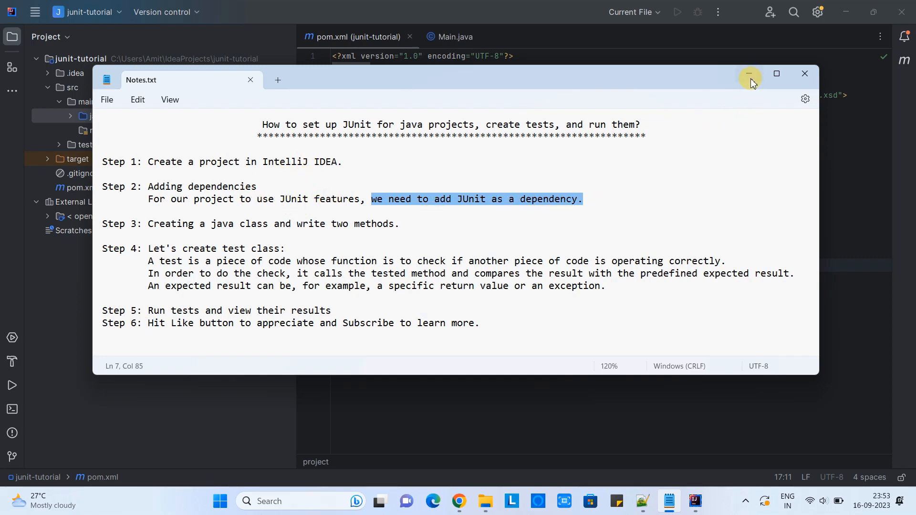
click(750, 74)
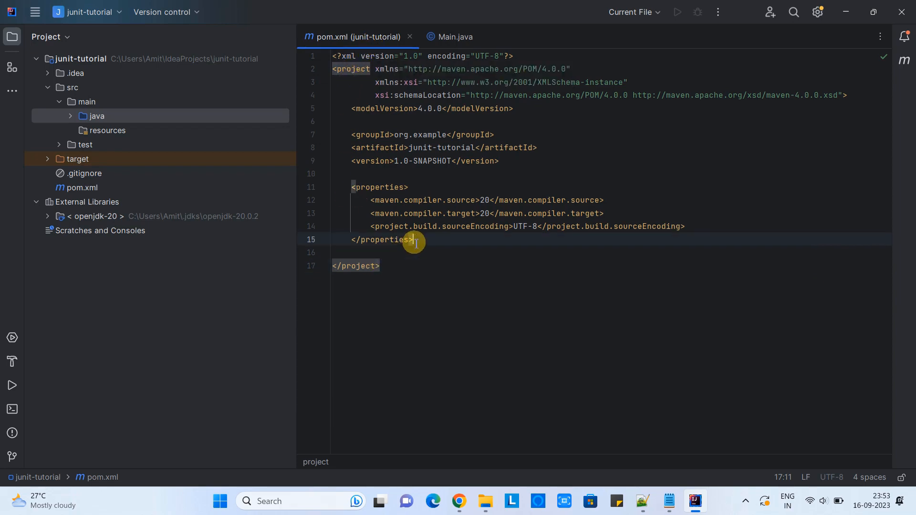
Generate a junit:junit:3.8.1 dependency in pom.xml via Alt+Insert.
key(Enter)
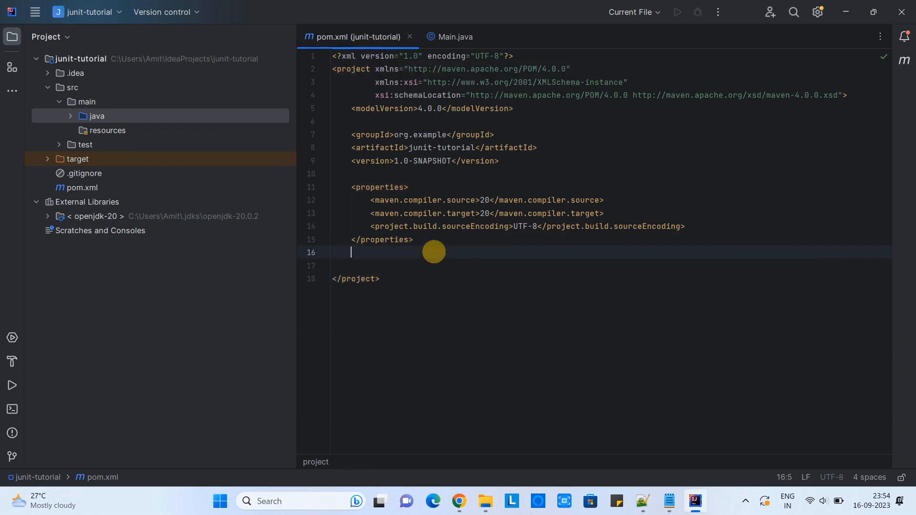
key(Alt+Insert)
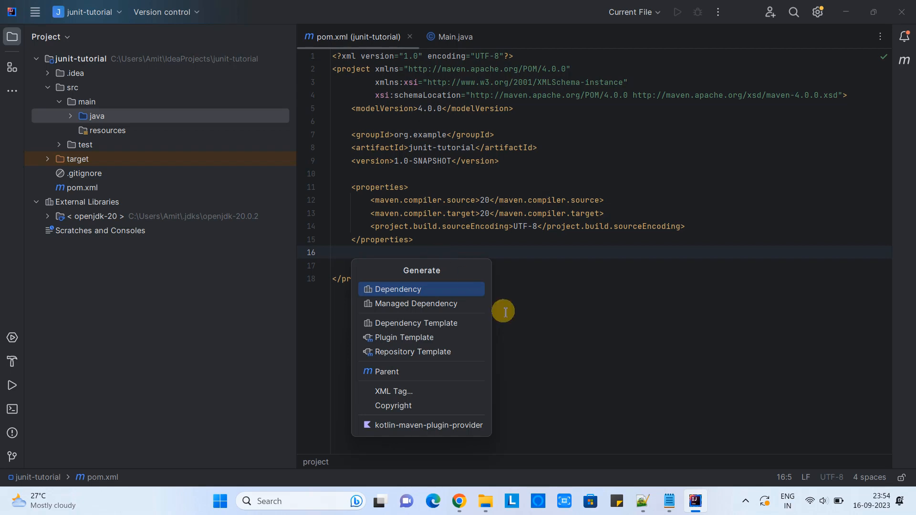
click(396, 289)
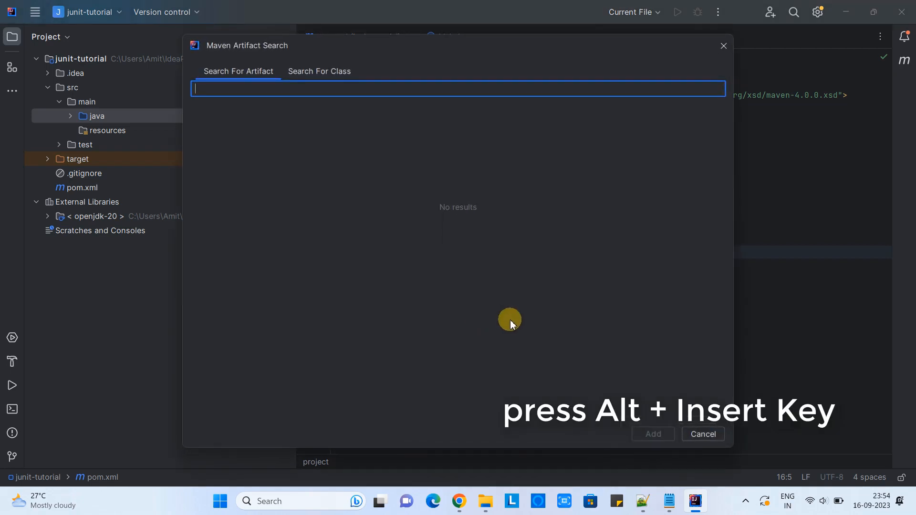
text(junit)
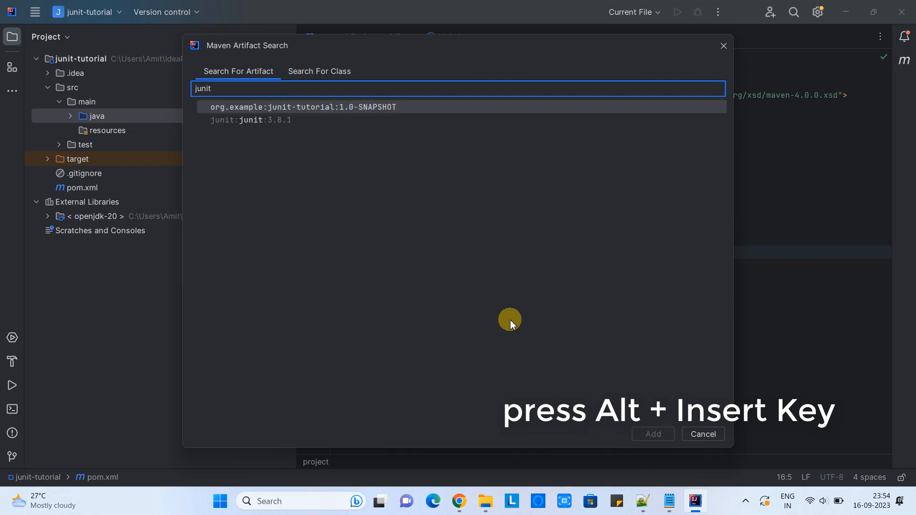
mouse_move(273, 132)
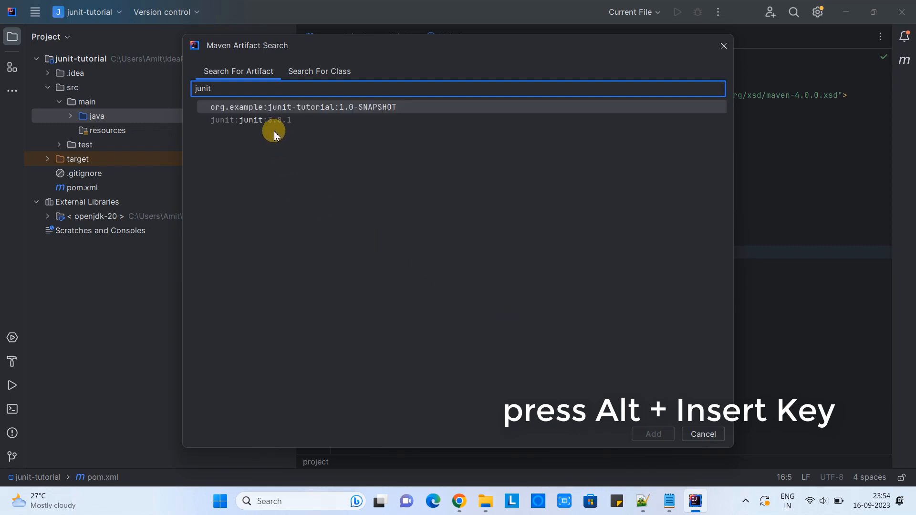
click(251, 120)
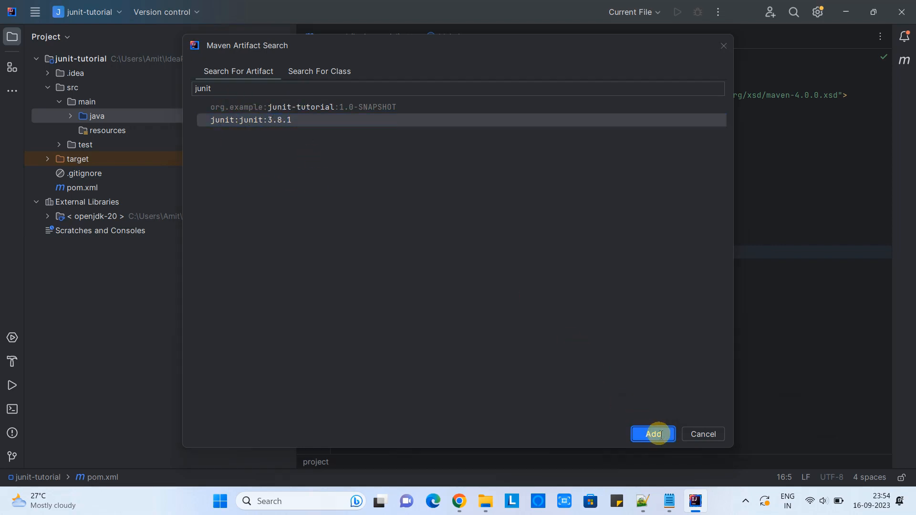
click(652, 434)
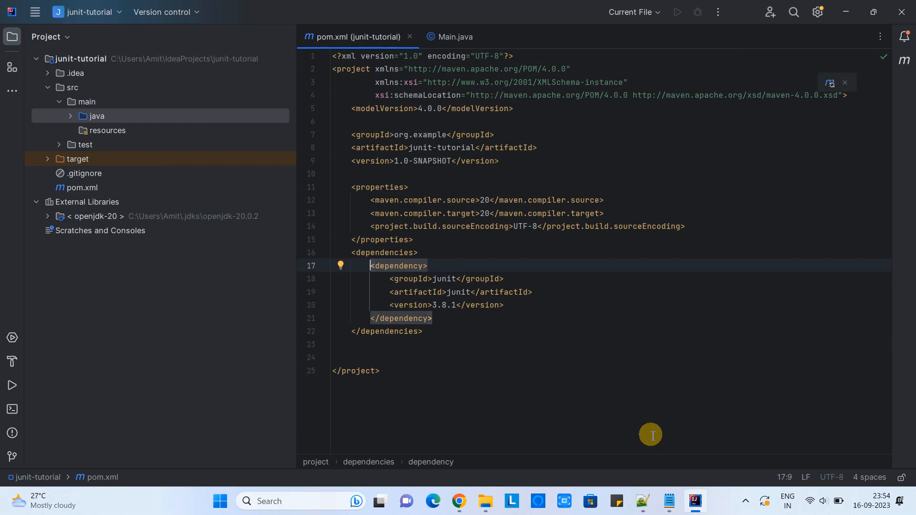
mouse_move(816, 183)
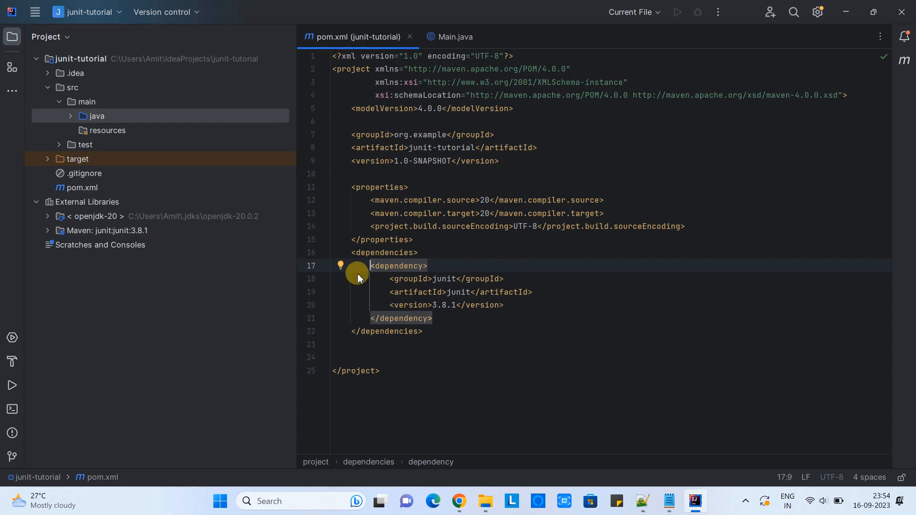
Check the junit 3.8.1 library under External Libraries, then return to pom.xml.
click(107, 230)
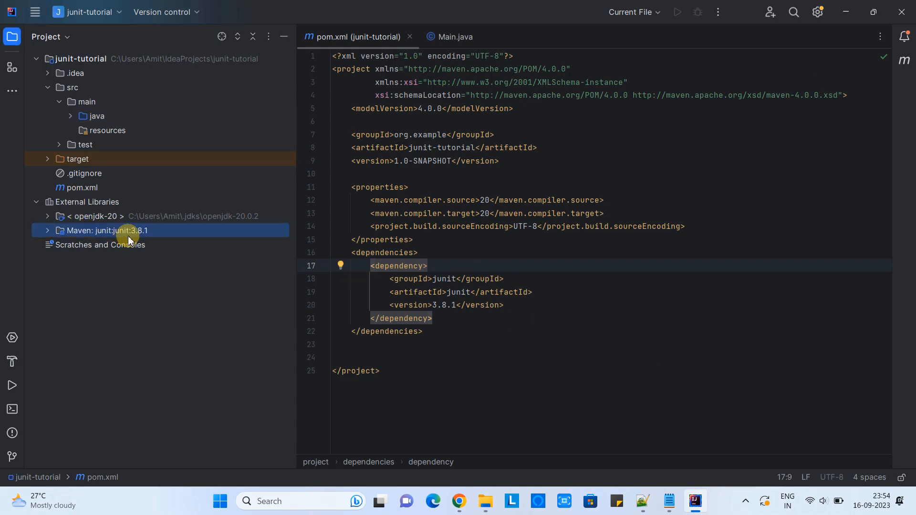
click(47, 230)
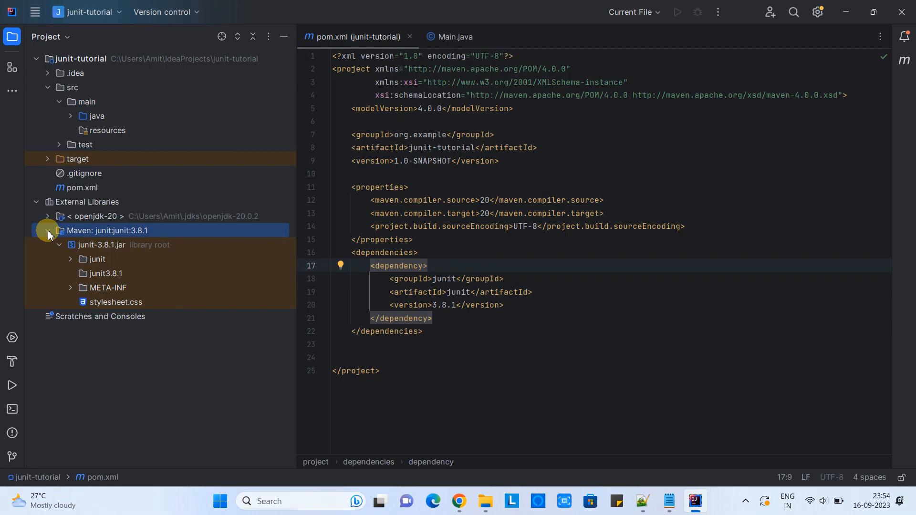
click(47, 230)
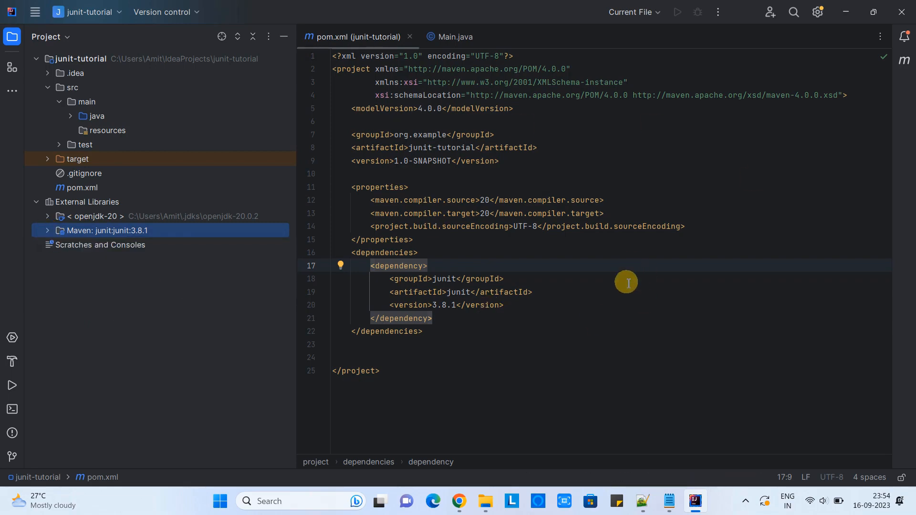
click(668, 500)
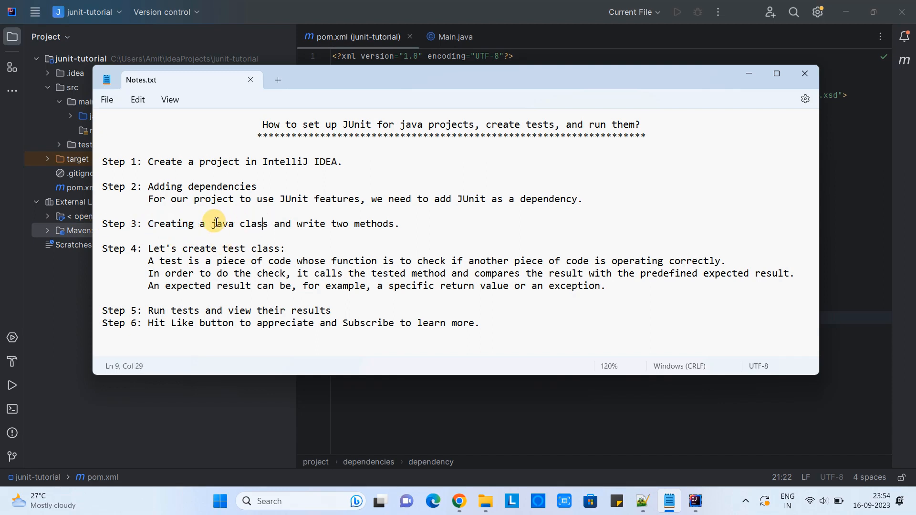
Highlight the Step 3 note about a Java class with two methods, then return to IntelliJ.
drag(212, 223, 400, 223)
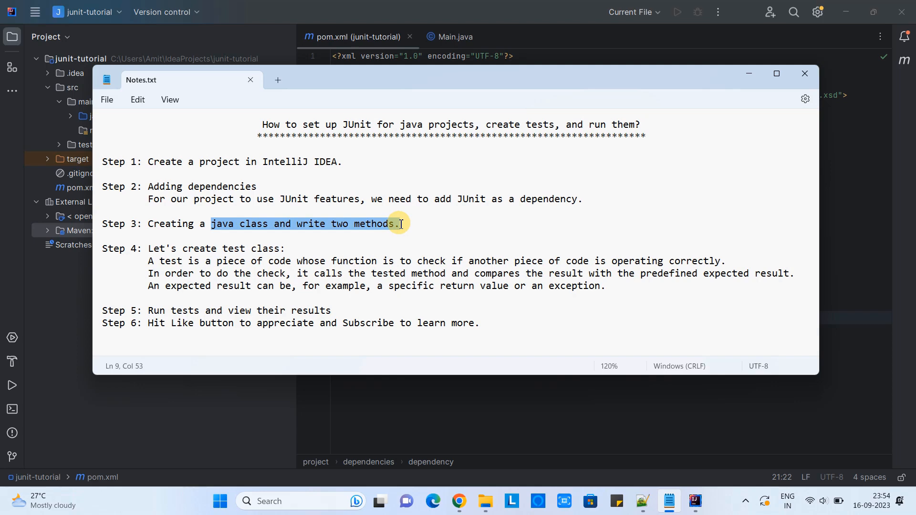
mouse_move(399, 227)
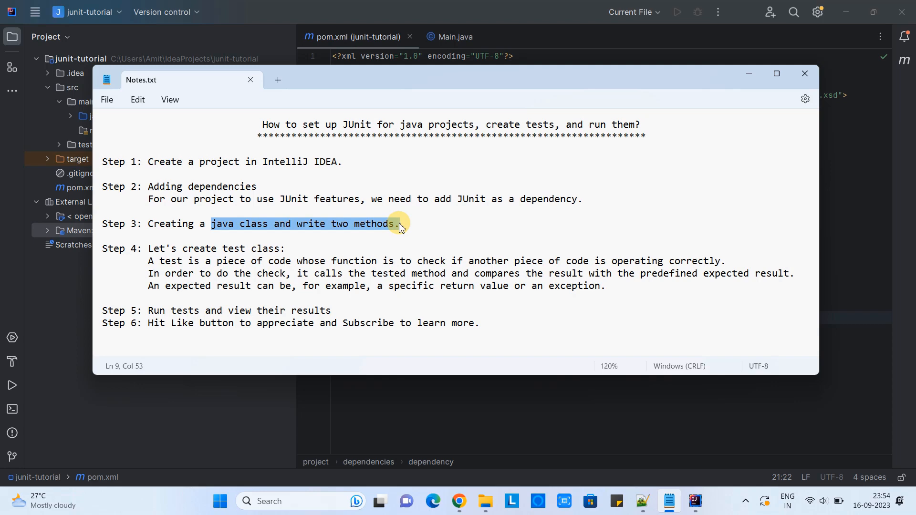
click(804, 73)
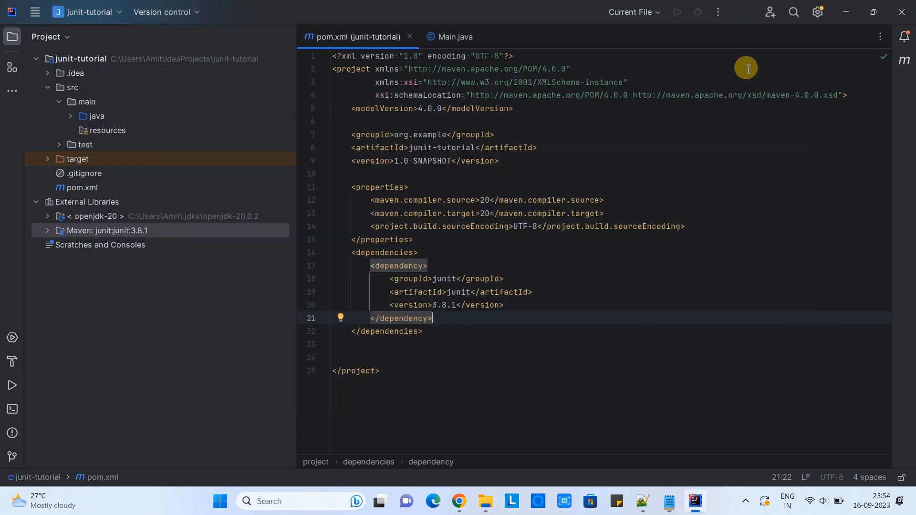
Expand src/main/java and select the org.example package.
click(456, 36)
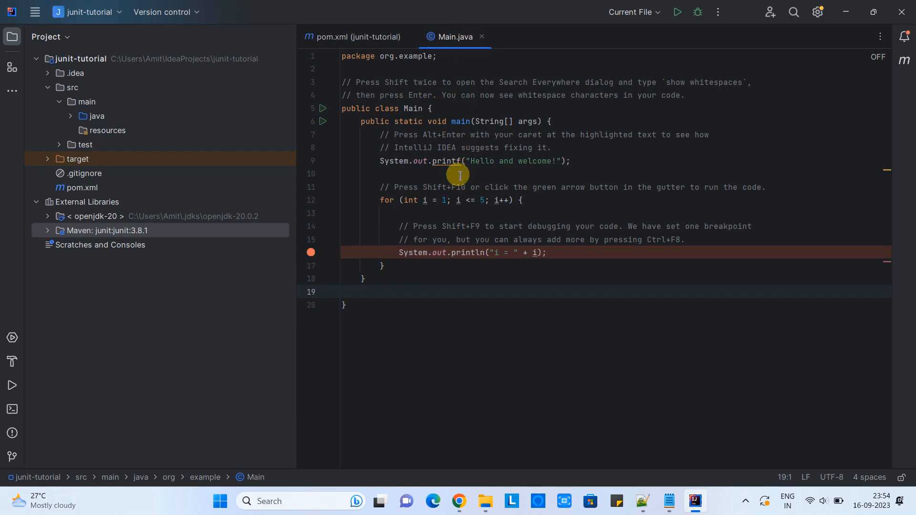
mouse_move(482, 36)
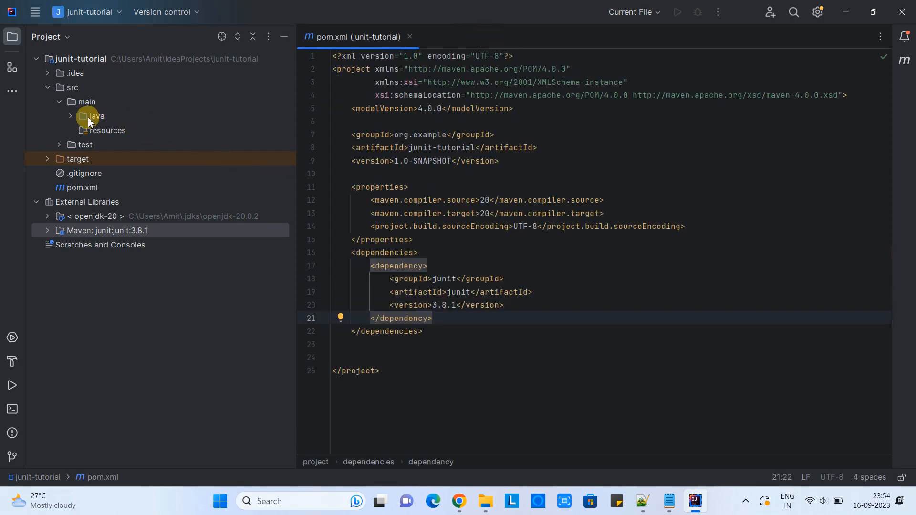
click(86, 101)
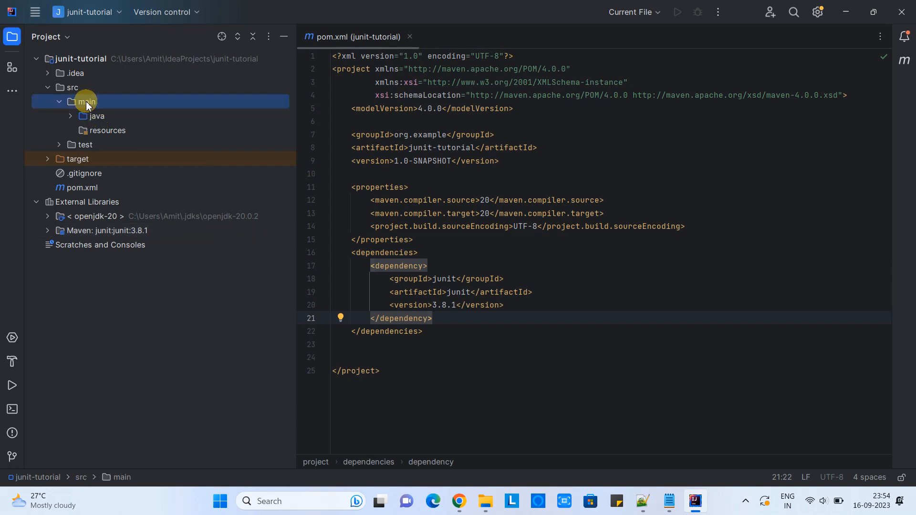
click(97, 115)
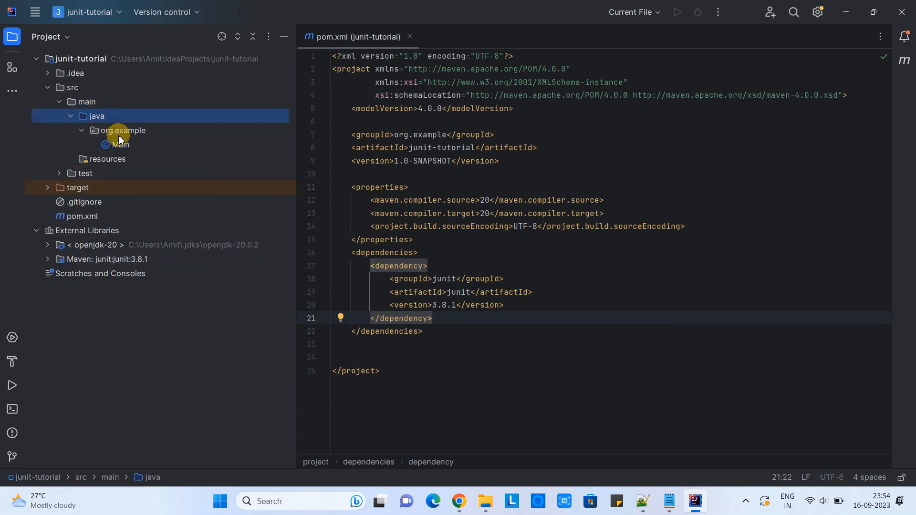
click(118, 145)
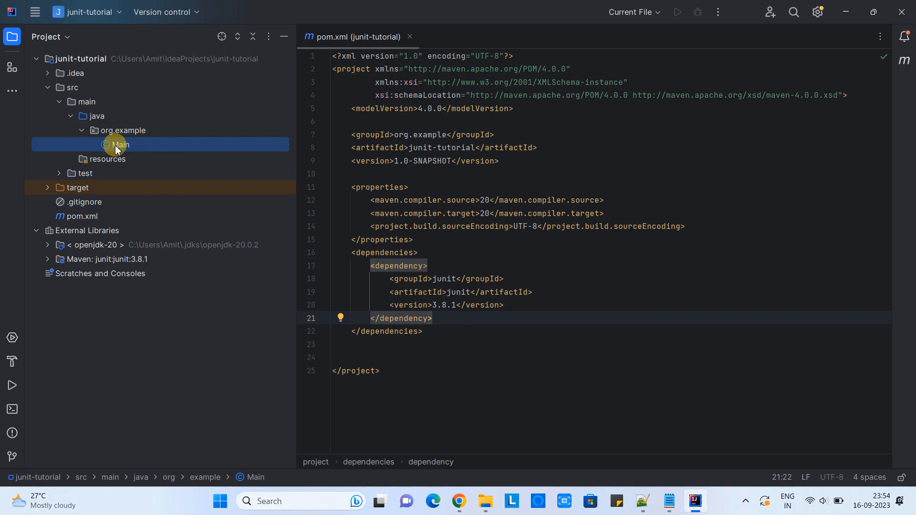
click(122, 130)
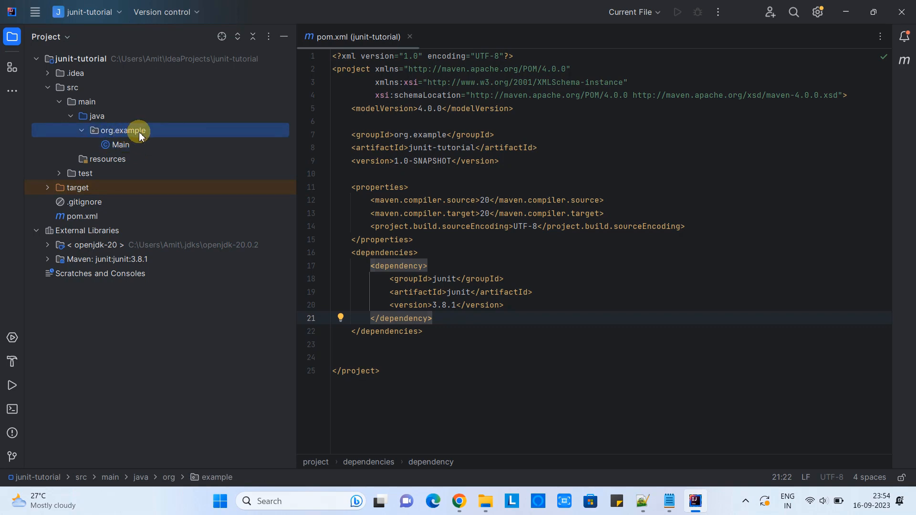
Create a new Java class named Calculator in org.example.
right_click(123, 130)
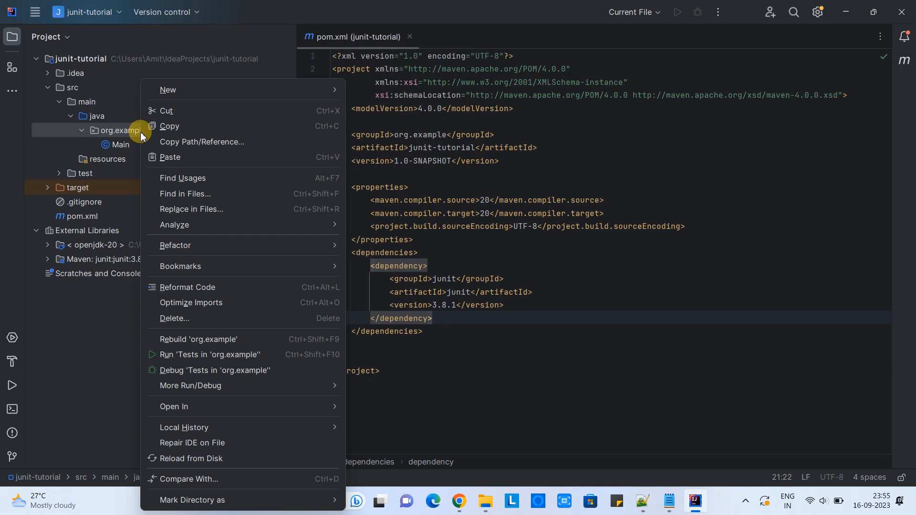
click(168, 90)
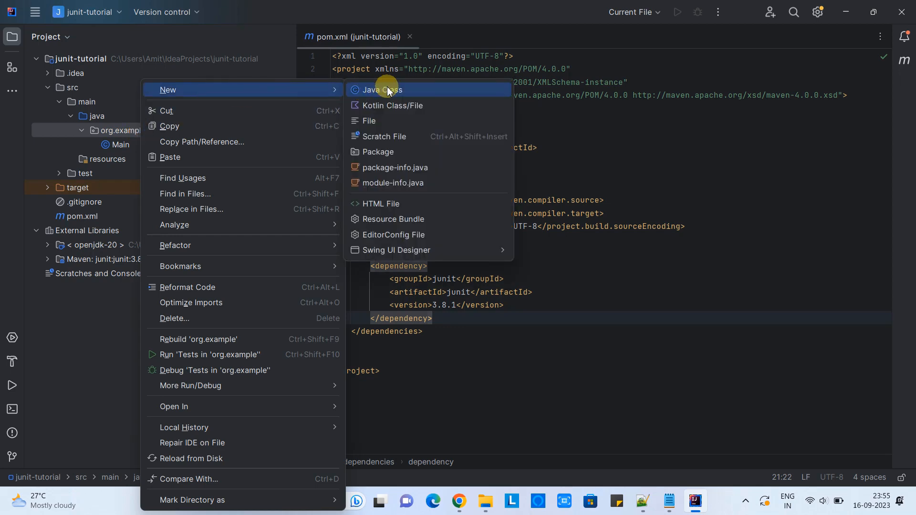
mouse_move(393, 93)
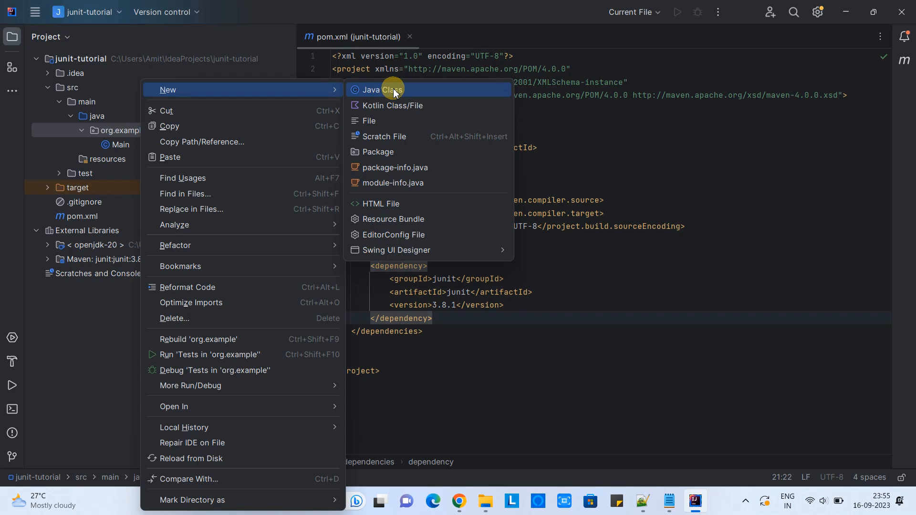
click(380, 89)
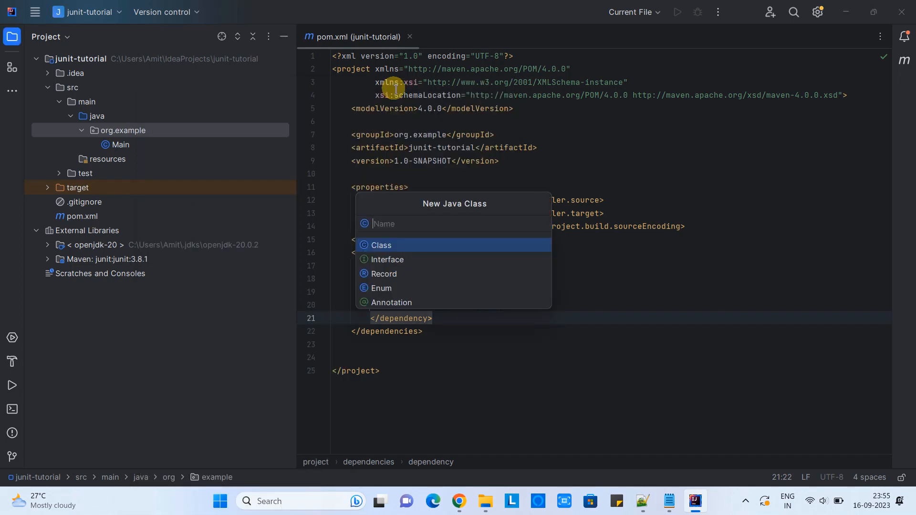
text(Calculator)
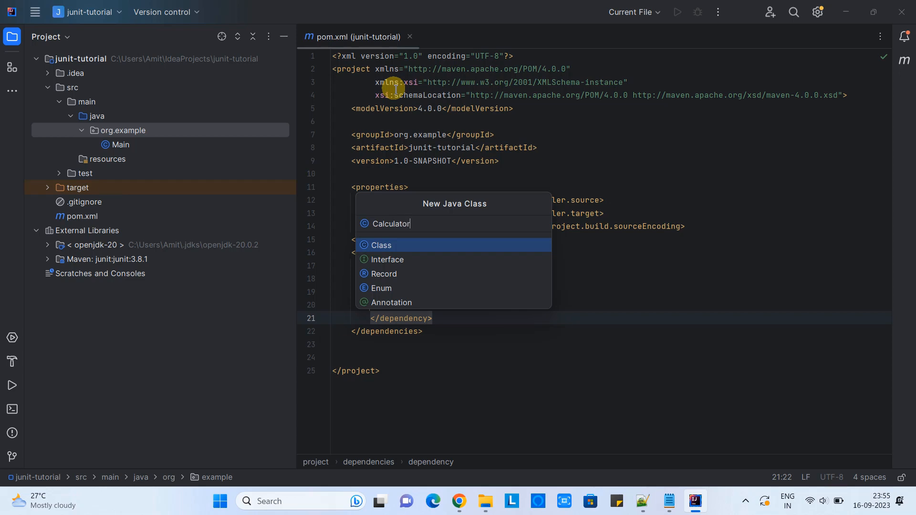
mouse_move(400, 249)
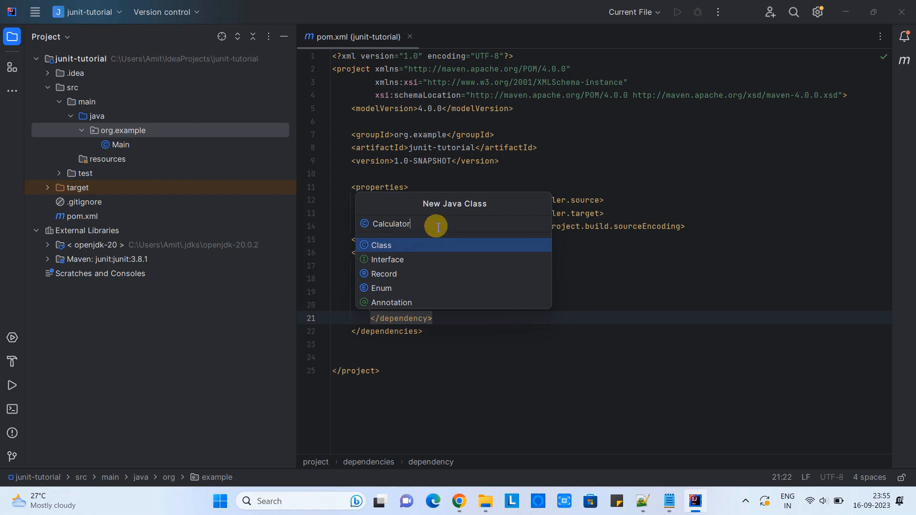
click(381, 245)
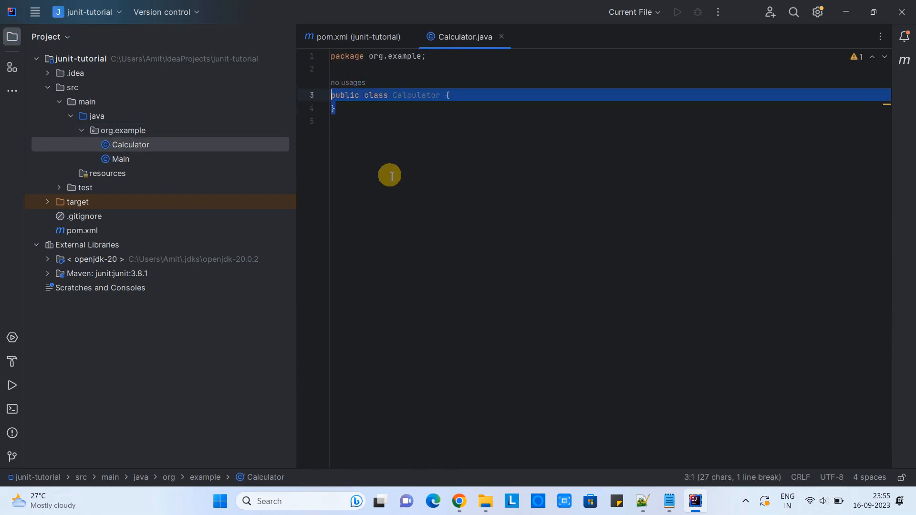
Paste static add and multiply methods using DoubleStream into Calculator.java.
key(Enter)
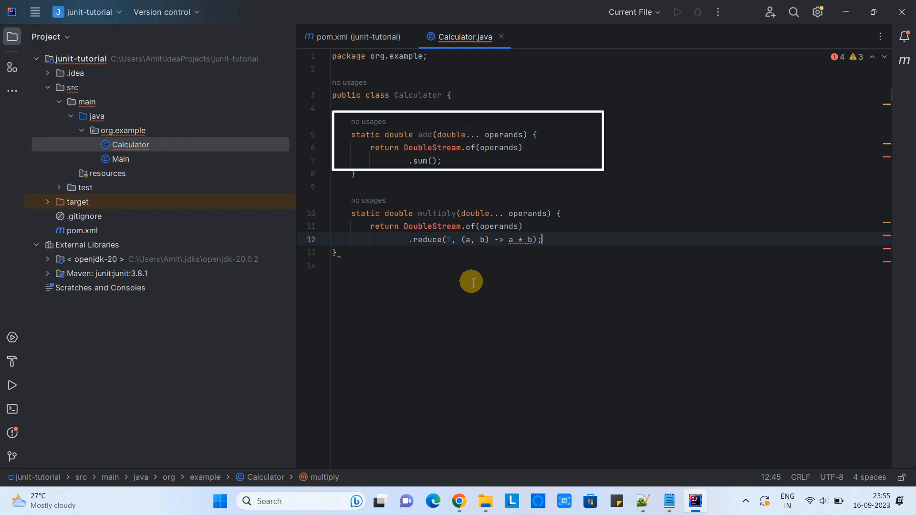
mouse_move(411, 259)
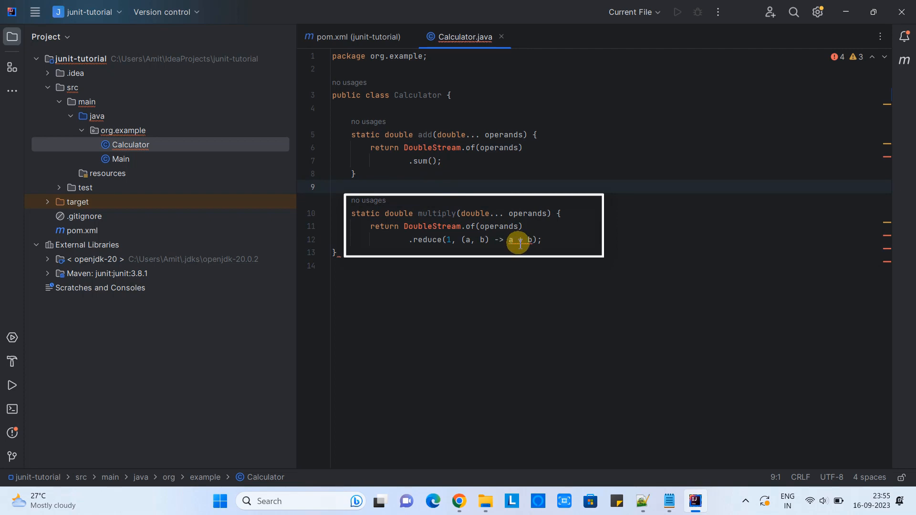
mouse_move(519, 244)
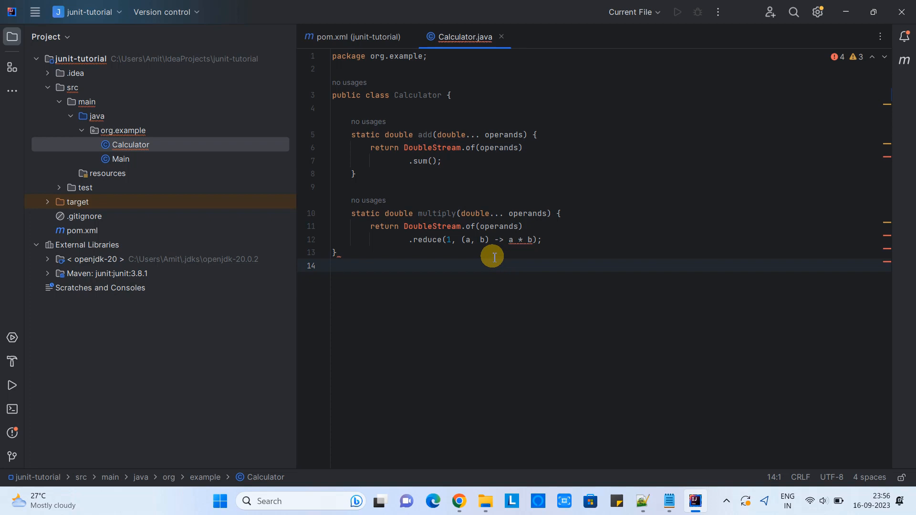
mouse_move(432, 192)
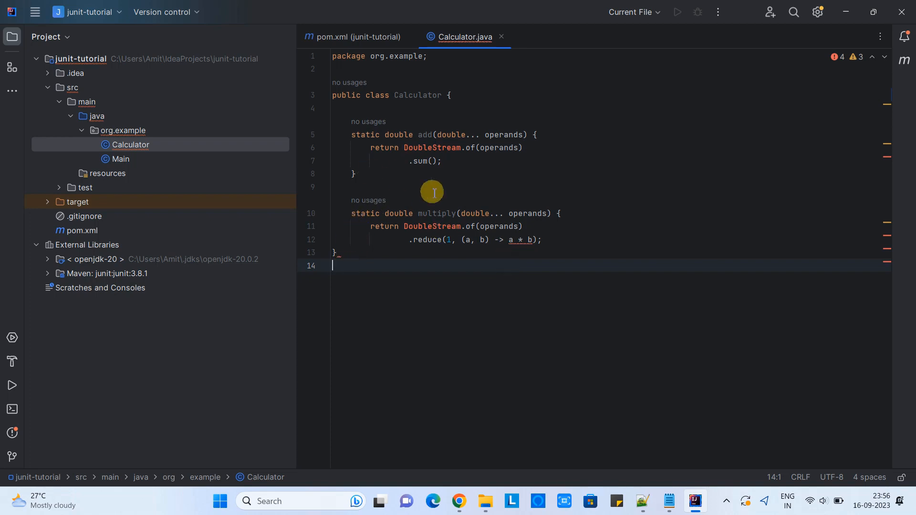
mouse_move(429, 147)
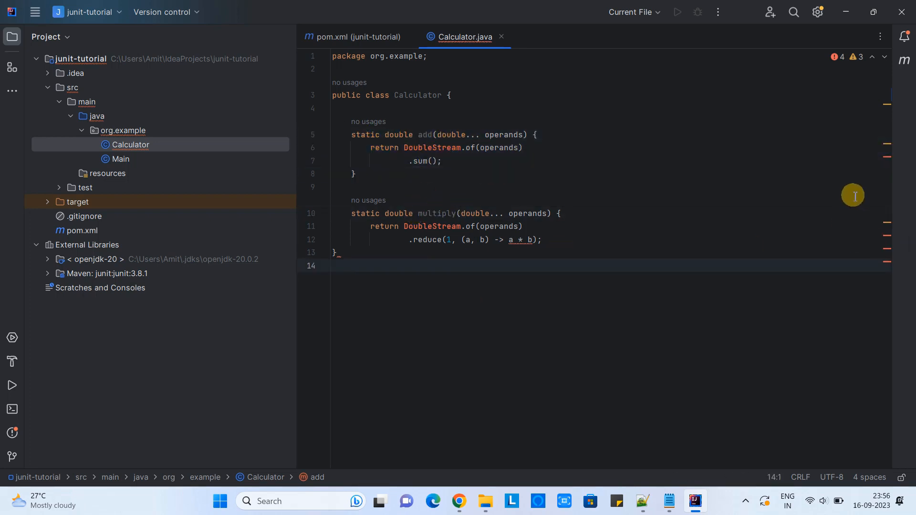
mouse_move(887, 157)
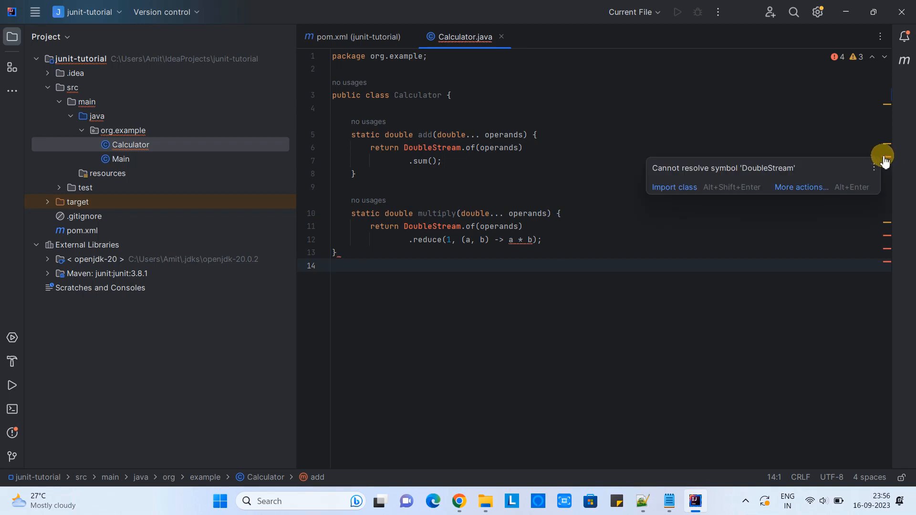
Import DoubleStream and add the missing closing brace so Calculator.java has no errors.
click(406, 147)
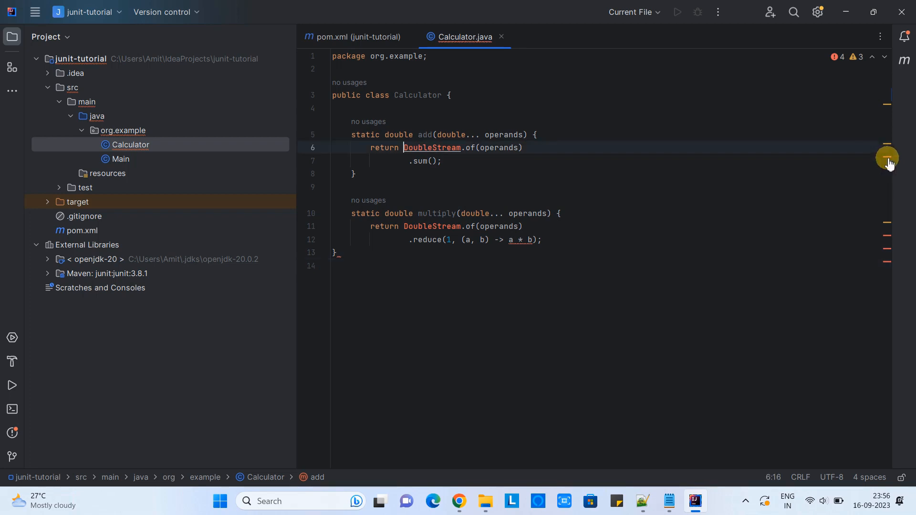
mouse_move(442, 147)
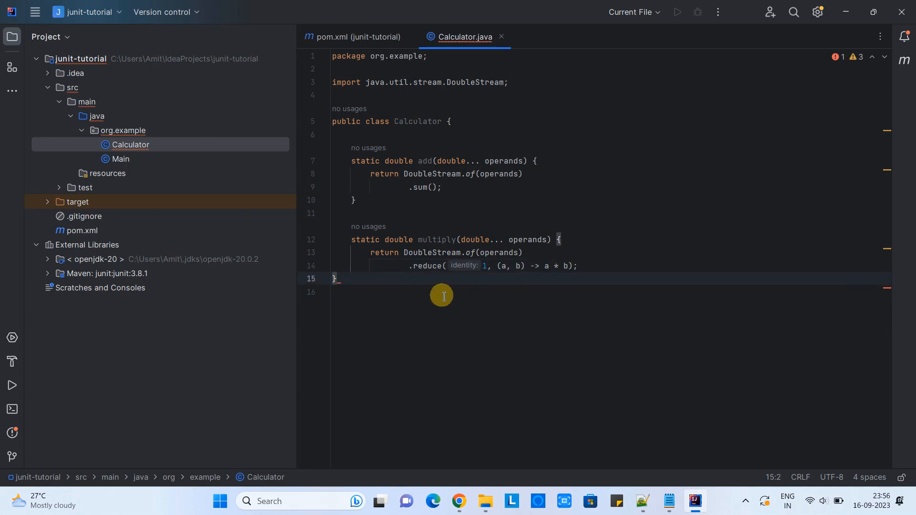
key(Enter)
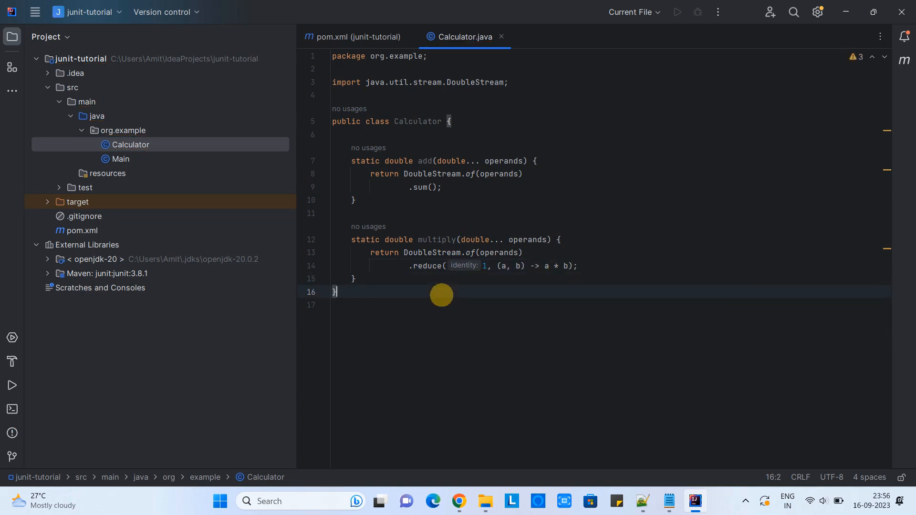
click(852, 56)
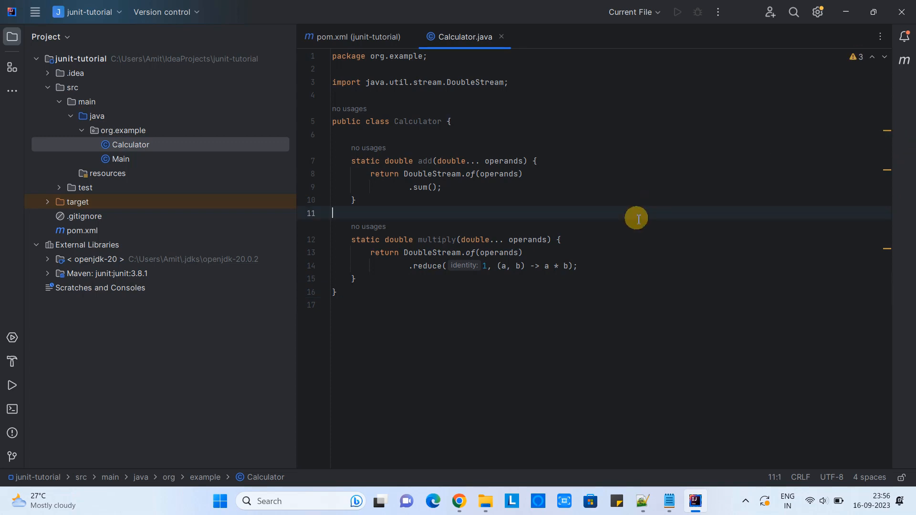
mouse_move(530, 270)
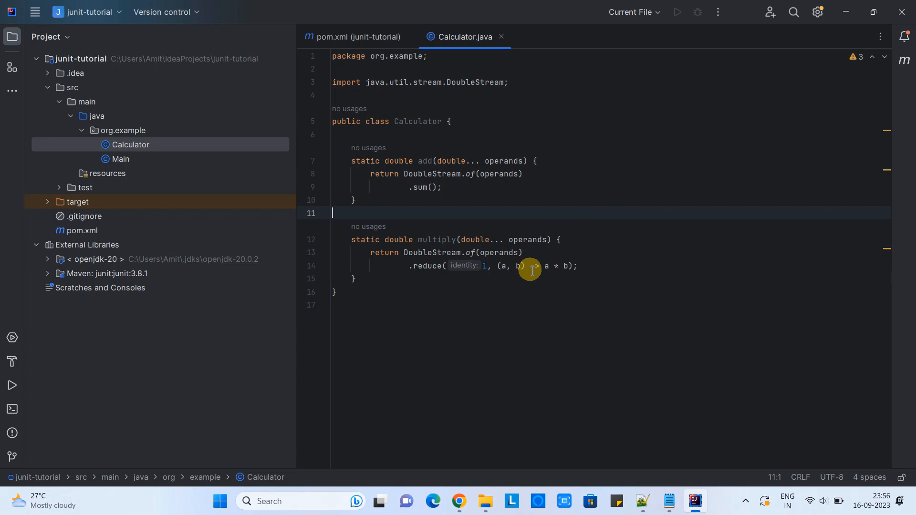
mouse_move(413, 244)
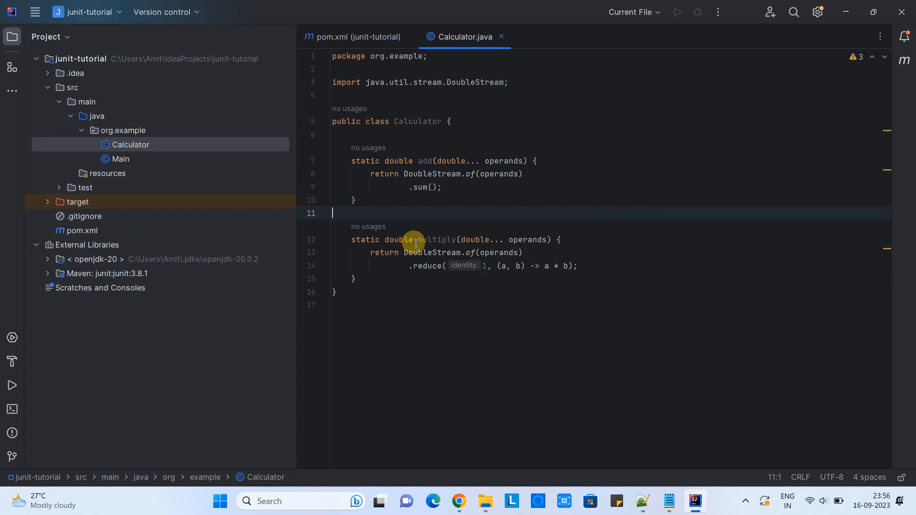
Review the add and multiply methods, then return to the tutorial notes in Notepad.
click(417, 160)
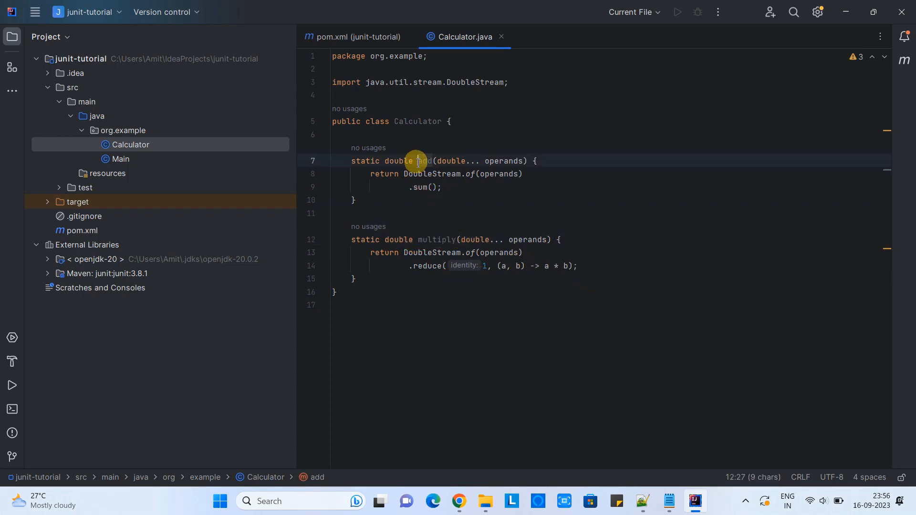
double_click(425, 160)
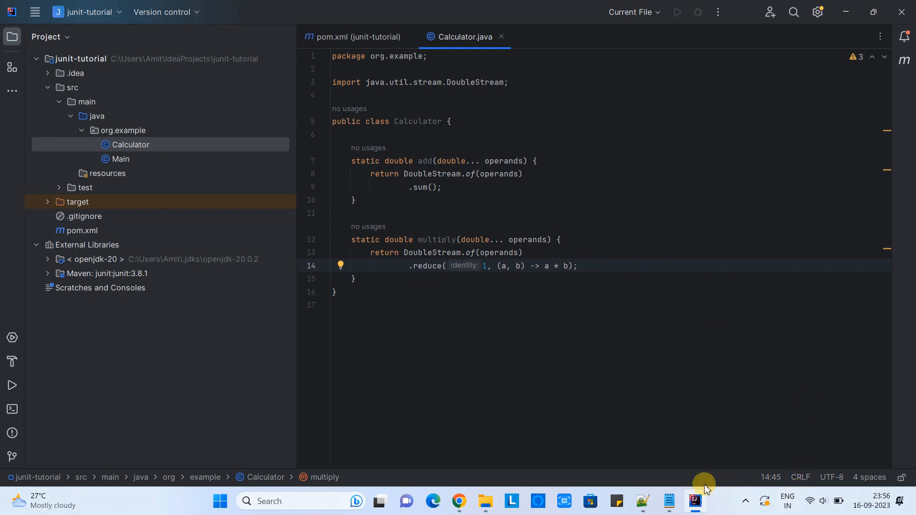
click(669, 501)
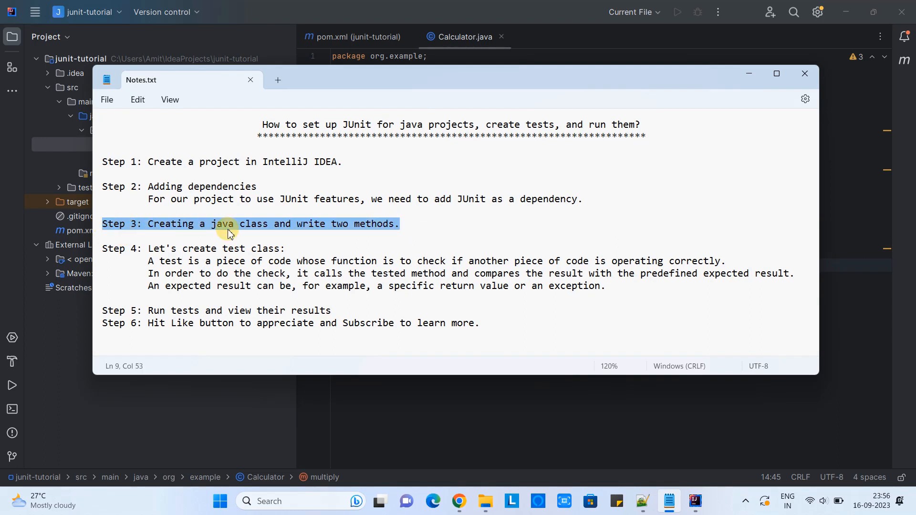
mouse_move(308, 235)
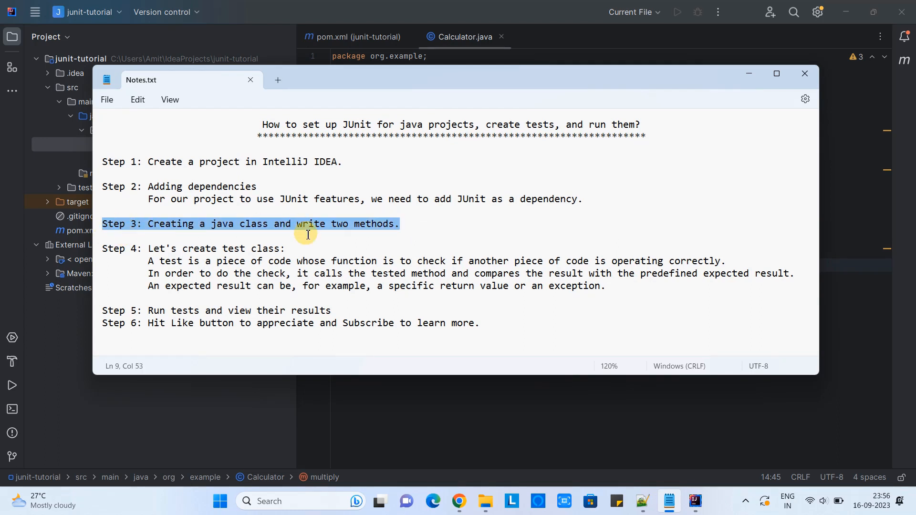
mouse_move(161, 250)
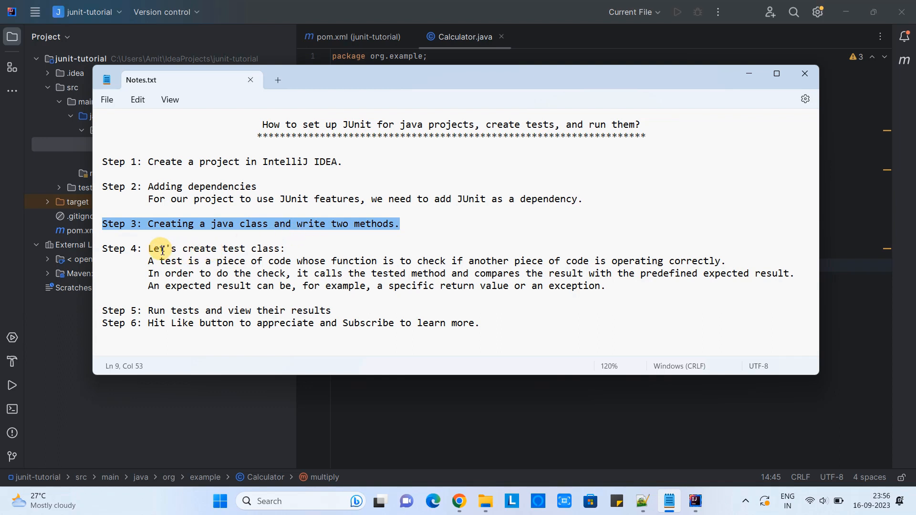
Read and highlight the Step 3 and Step 4 notes about calling the tested method and its return value or exception.
click(151, 248)
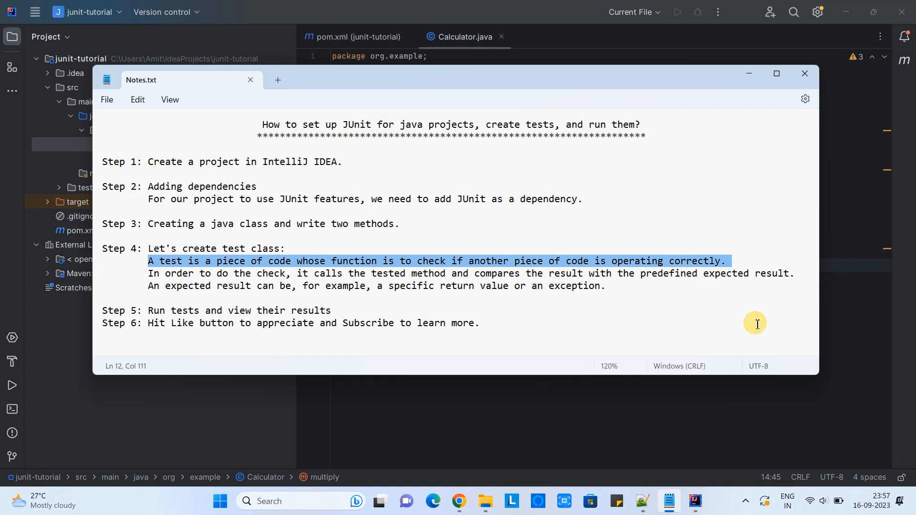
mouse_move(414, 250)
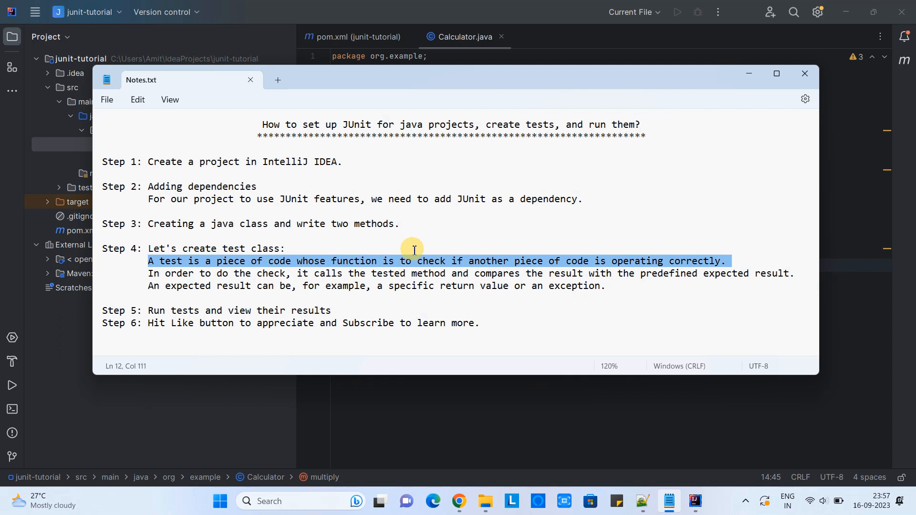
mouse_move(660, 277)
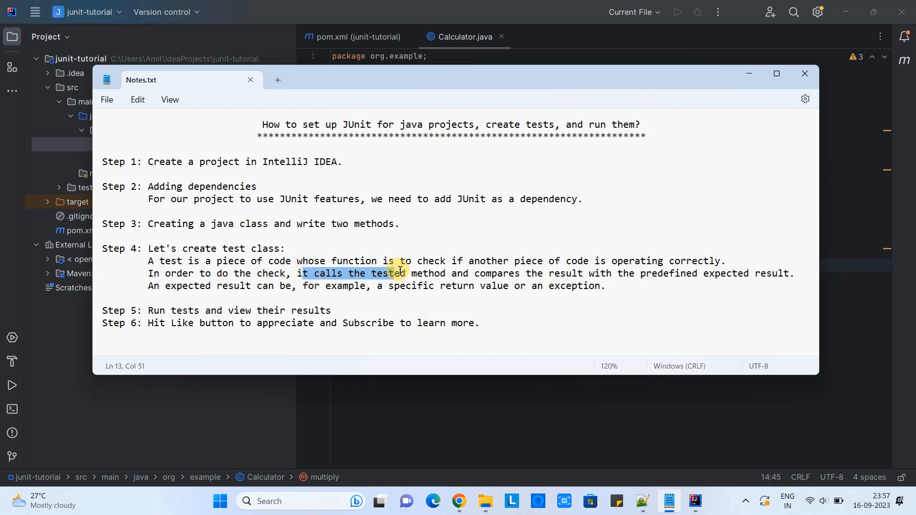
drag(398, 274, 589, 285)
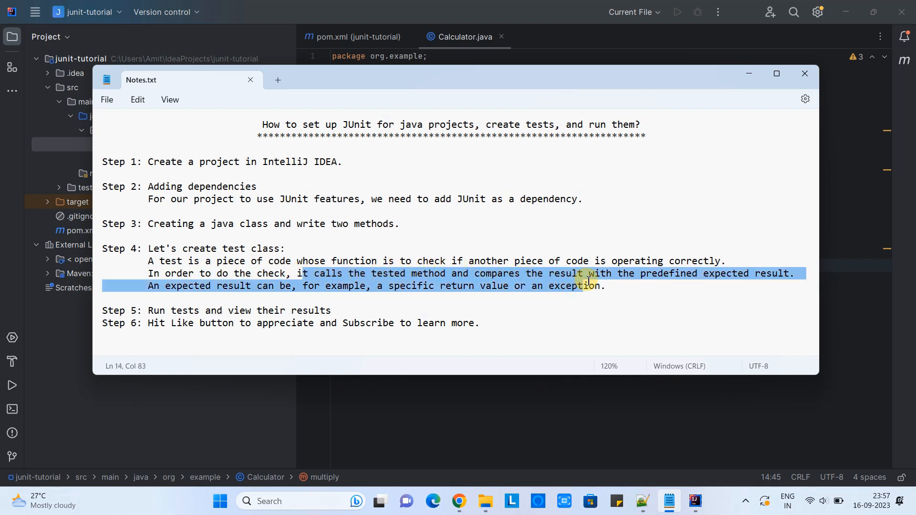
click(796, 275)
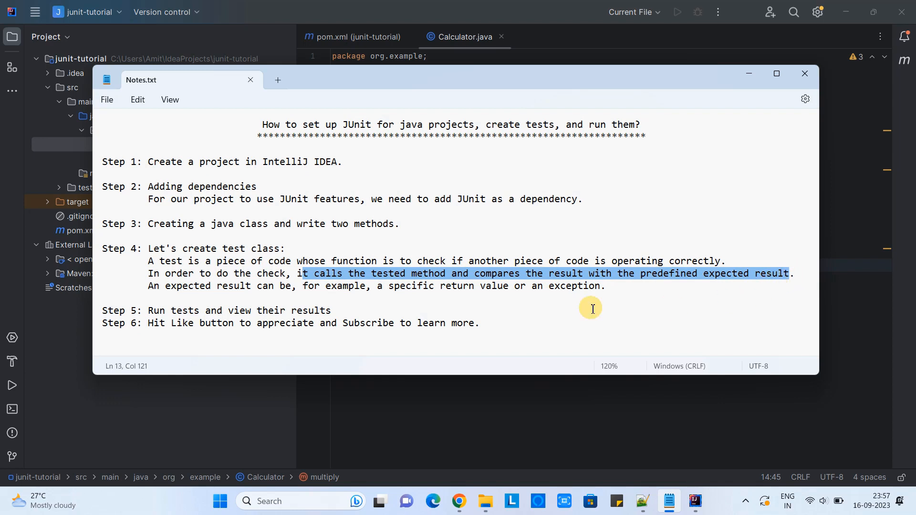
mouse_move(187, 294)
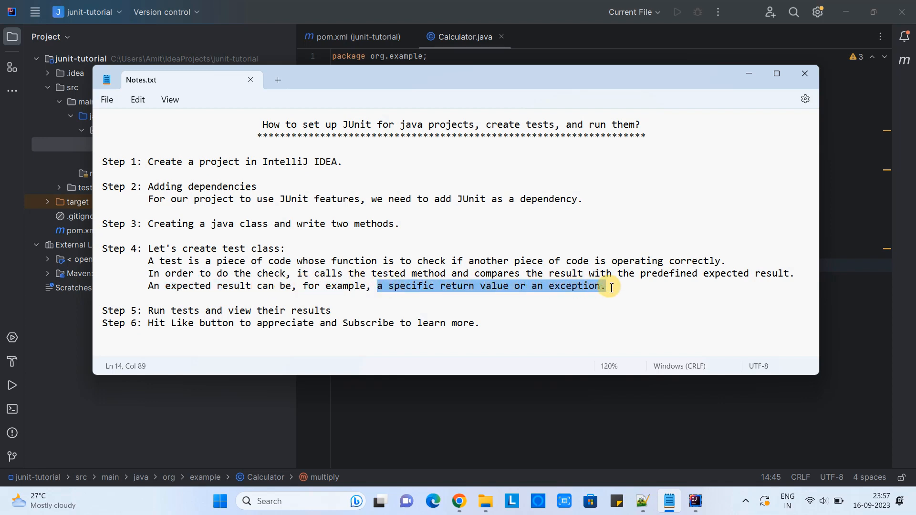
drag(611, 285, 223, 285)
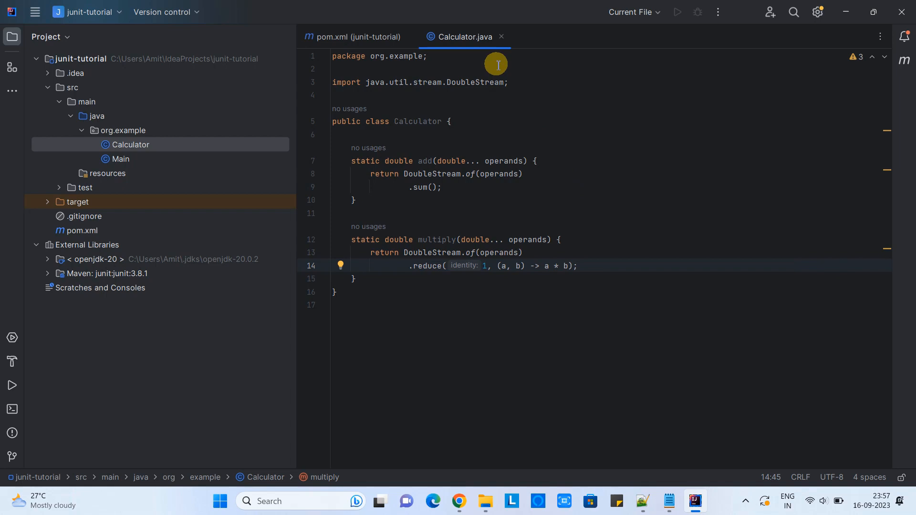
mouse_move(419, 173)
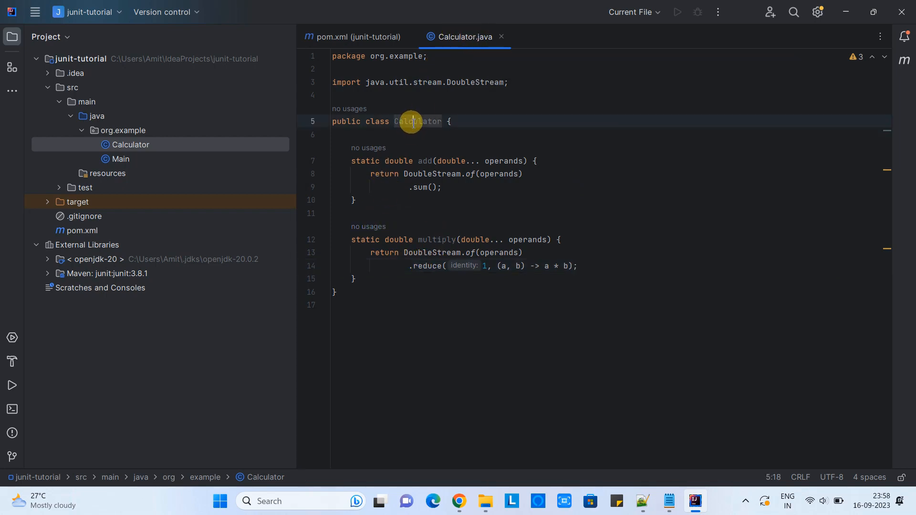
From the Calculator class name, choose Create Test in the intention actions.
click(415, 121)
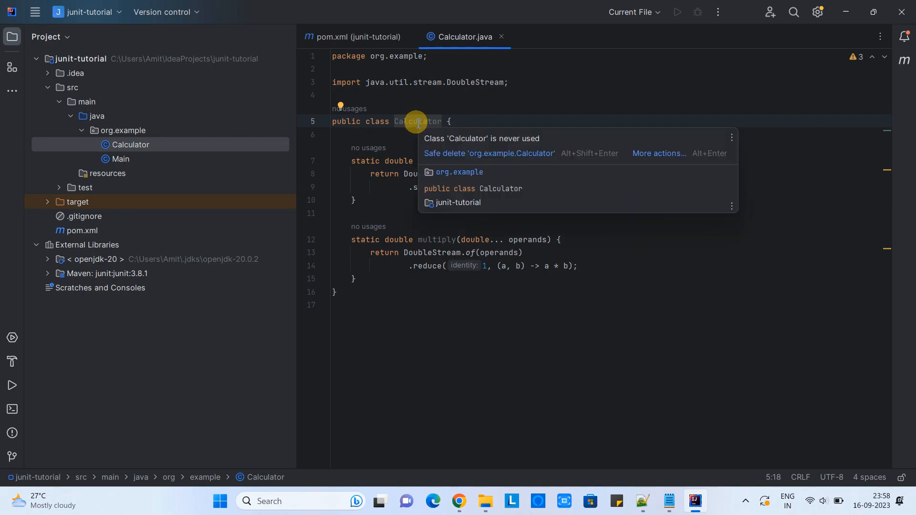
mouse_move(656, 154)
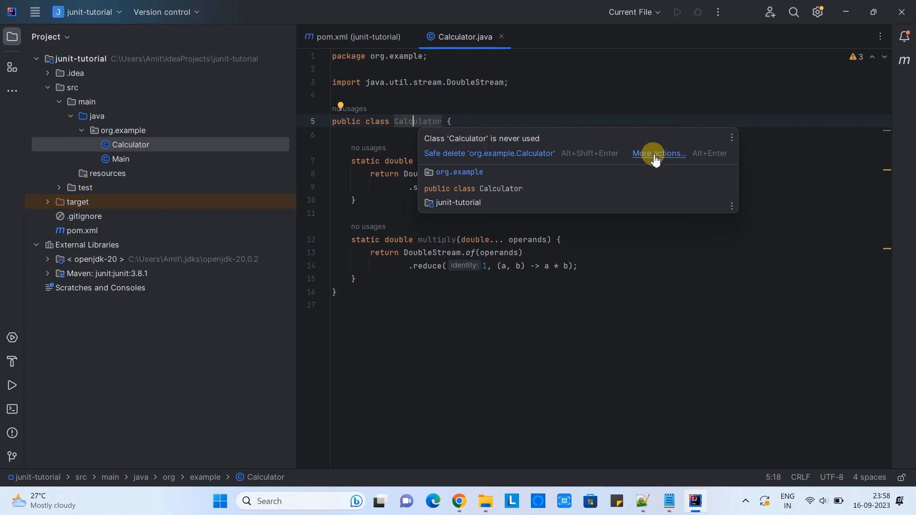
click(659, 153)
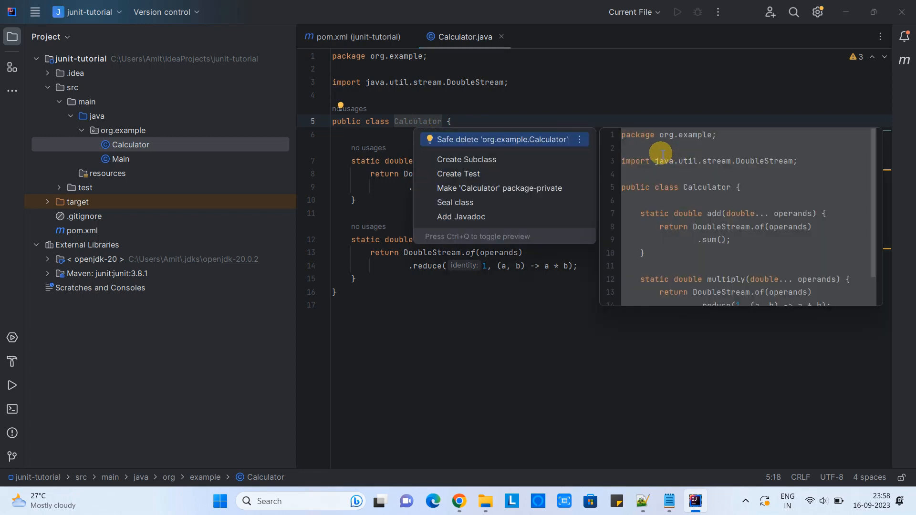
mouse_move(470, 174)
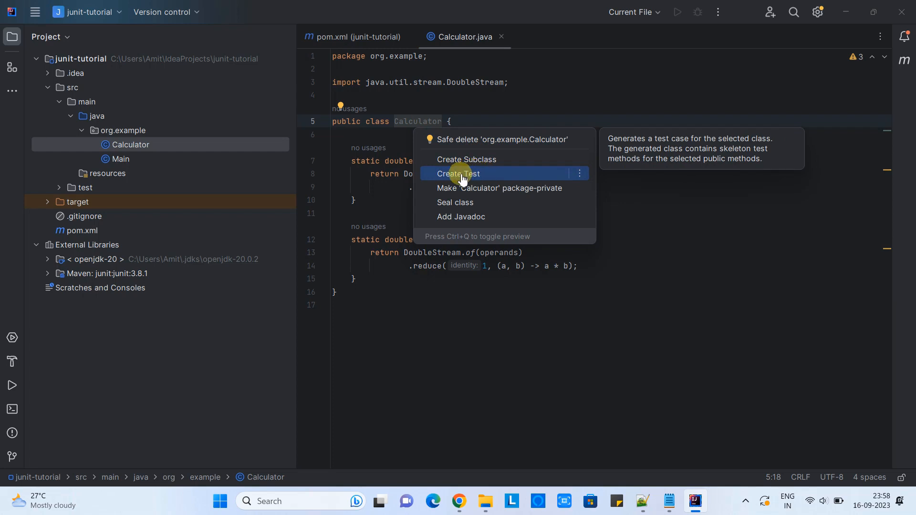
click(457, 173)
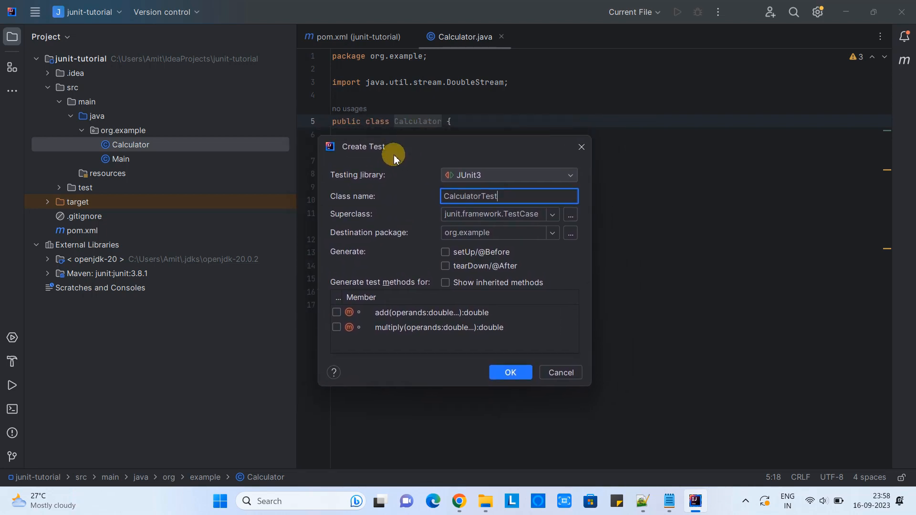
Switch the testing library to JUnit5 and set the test class name to CalculatorTest1.
click(569, 175)
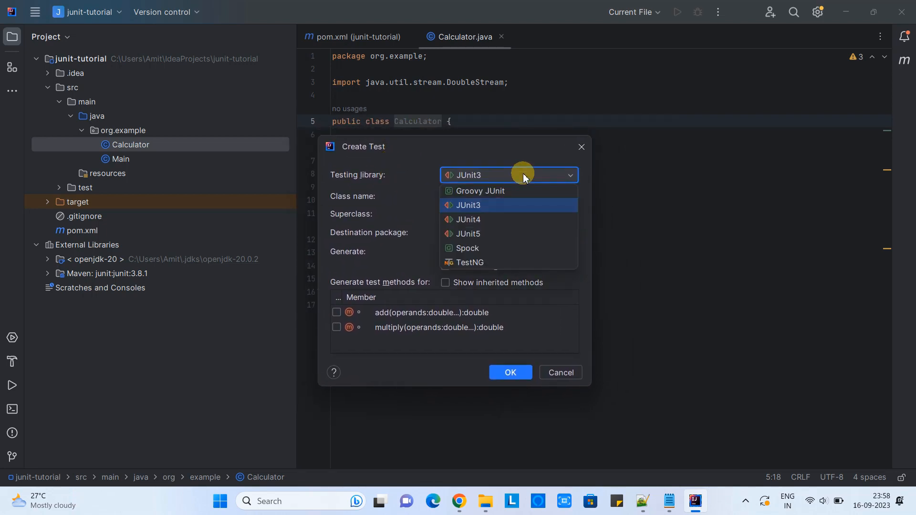
mouse_move(479, 234)
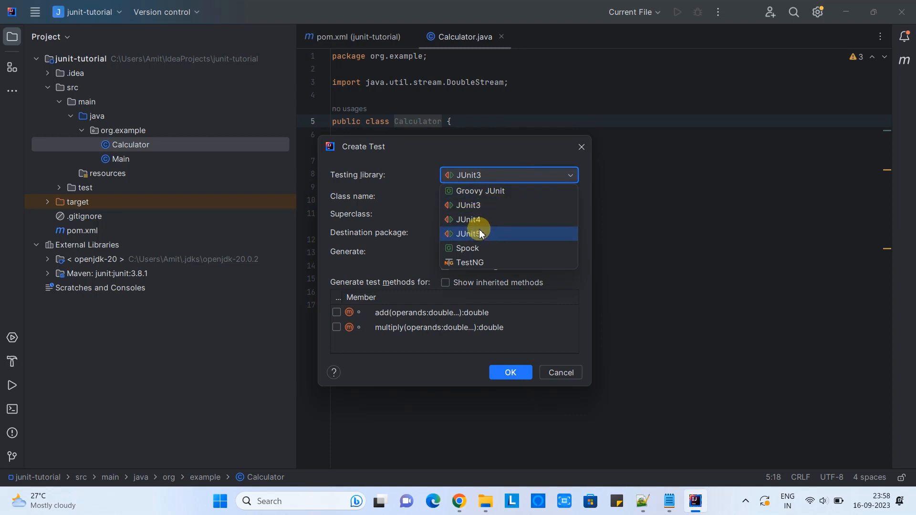
mouse_move(487, 233)
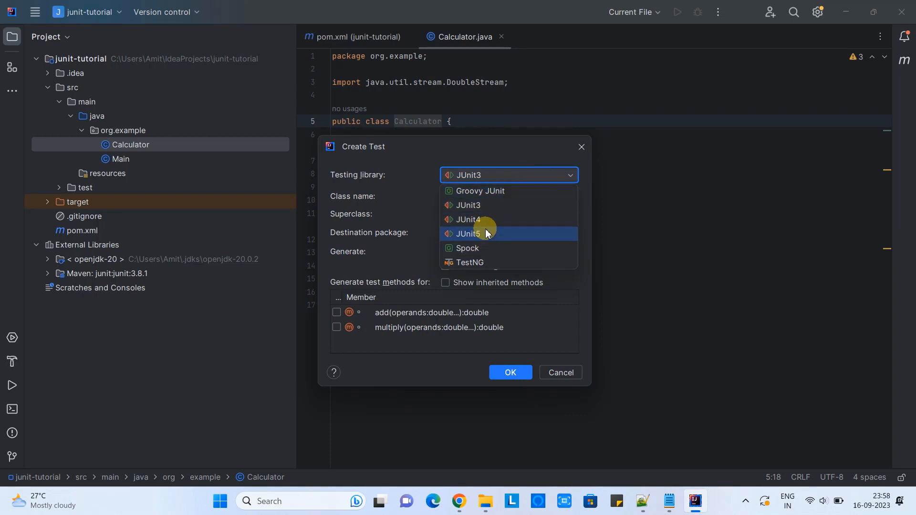
click(467, 234)
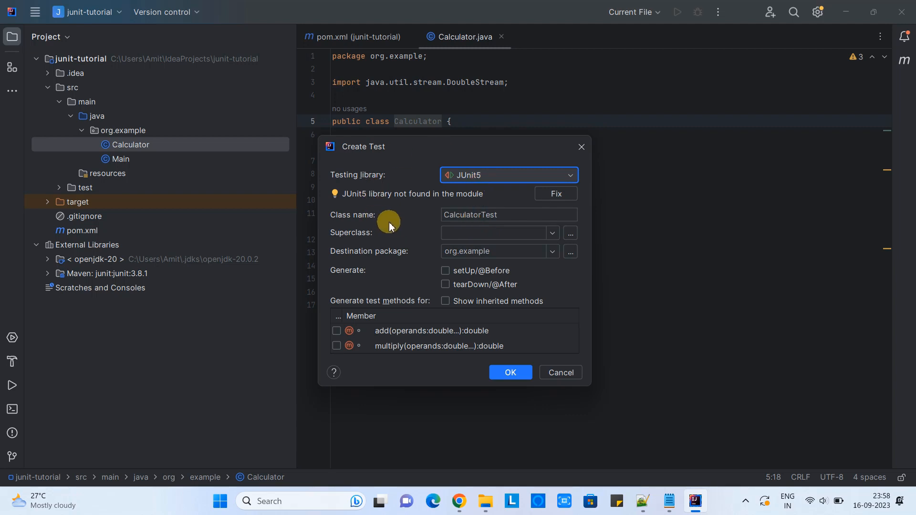
mouse_move(468, 217)
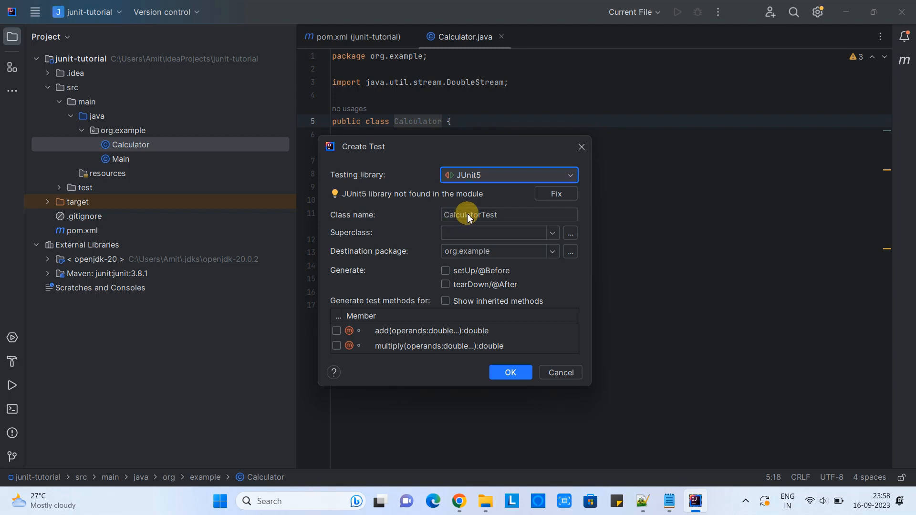
click(507, 215)
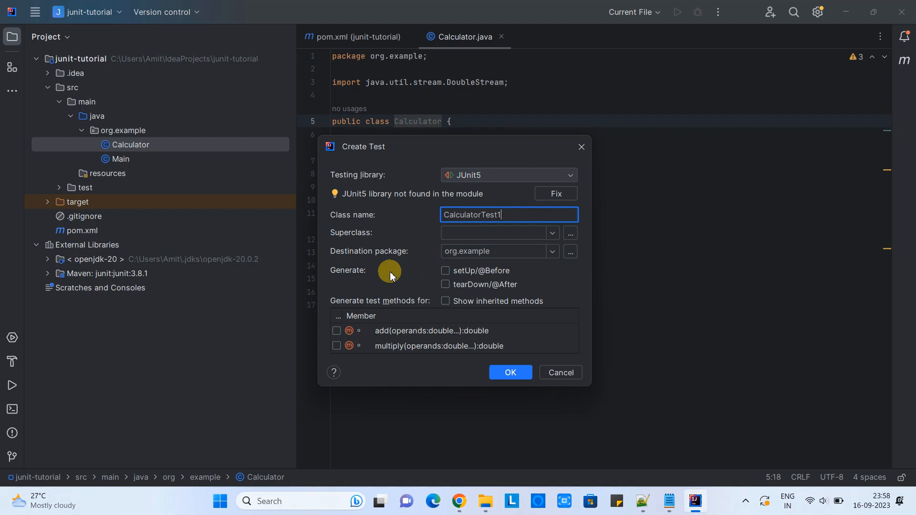
mouse_move(367, 301)
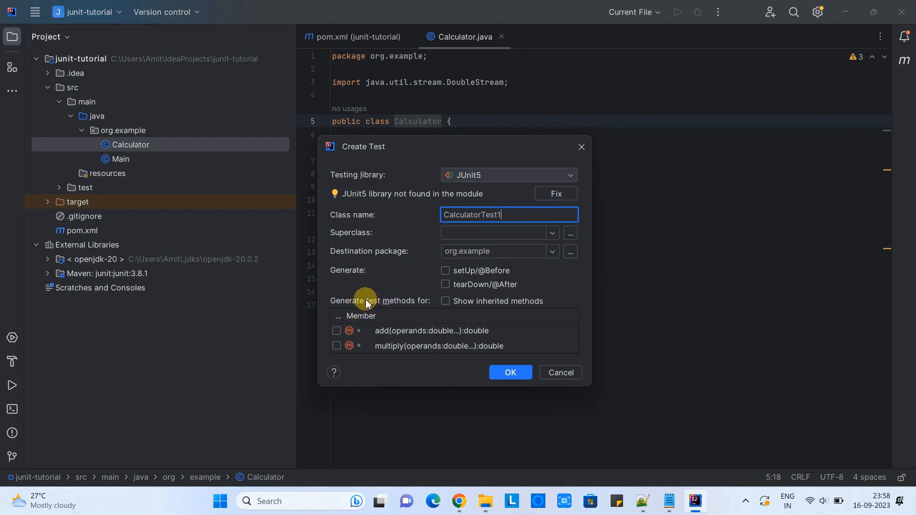
mouse_move(433, 306)
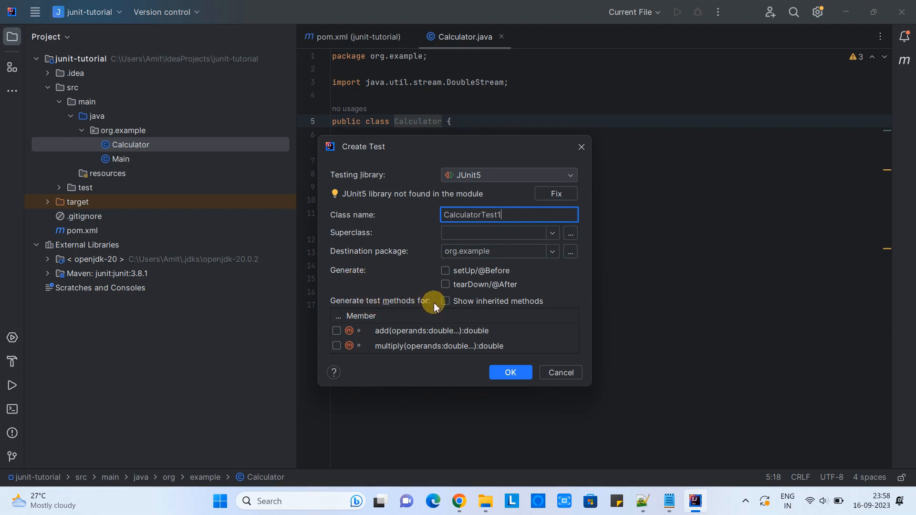
mouse_move(383, 356)
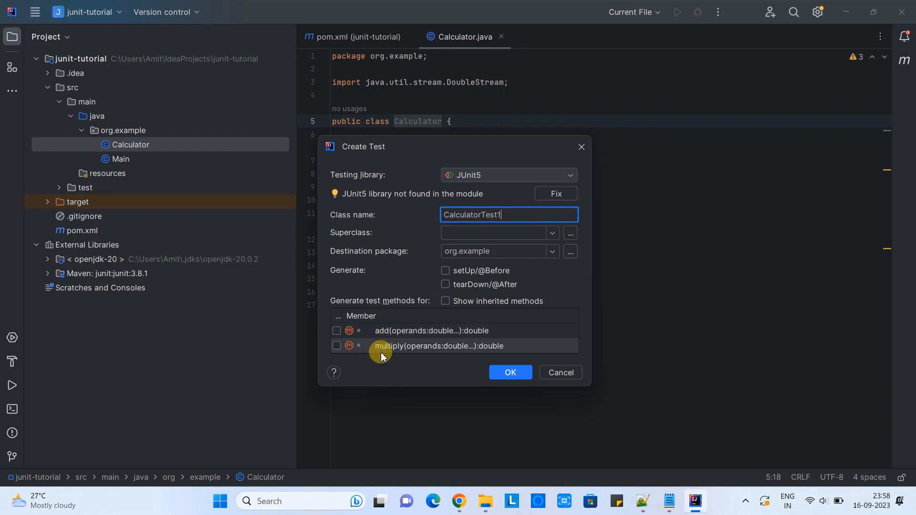
mouse_move(397, 352)
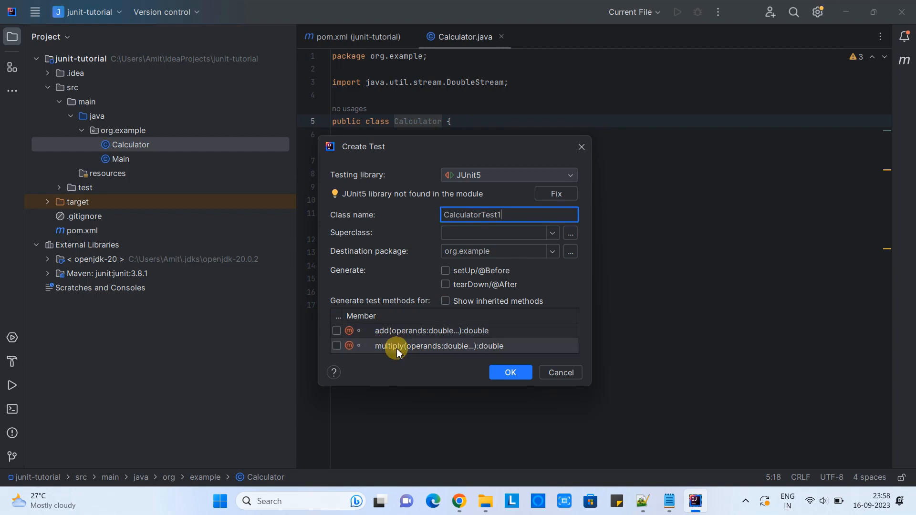
mouse_move(384, 376)
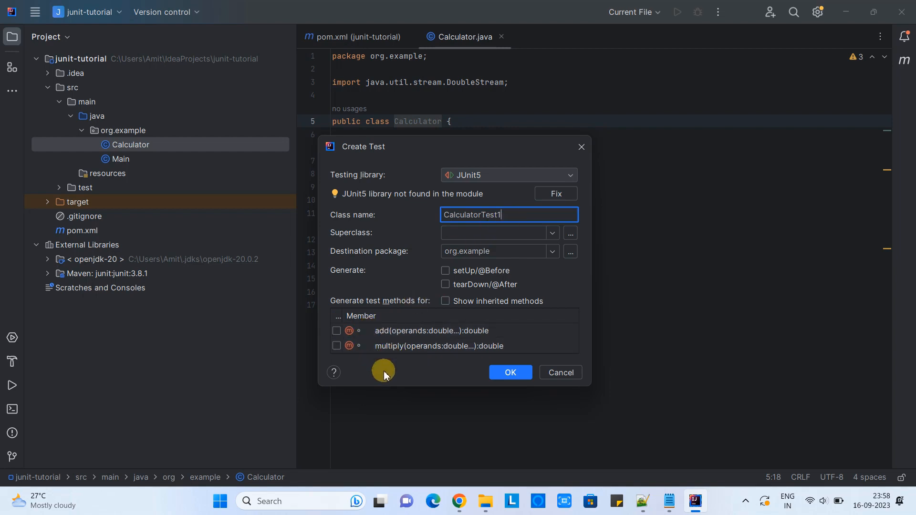
mouse_move(407, 346)
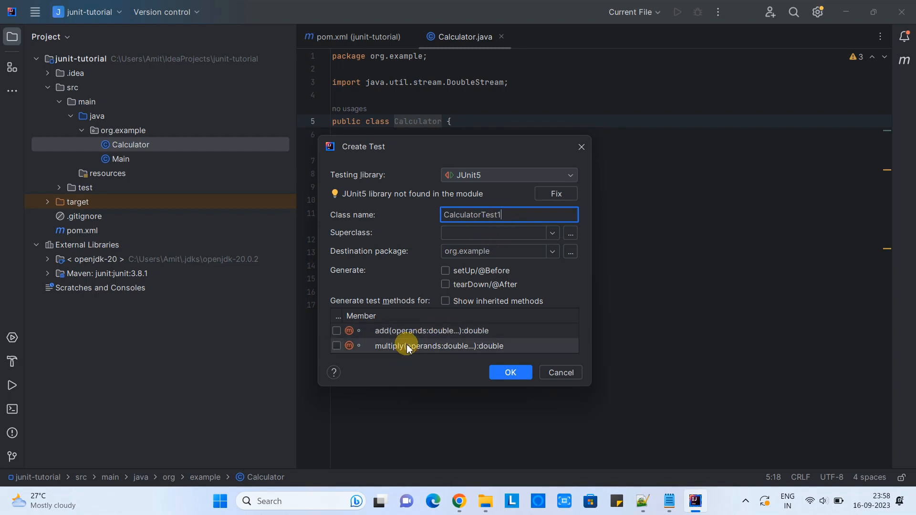
Include the add and multiply methods and confirm creating the test class.
click(336, 330)
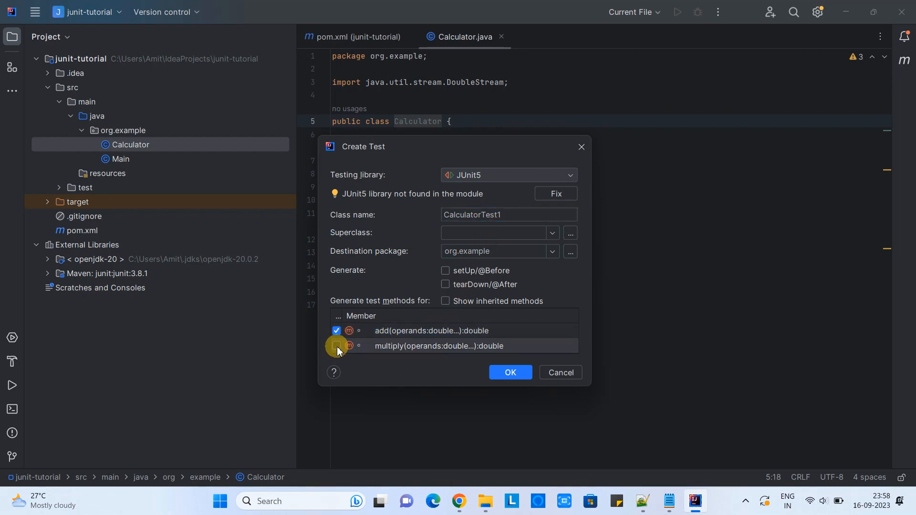
click(336, 346)
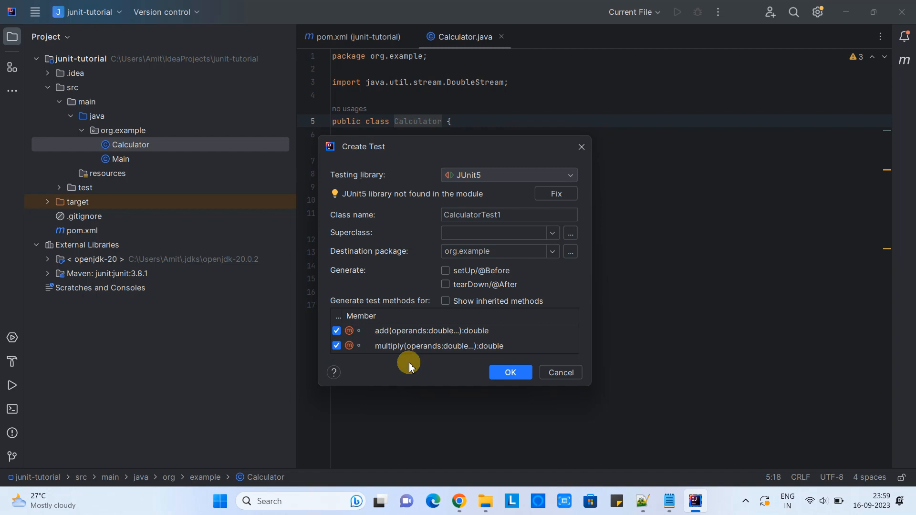
click(335, 346)
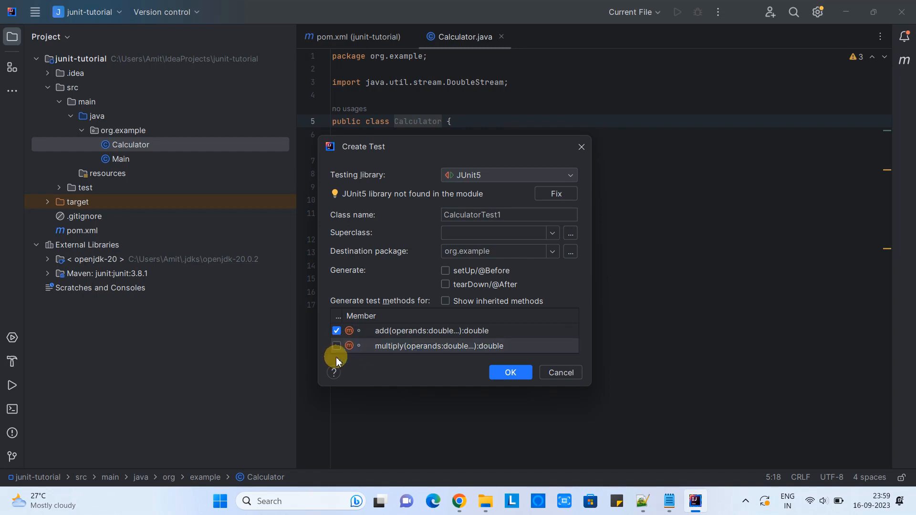
click(336, 347)
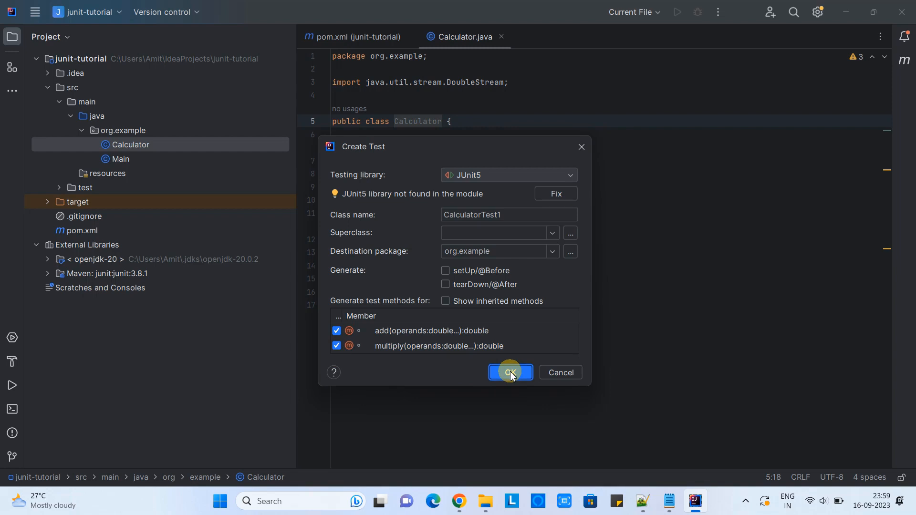
click(511, 372)
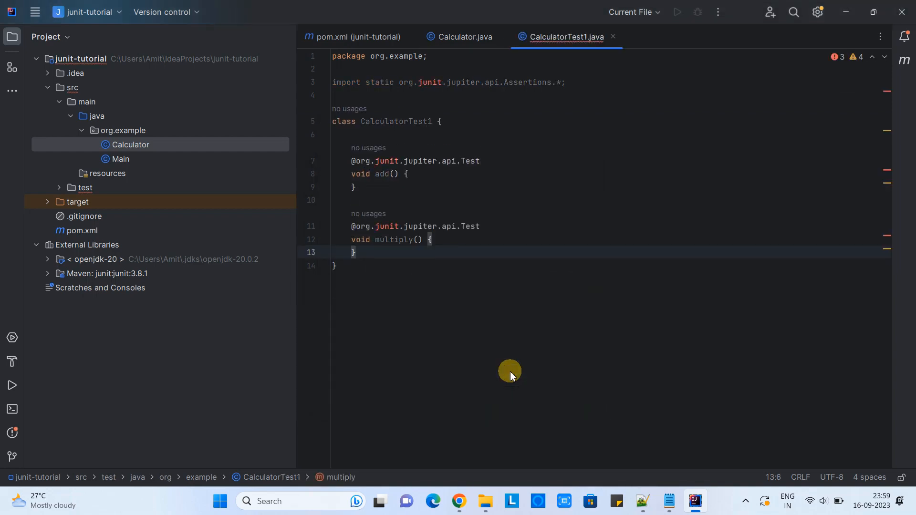
mouse_move(514, 371)
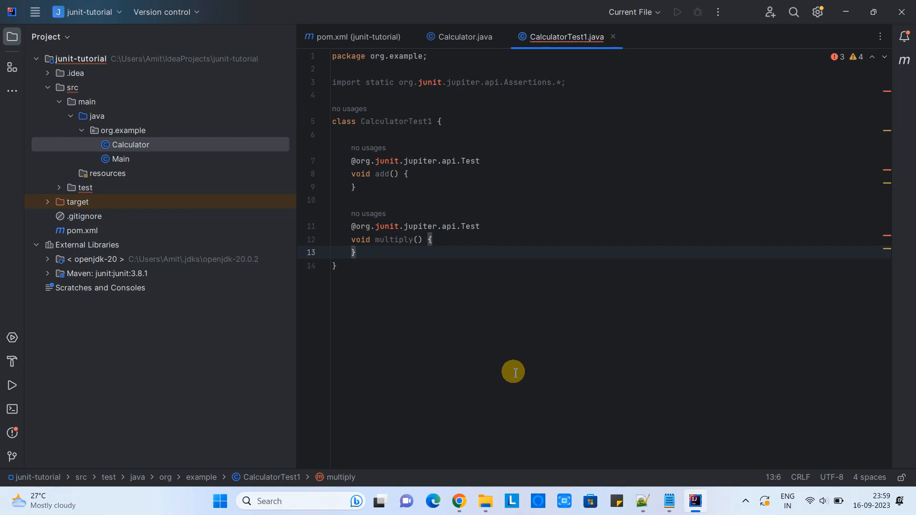
mouse_move(822, 217)
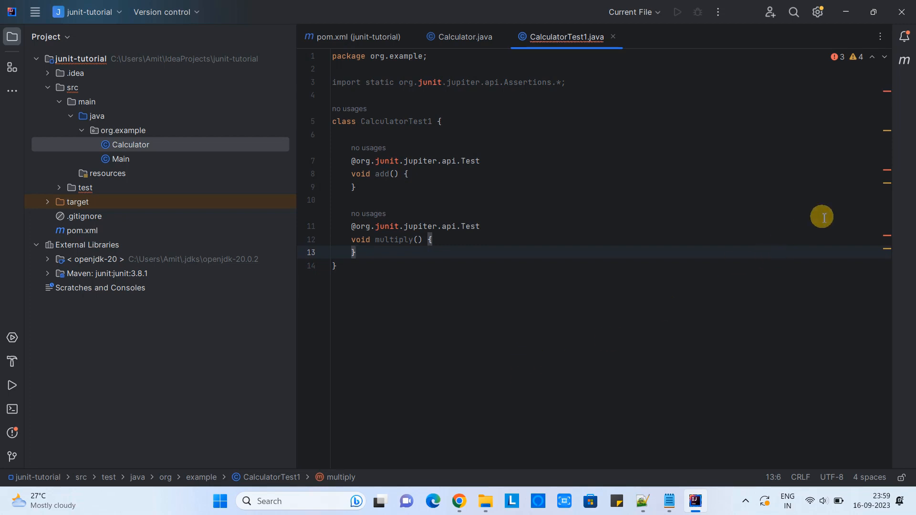
mouse_move(870, 147)
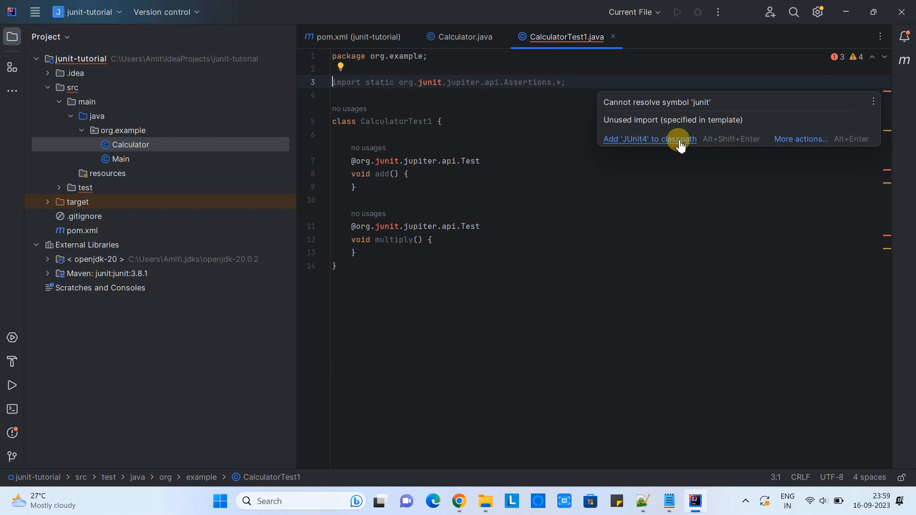
mouse_move(694, 145)
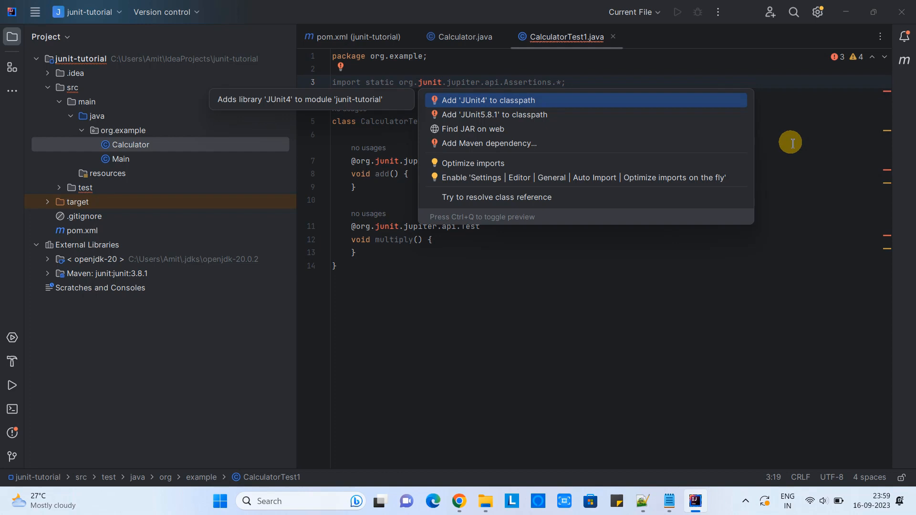
mouse_move(478, 122)
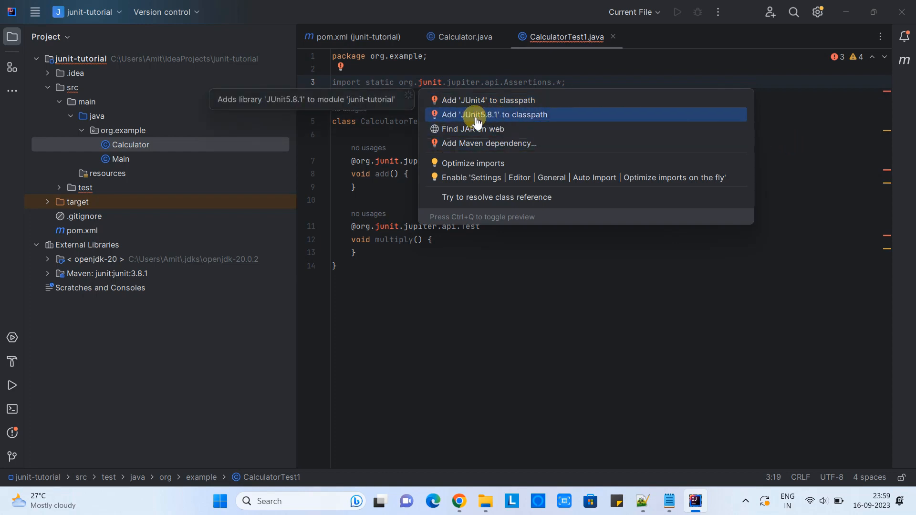
mouse_move(522, 119)
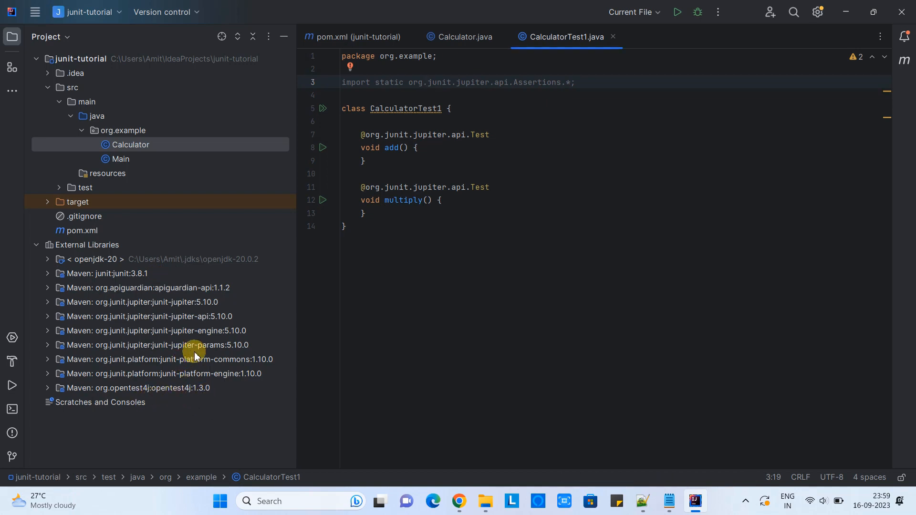
mouse_move(164, 335)
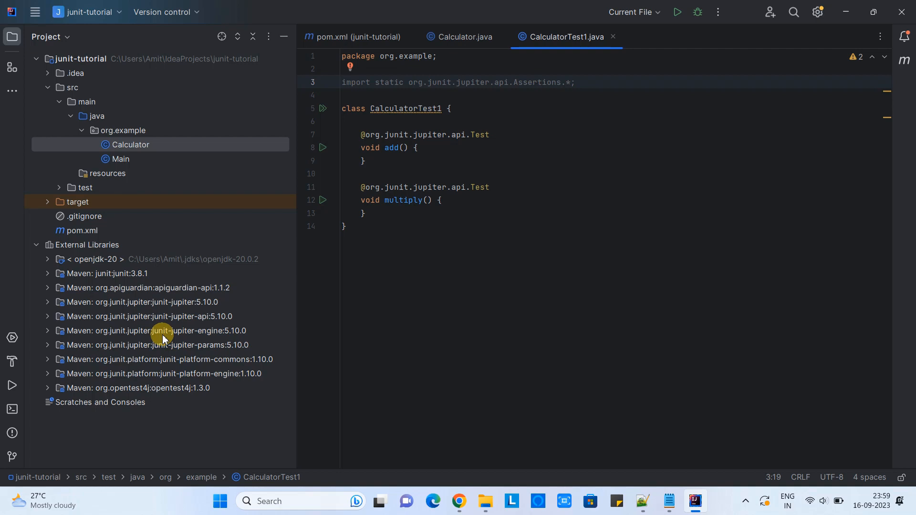
mouse_move(193, 334)
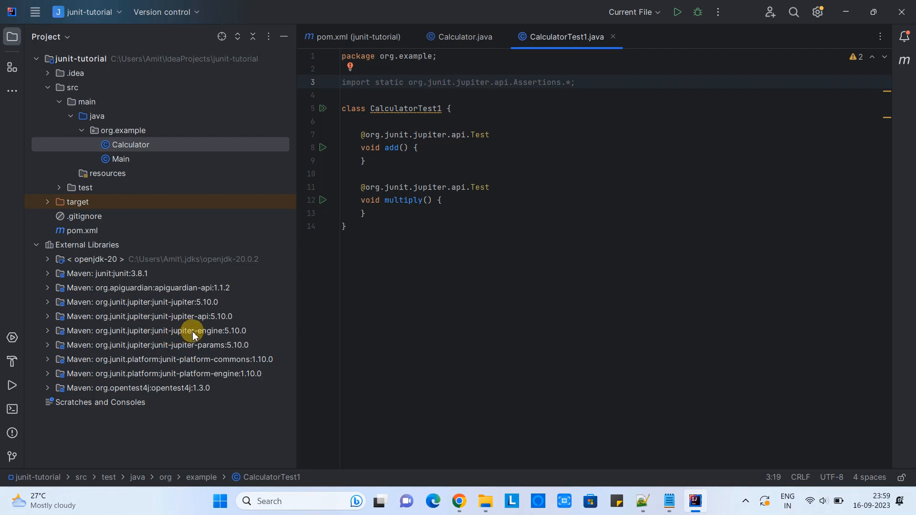
mouse_move(452, 231)
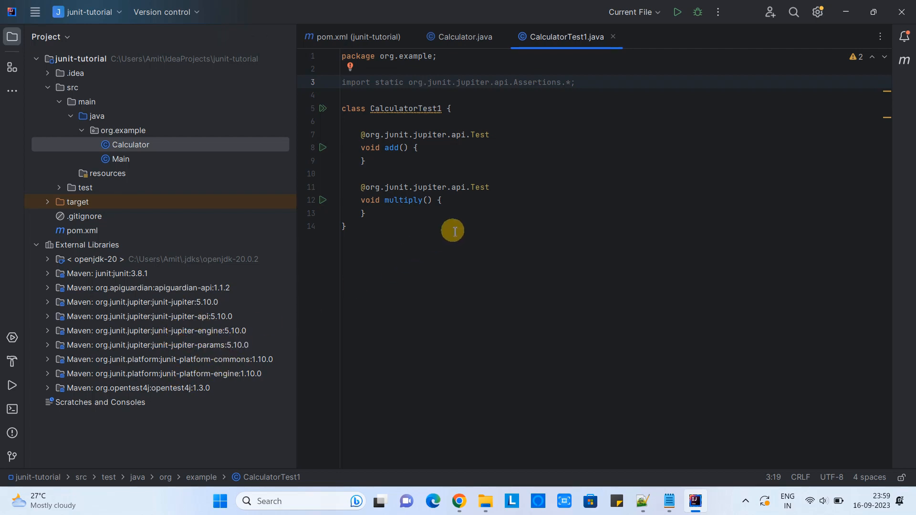
mouse_move(614, 135)
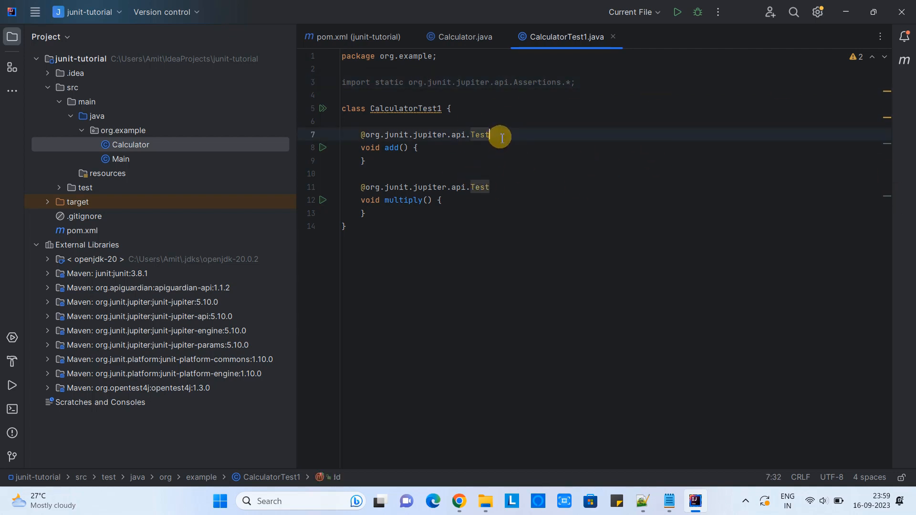
key(Enter)
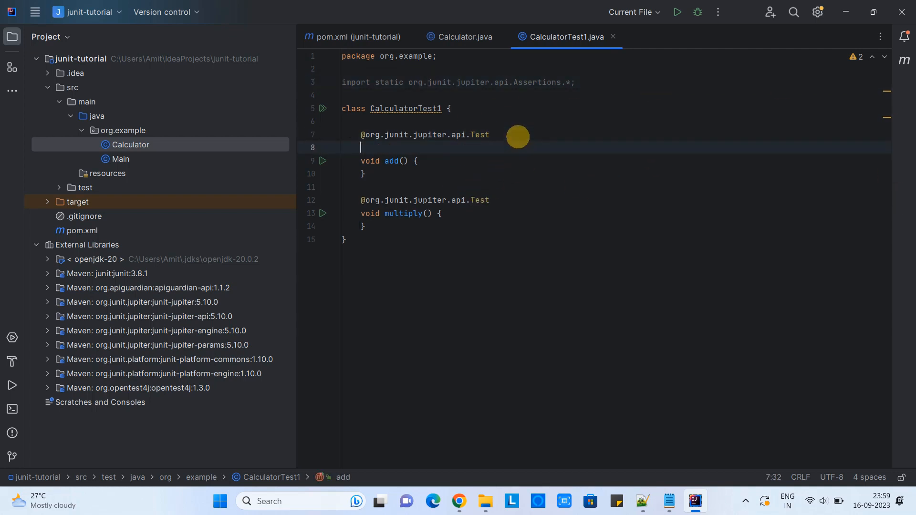
text(@)
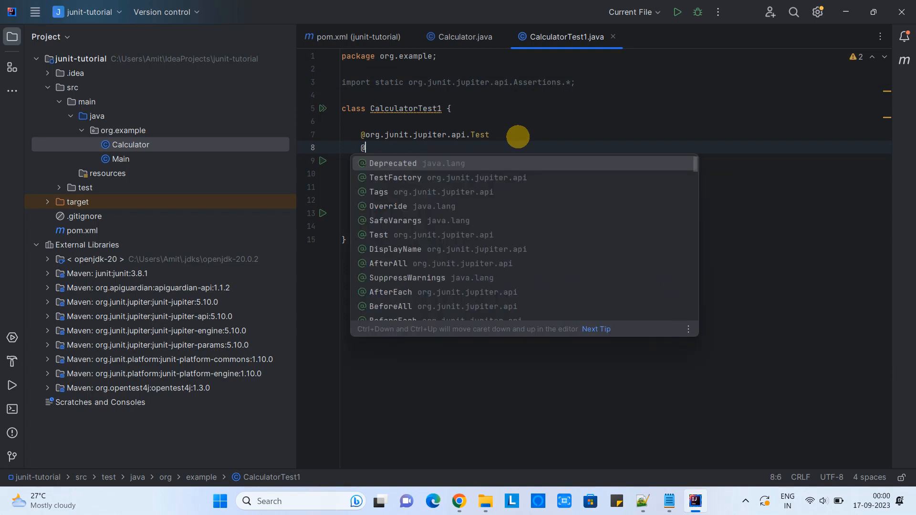
text(Disp)
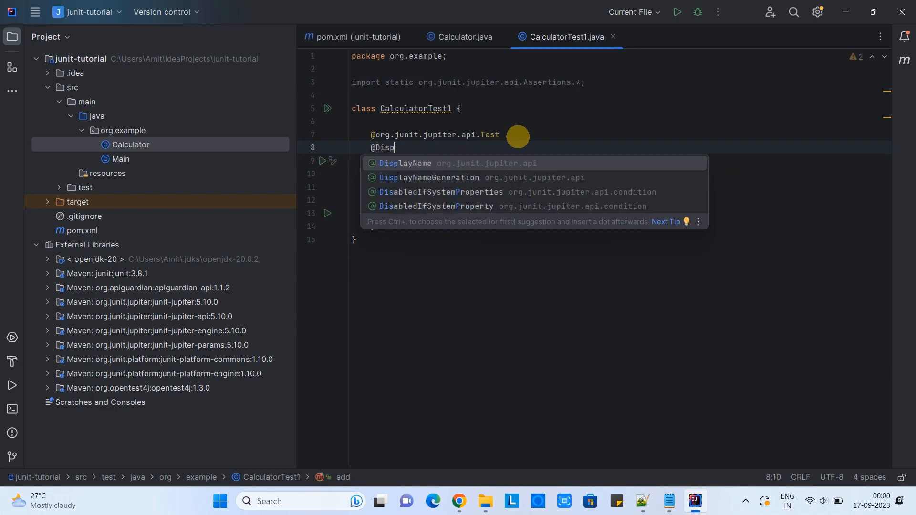
click(404, 163)
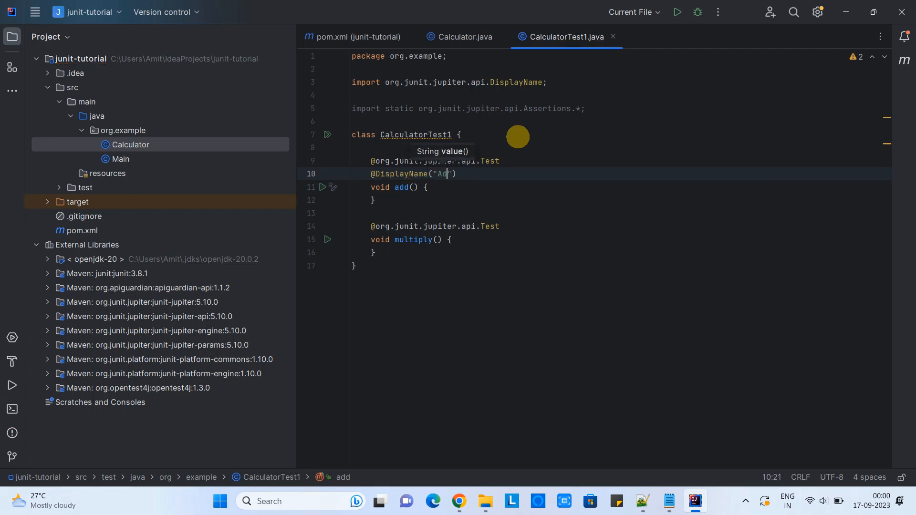
text(dding two n)
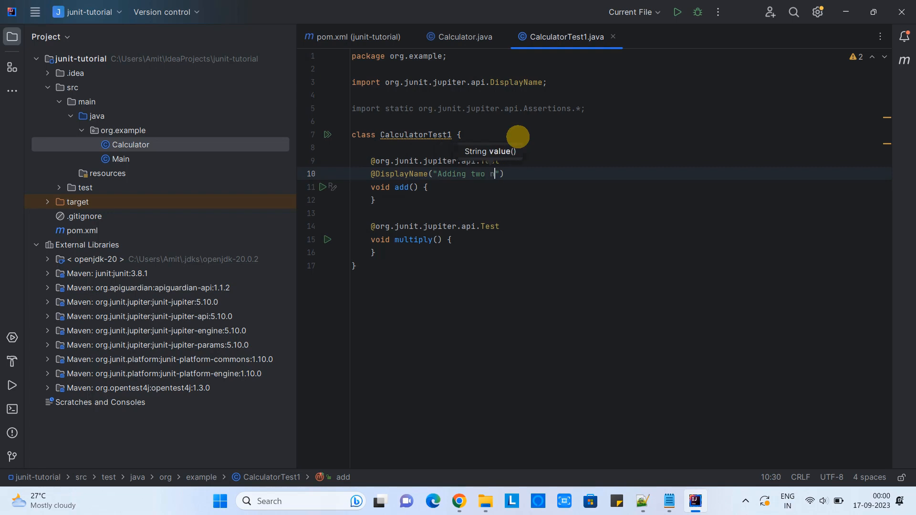
text(du)
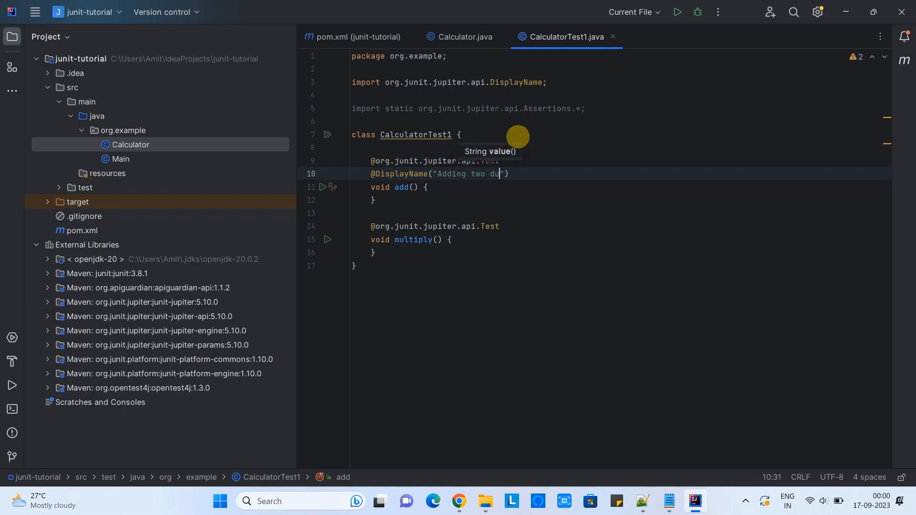
text(bl)
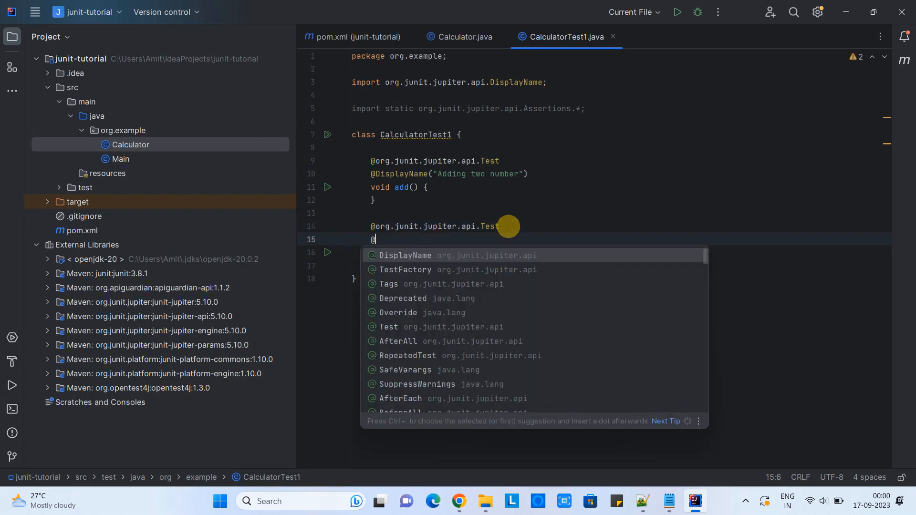
text(DisplayName(")
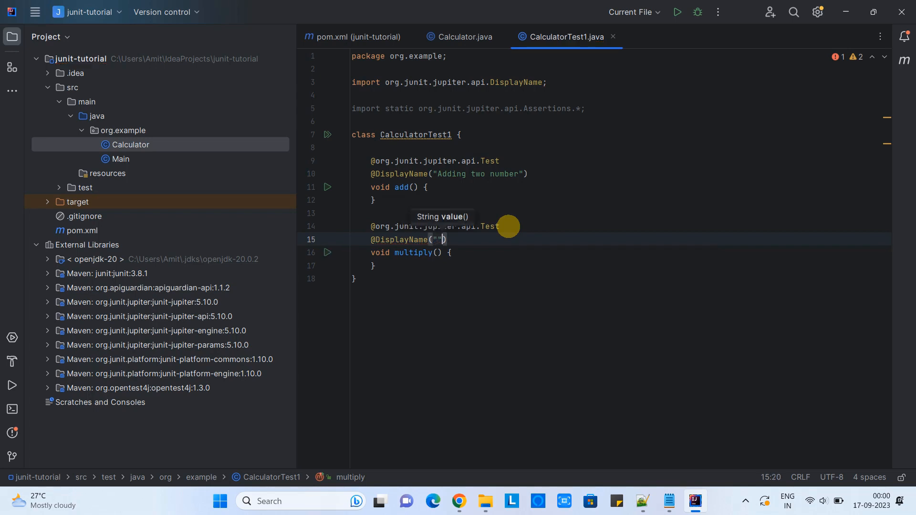
text(Mul)
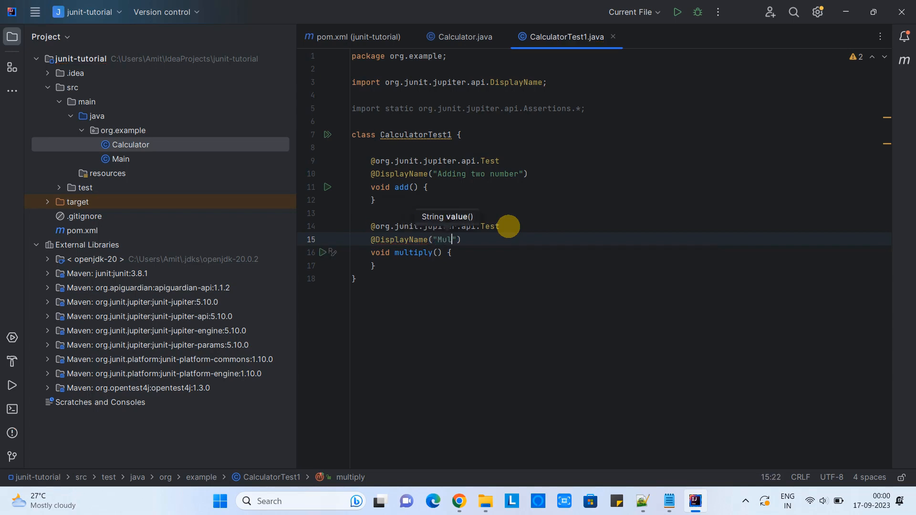
text(tiply)
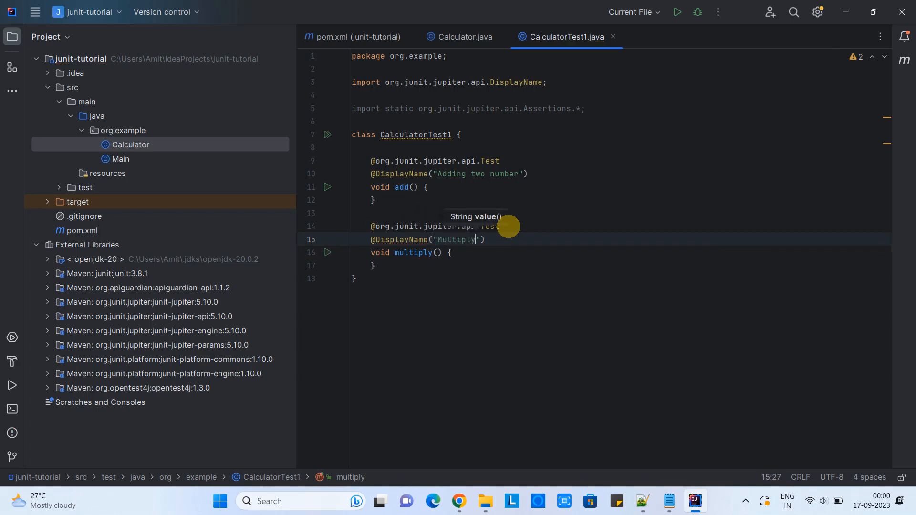
text(two num)
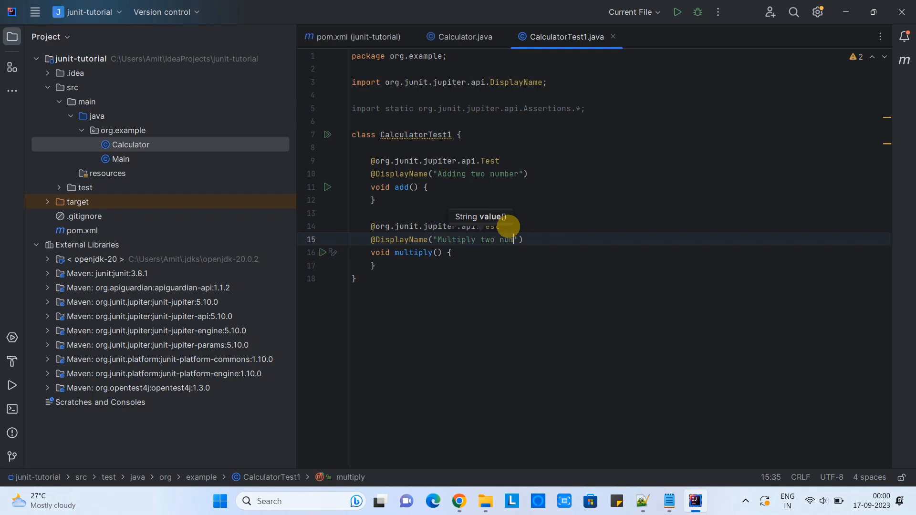
text(bers)
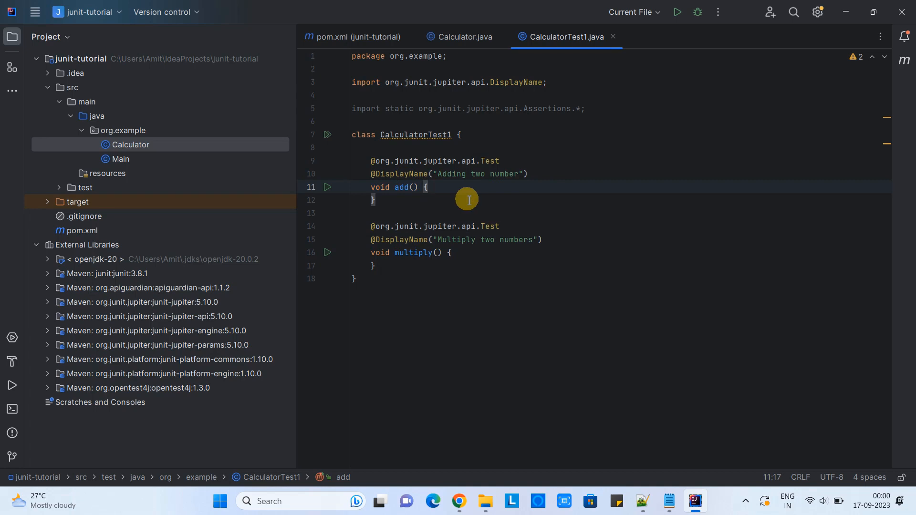
Rename the class to CalculatorTest and make add() assert assertEquals(4, Calculator.add(2, 2)).
key(Enter)
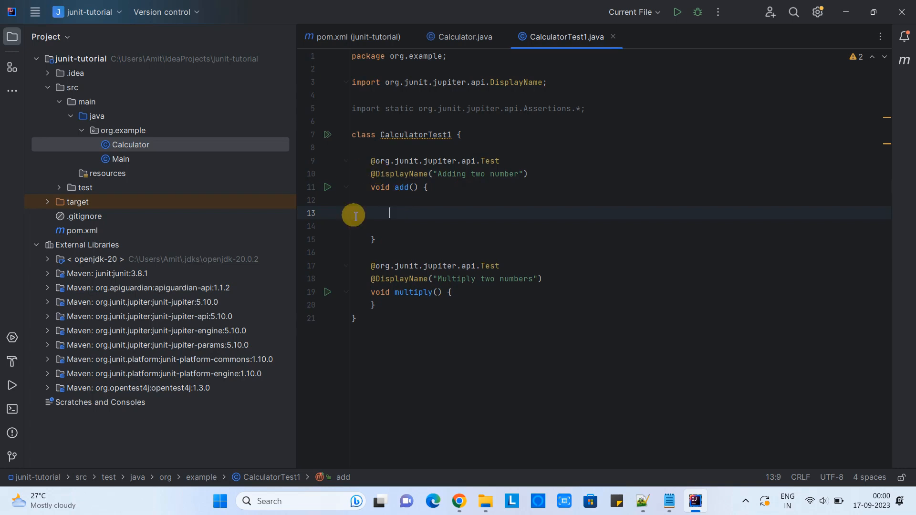
mouse_move(414, 206)
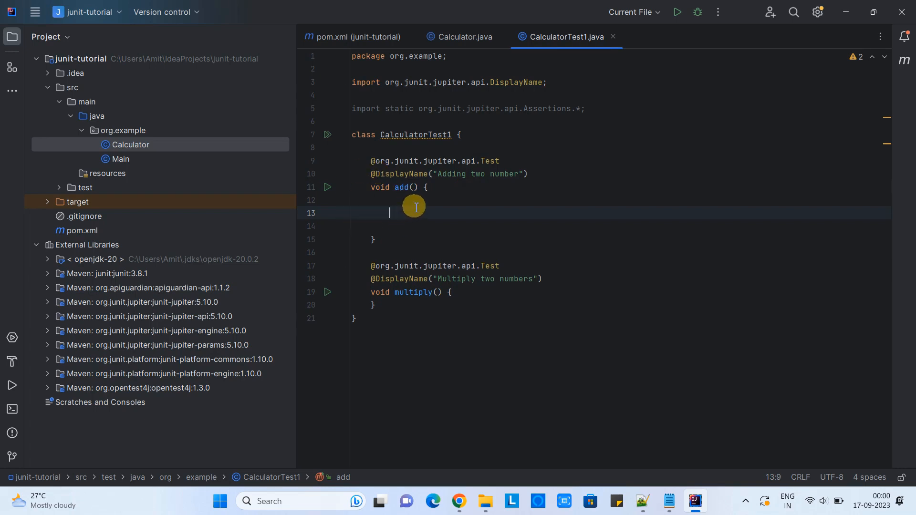
mouse_move(419, 134)
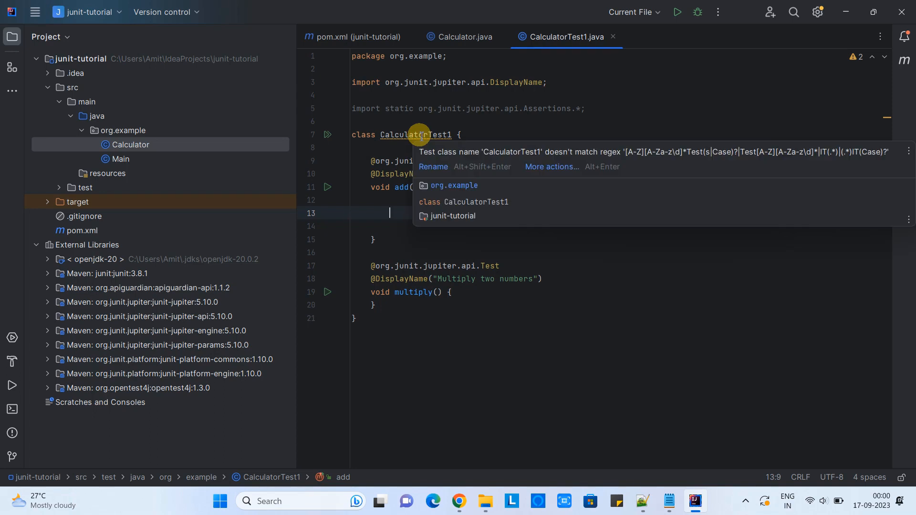
mouse_move(463, 208)
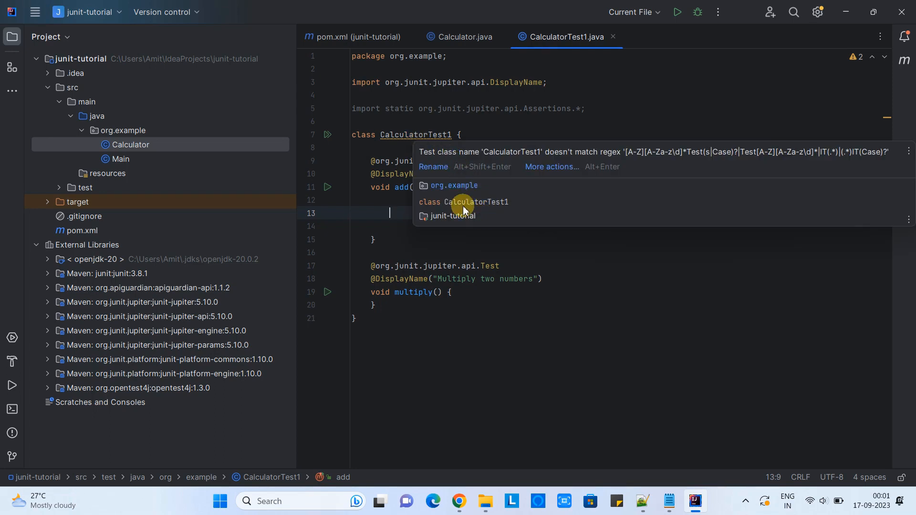
mouse_move(491, 157)
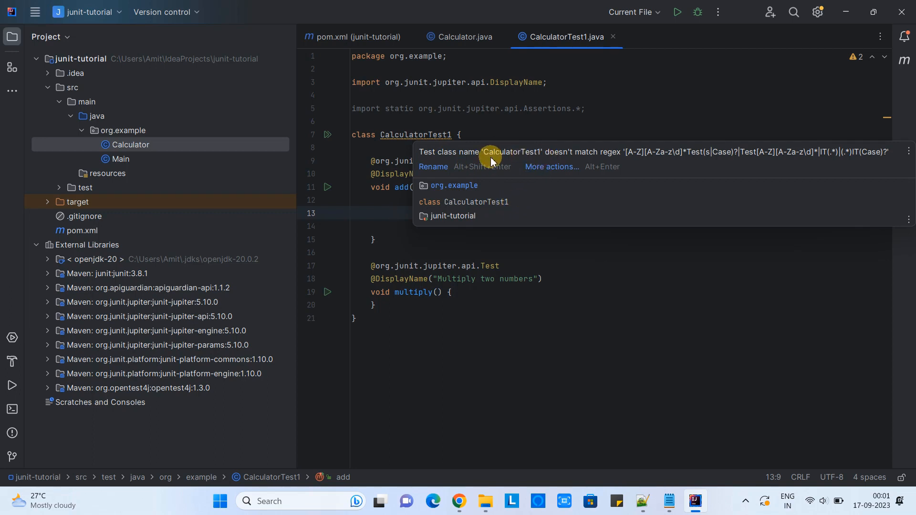
click(452, 135)
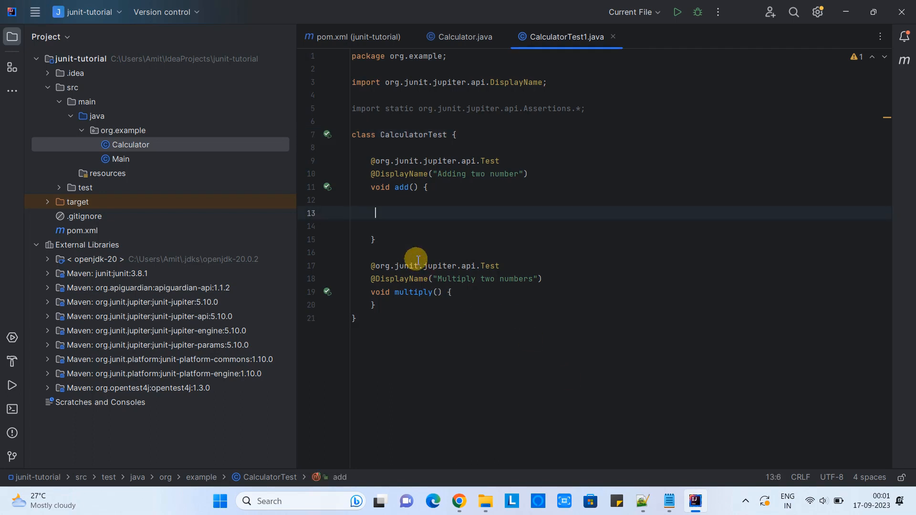
text(assertEquals(4, Calculator.add(2, 2));)
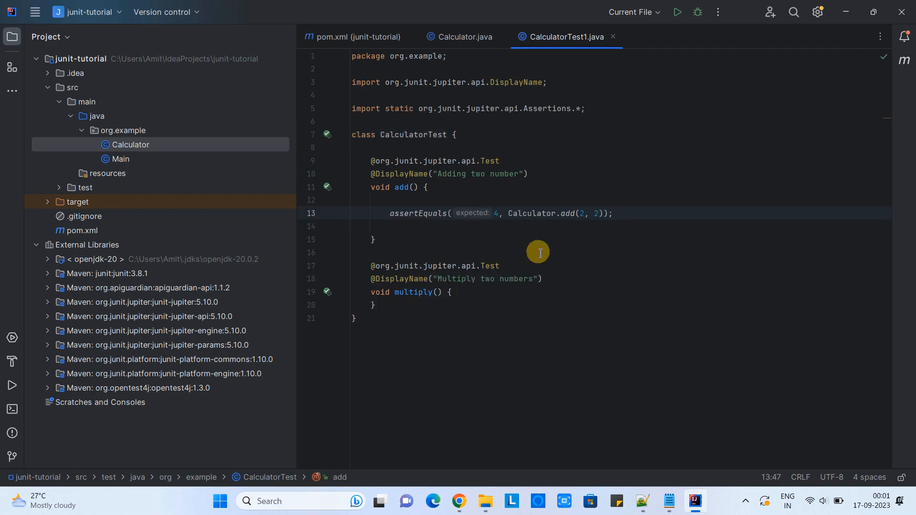
mouse_move(498, 213)
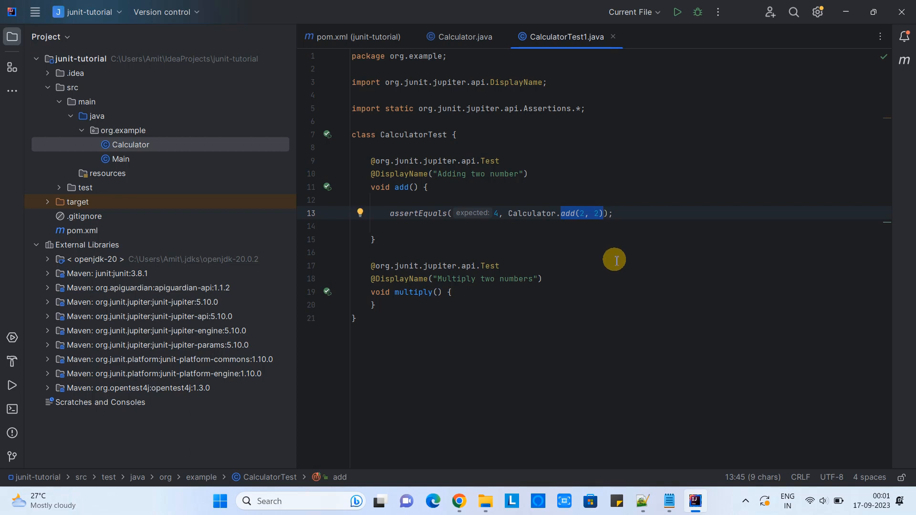
mouse_move(500, 214)
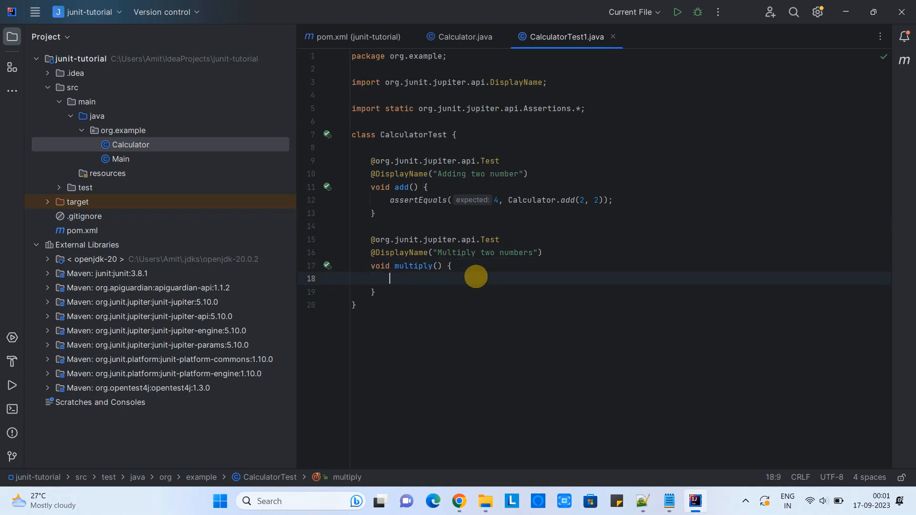
Write an assertAll in multiply() with four Calculator.multiply assertions expecting 4.0, -4, 4.0 and 0.0.
key(enter)
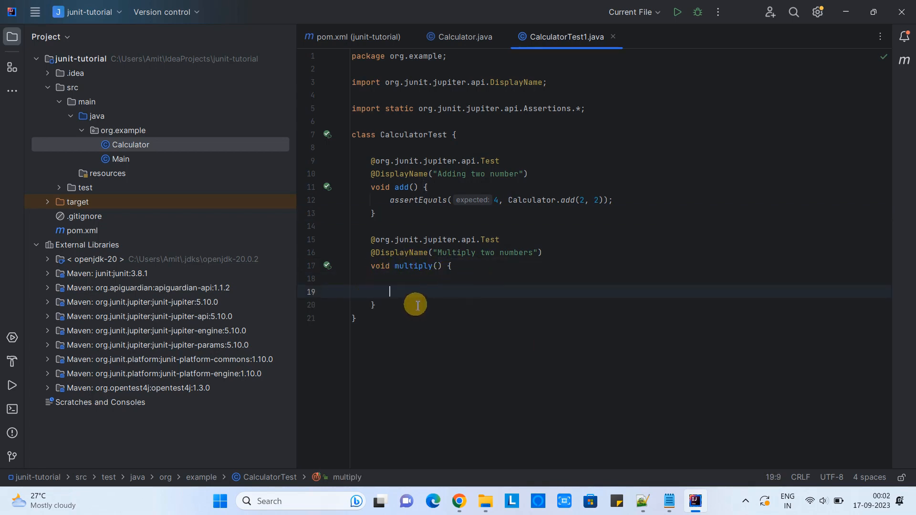
text(assertAll(() -> assertEquals(4, Calculator.multiply(2, 2)),)
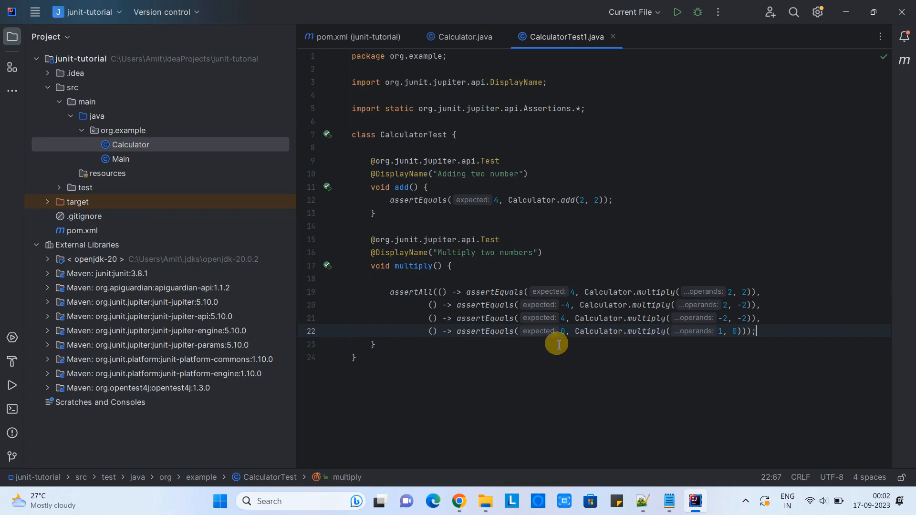
click(579, 318)
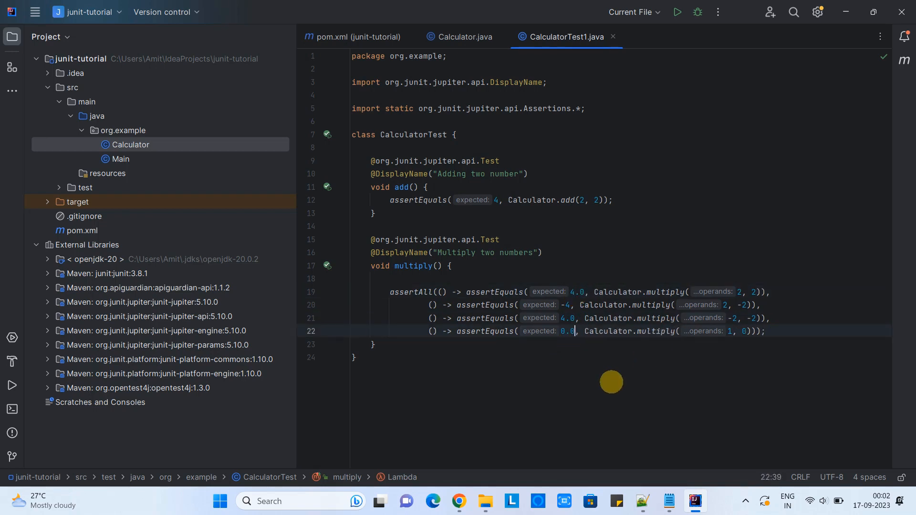
mouse_move(566, 334)
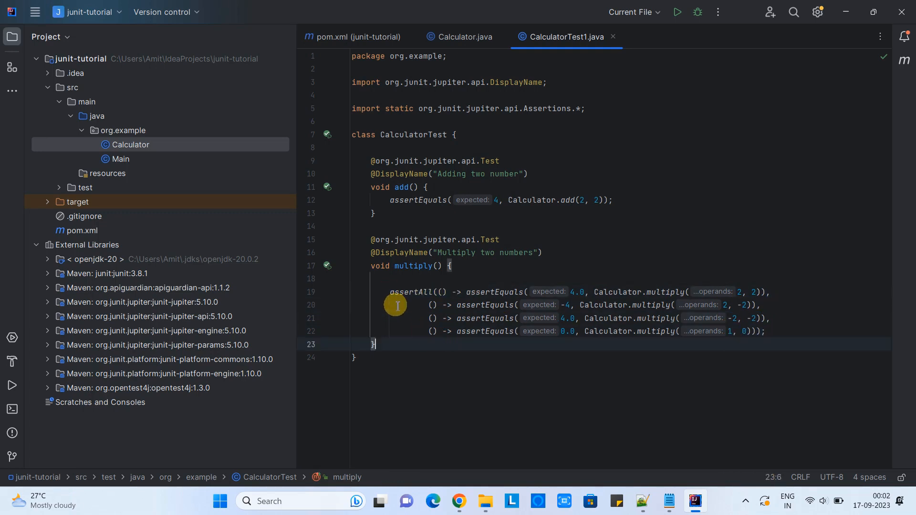
drag(389, 292, 758, 331)
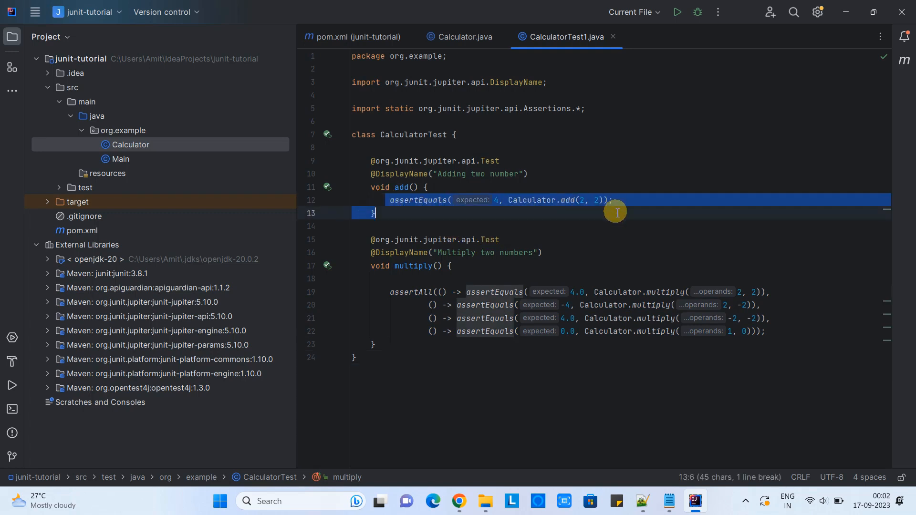
click(361, 357)
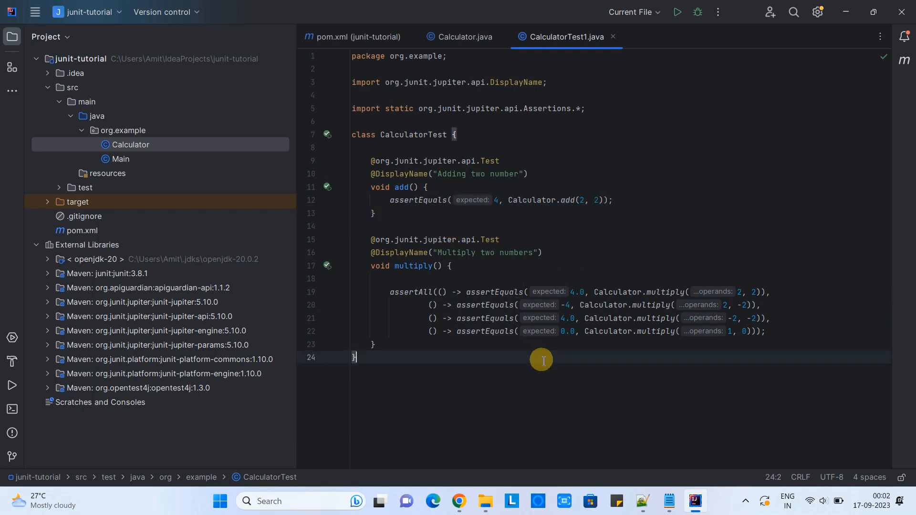
mouse_move(847, 328)
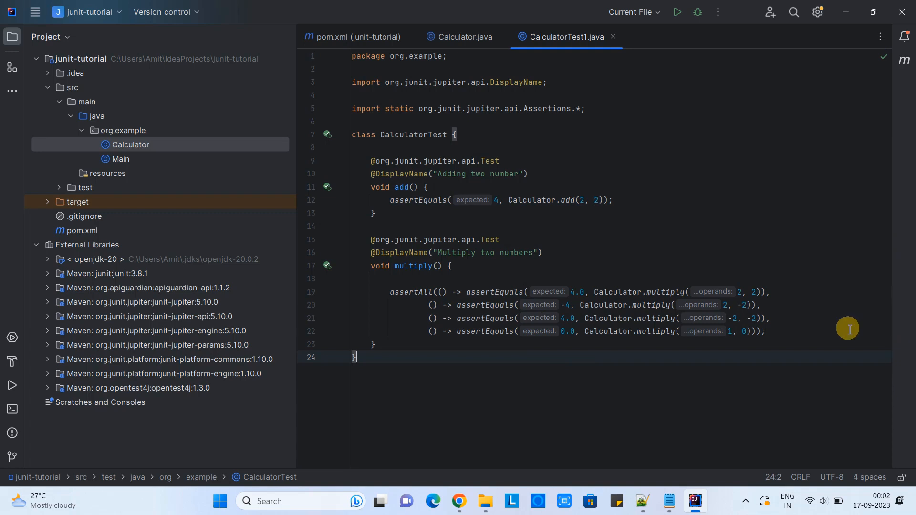
mouse_move(488, 164)
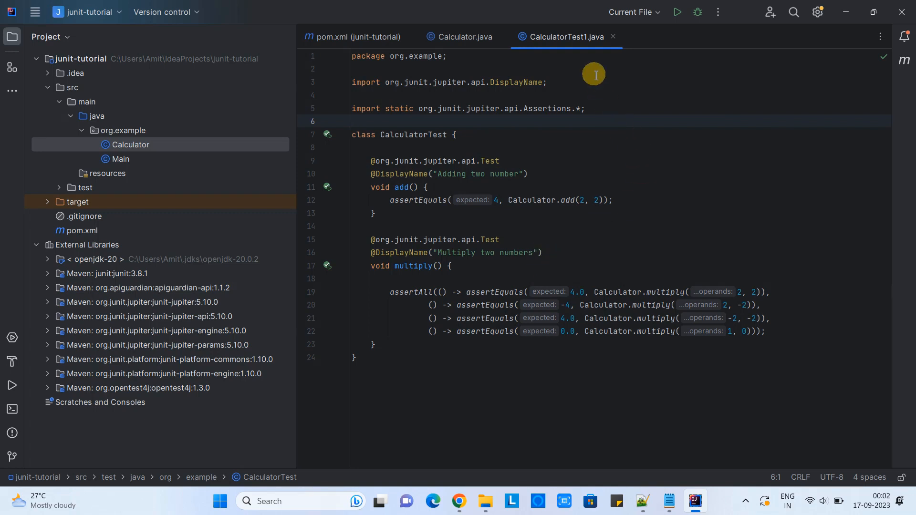
mouse_move(605, 175)
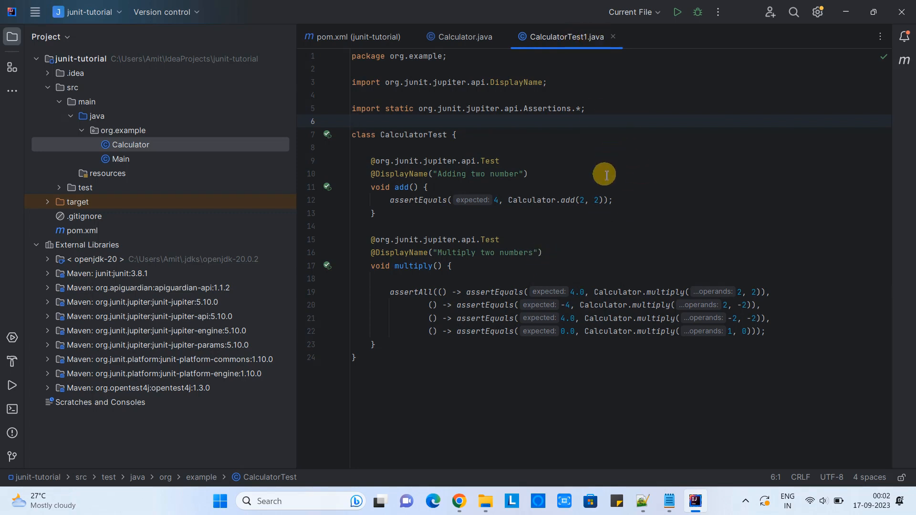
mouse_move(165, 269)
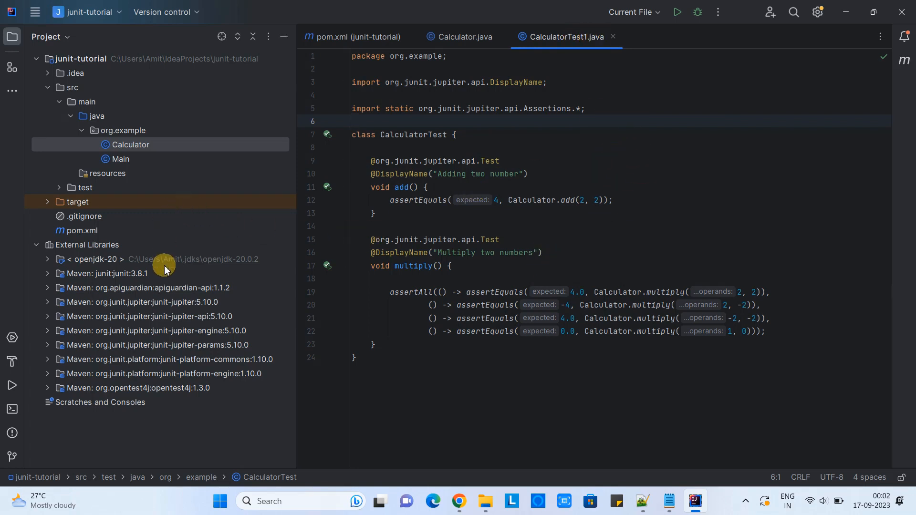
mouse_move(571, 44)
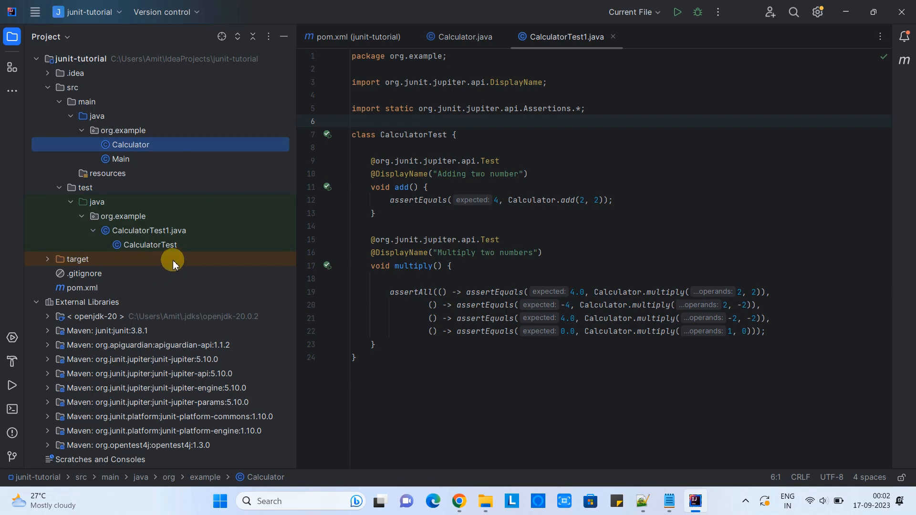
Rename CalculatorTest1.java to CalculatorTest.java via Refactor > Rename File in the Project panel.
click(148, 230)
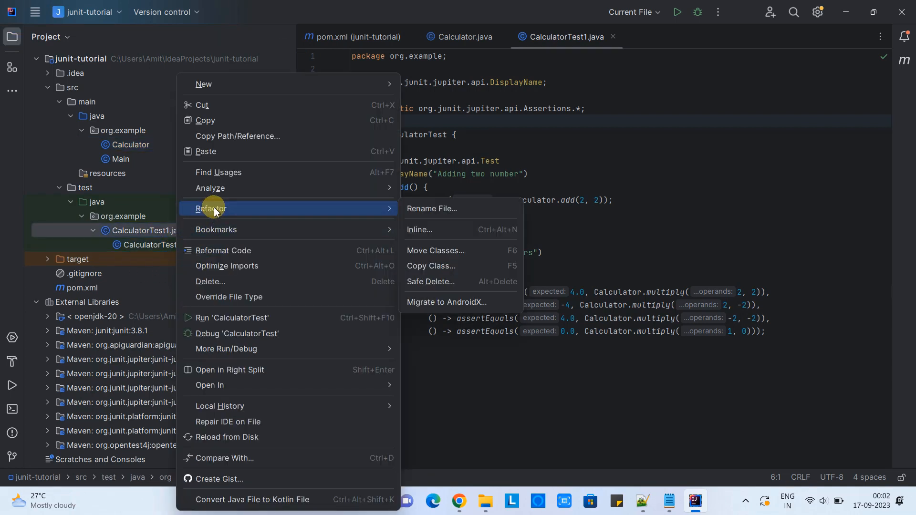
click(431, 208)
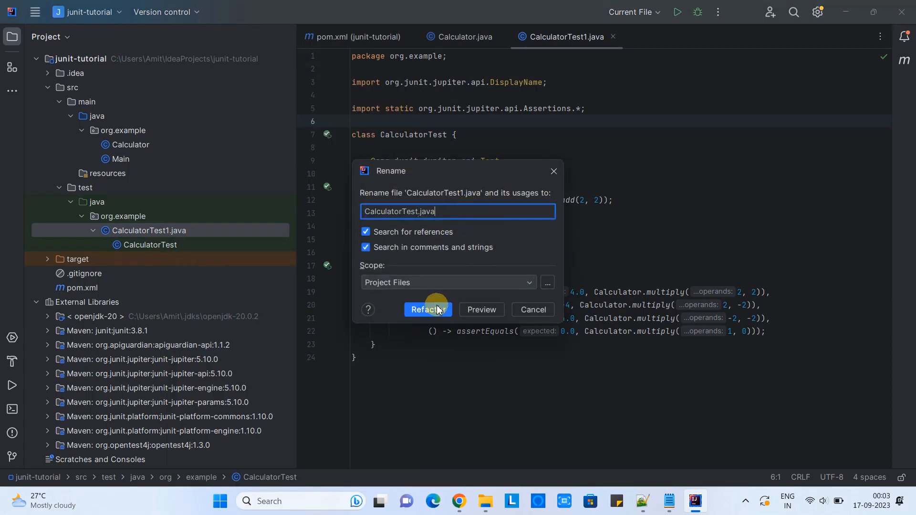
click(428, 309)
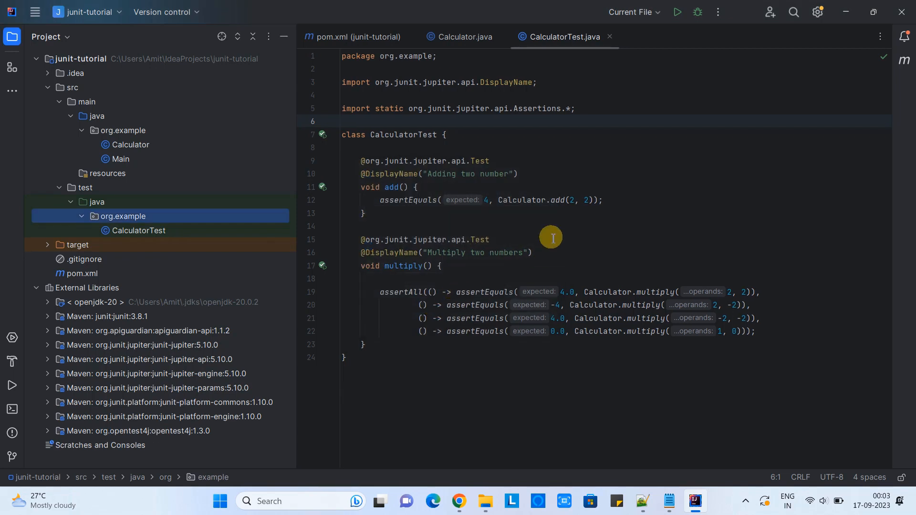
mouse_move(530, 201)
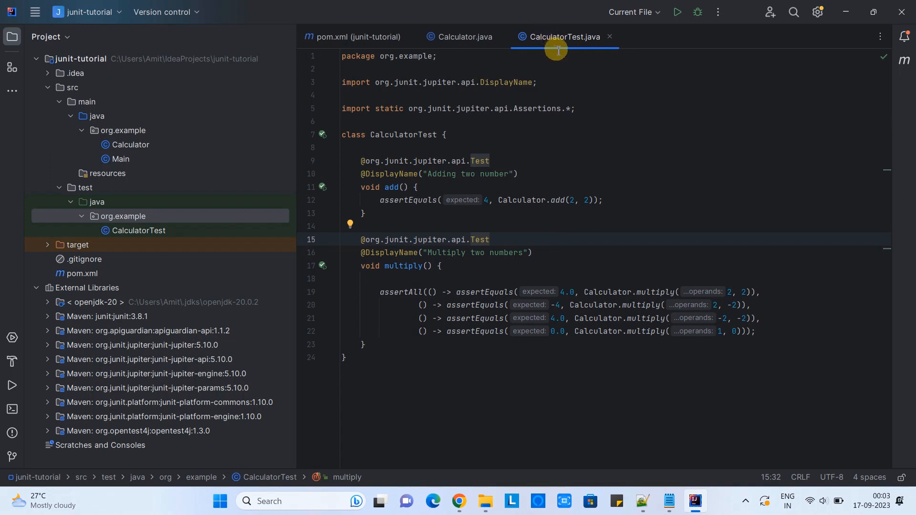
mouse_move(561, 38)
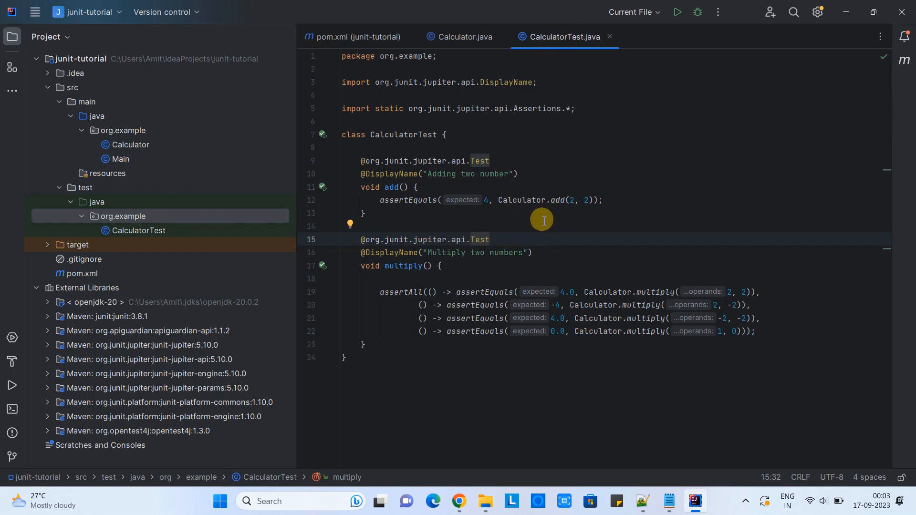
mouse_move(538, 219)
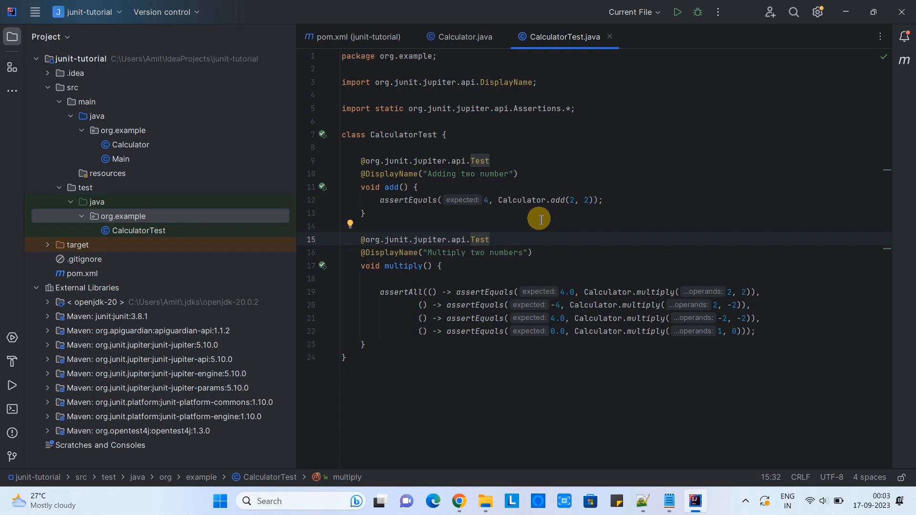
Review CalculatorTest's add and multiply tests and bring up the run options for the test class.
click(668, 500)
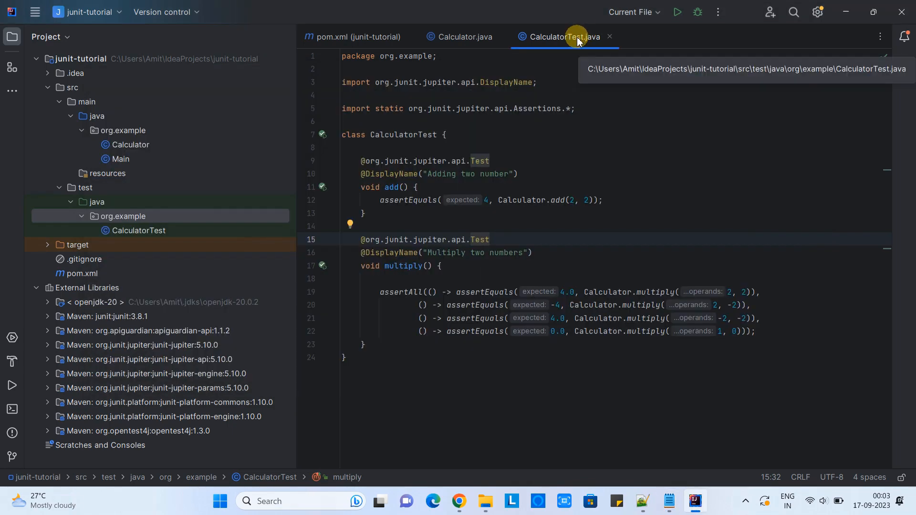
mouse_move(509, 170)
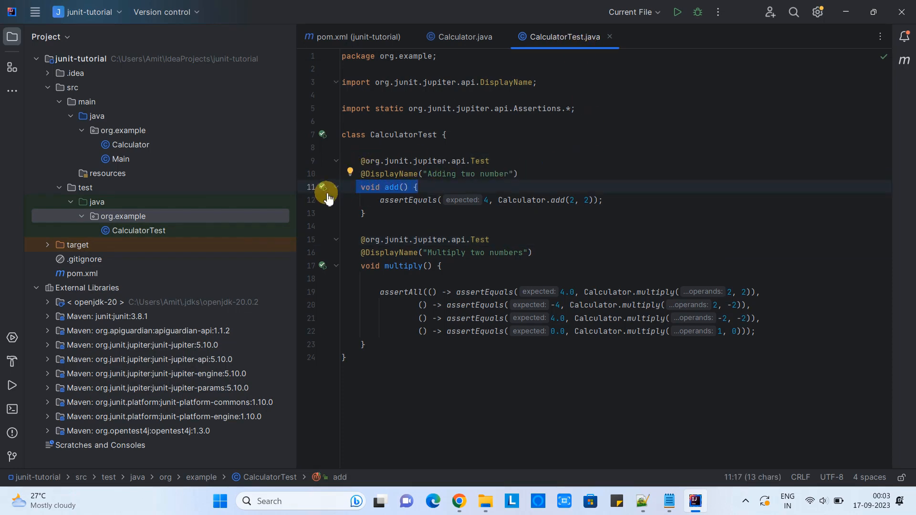
mouse_move(362, 260)
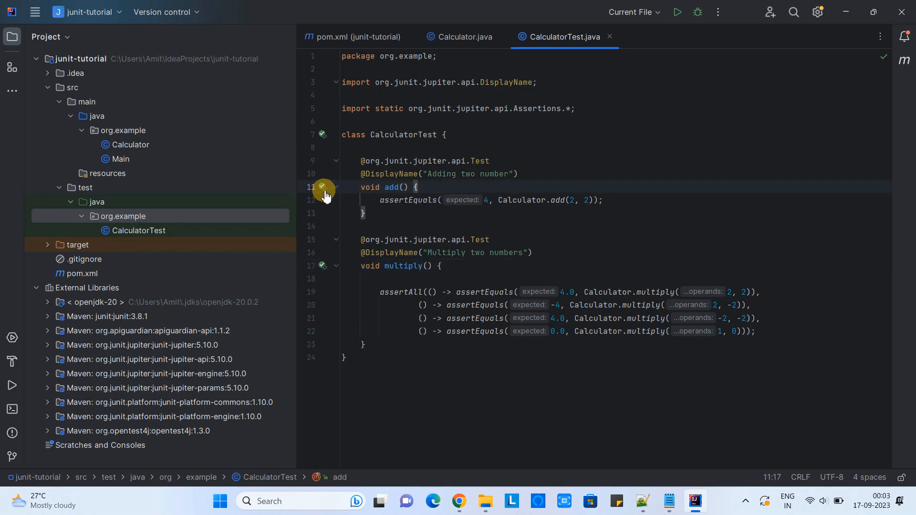
click(322, 187)
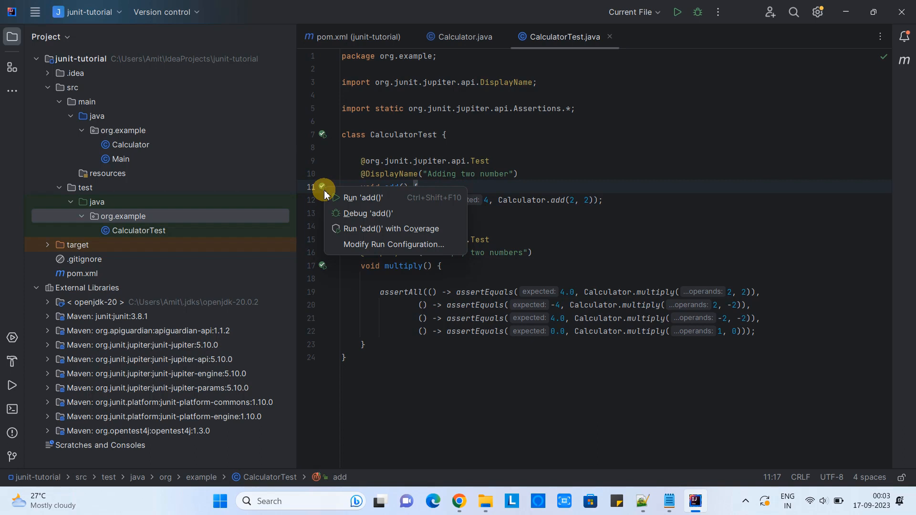
mouse_move(368, 235)
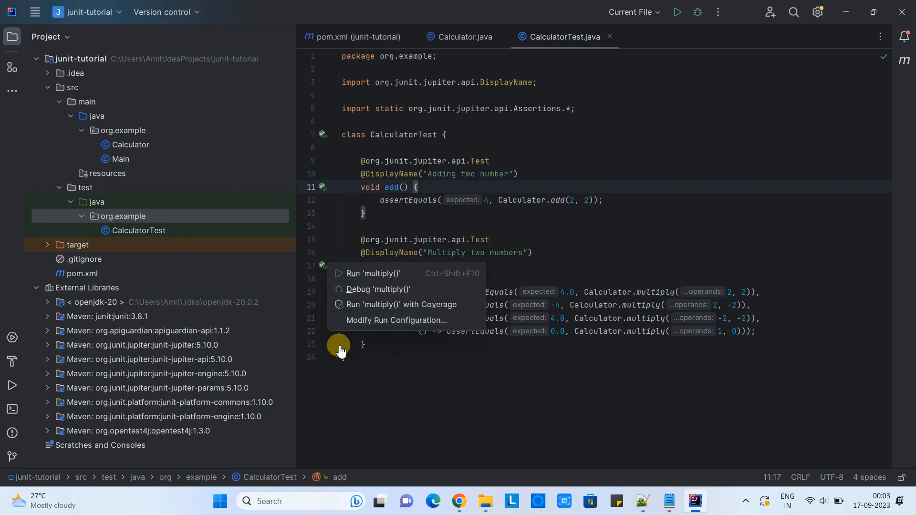
click(323, 134)
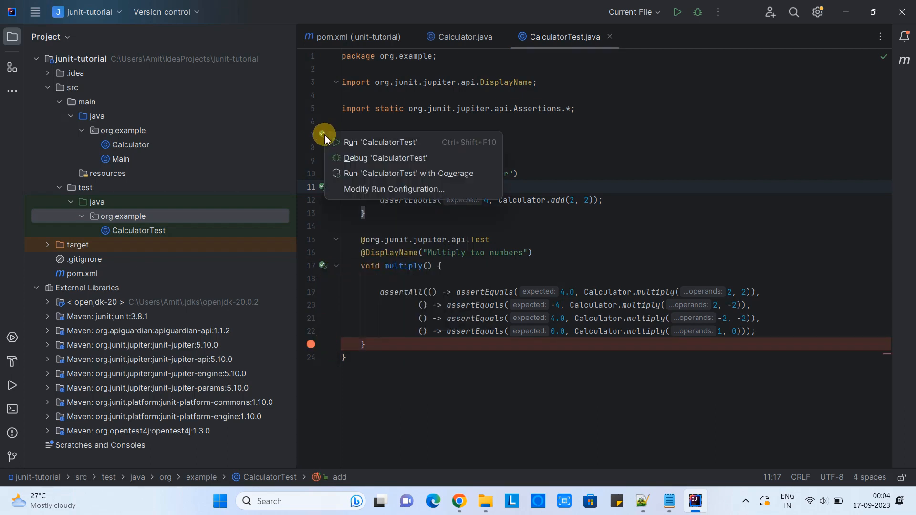
mouse_move(400, 145)
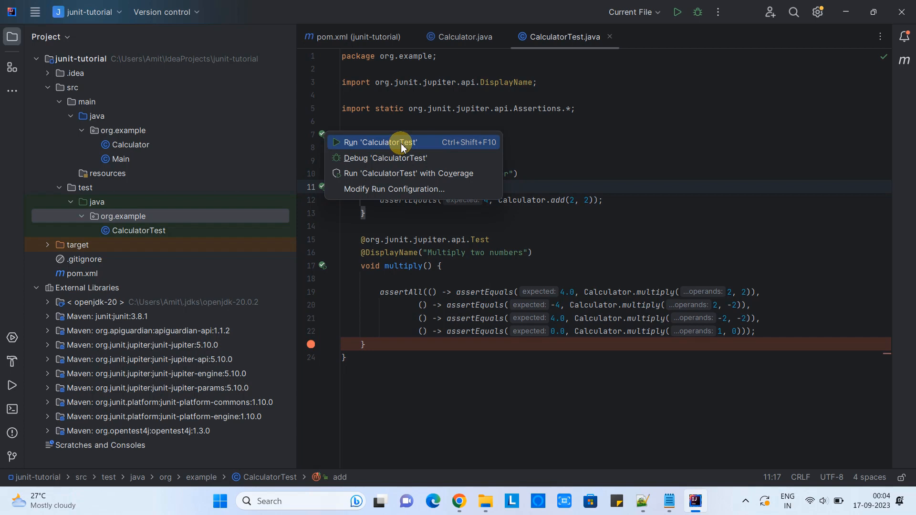
mouse_move(407, 149)
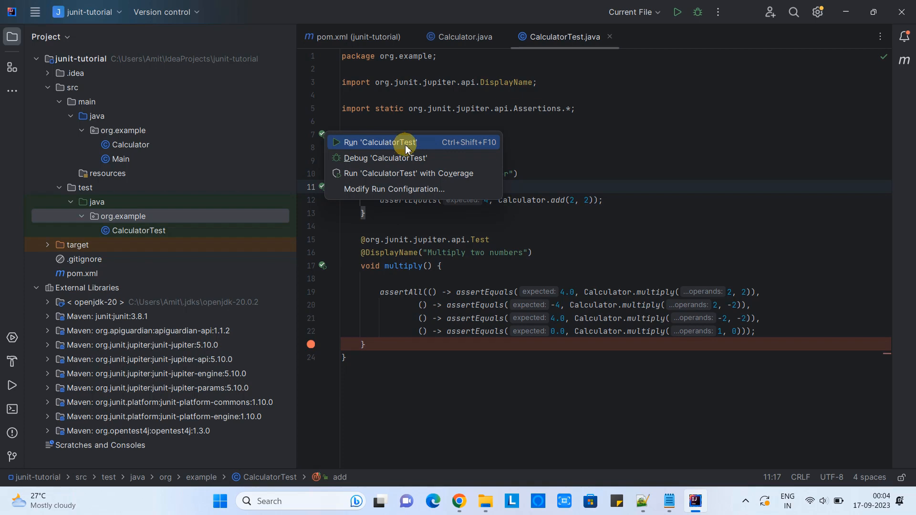
mouse_move(328, 227)
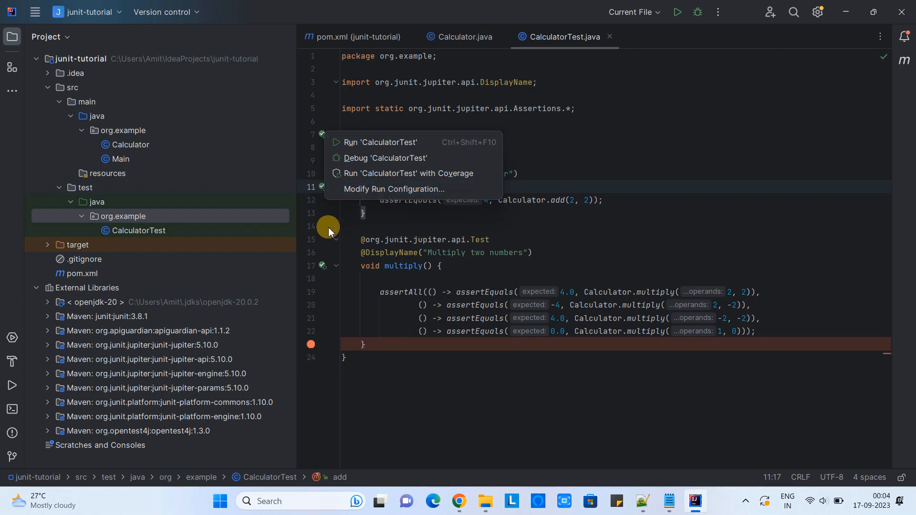
mouse_move(678, 12)
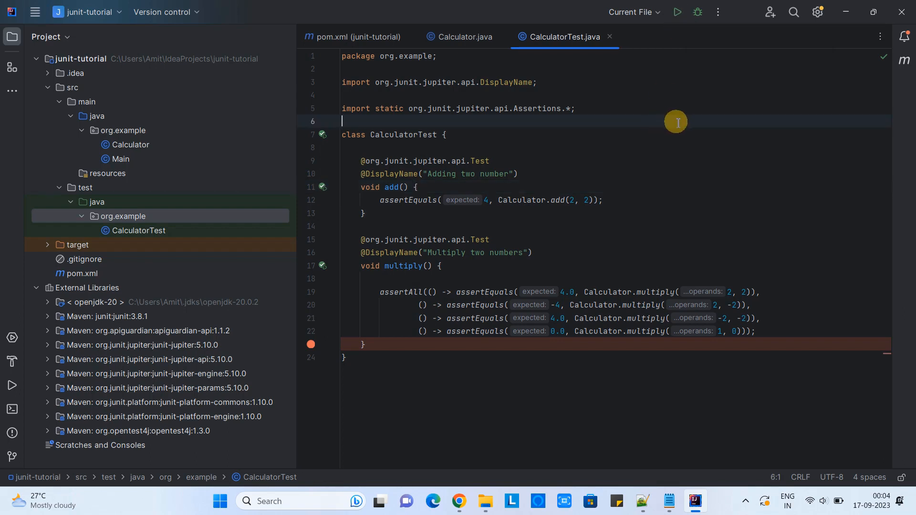
right_click(609, 242)
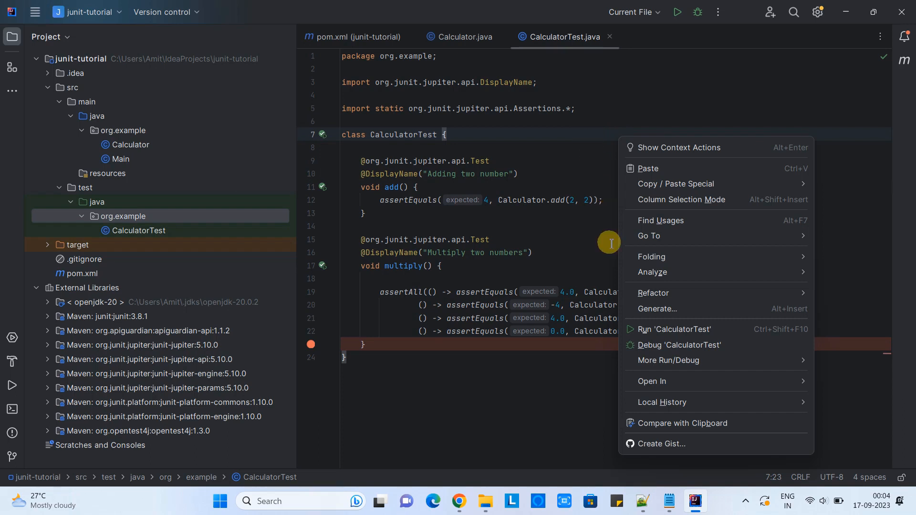
mouse_move(700, 332)
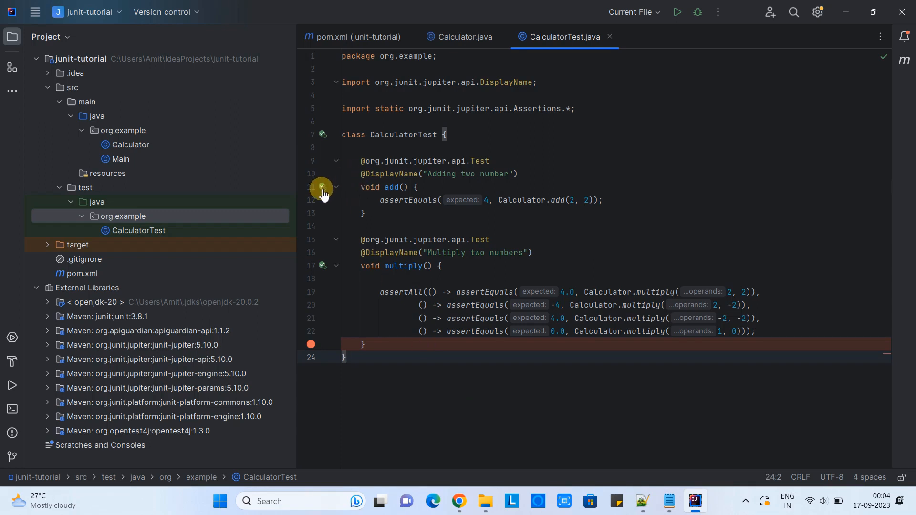
double_click(391, 187)
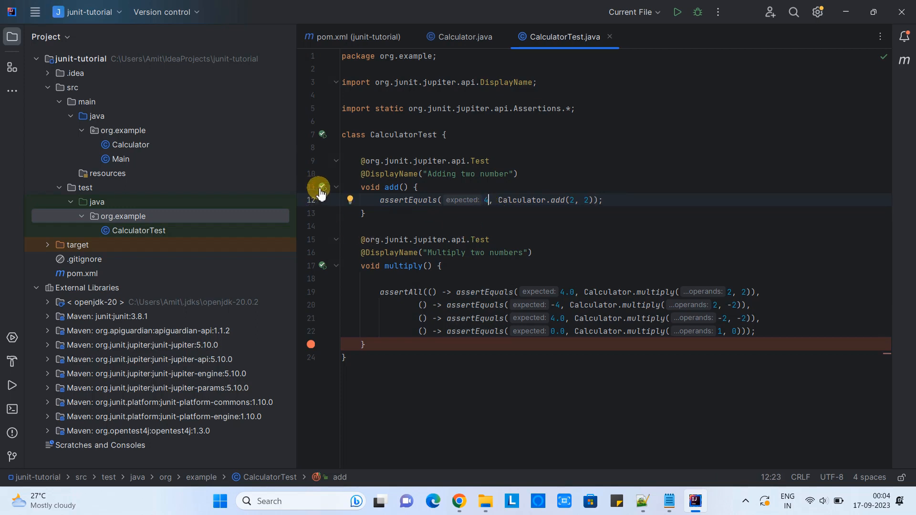
Run the add test from the gutter icon and see 'Adding two number' pass in the Run panel.
click(318, 187)
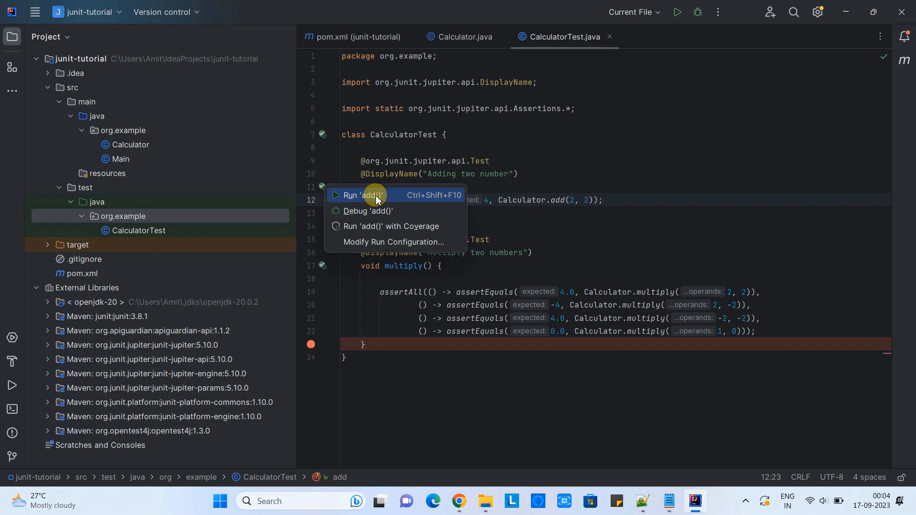
click(356, 194)
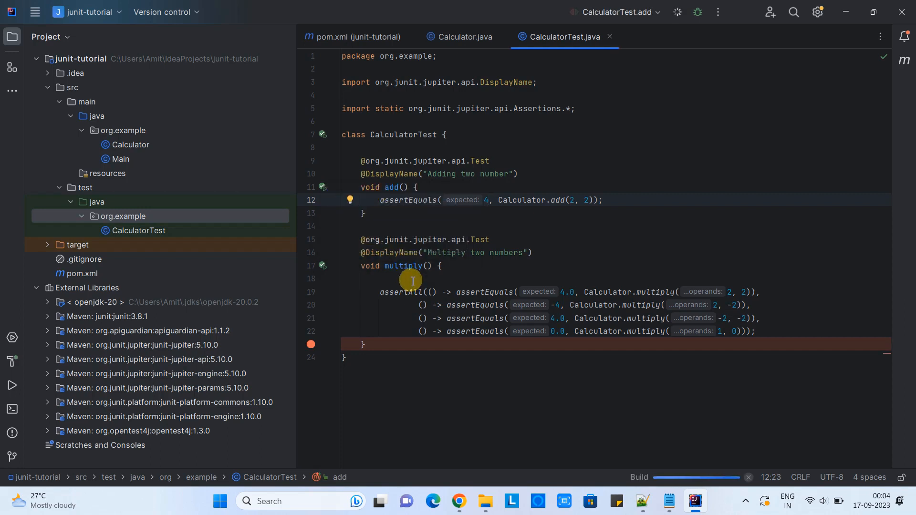
mouse_move(426, 408)
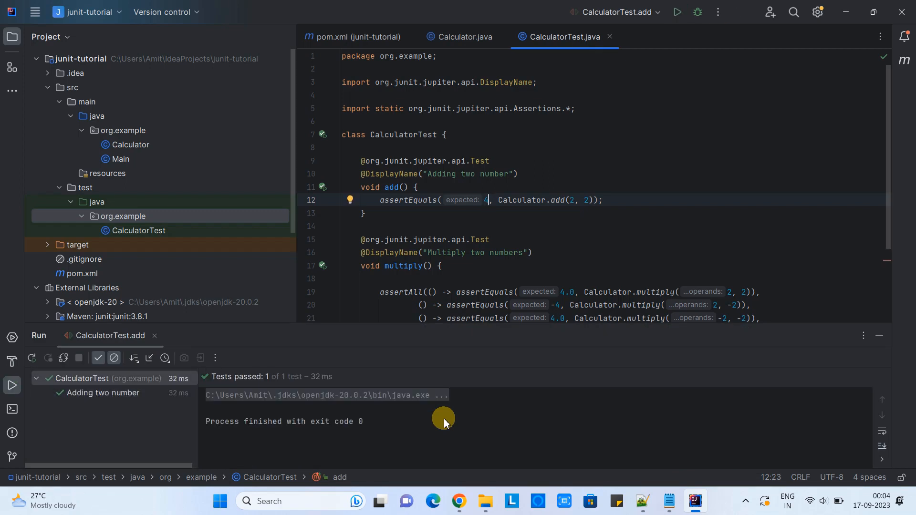
mouse_move(212, 421)
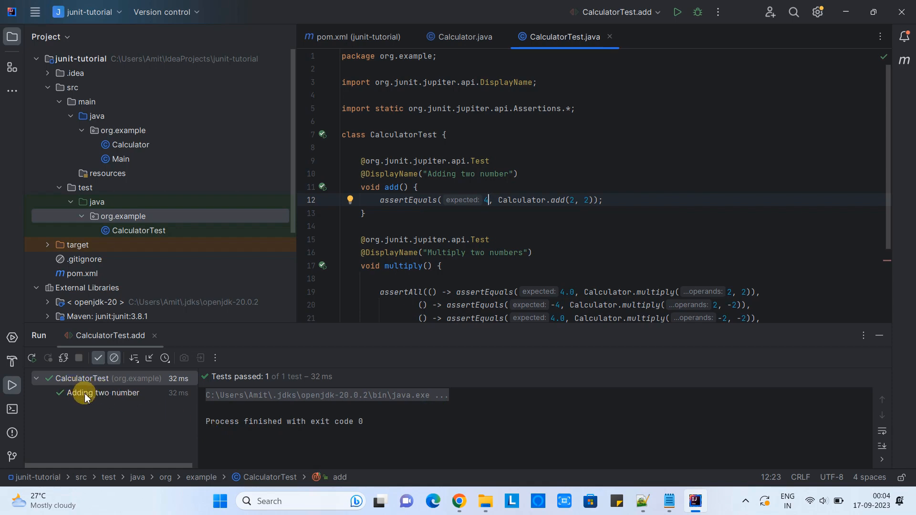
click(84, 393)
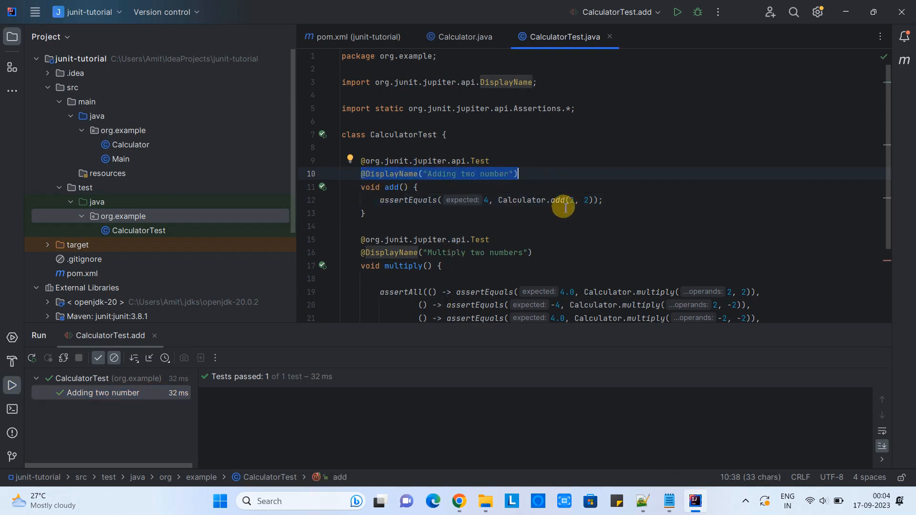
mouse_move(361, 169)
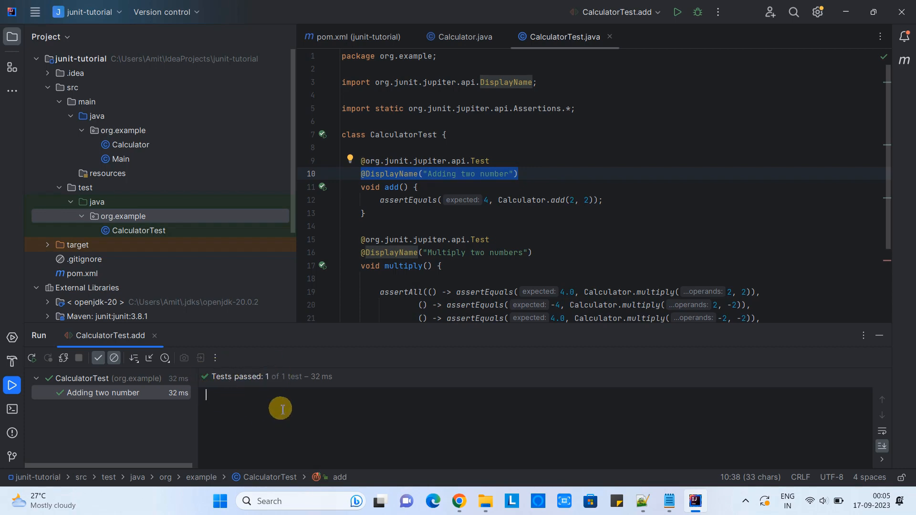
Bring up the run options for the multiply test.
scroll(down, 3)
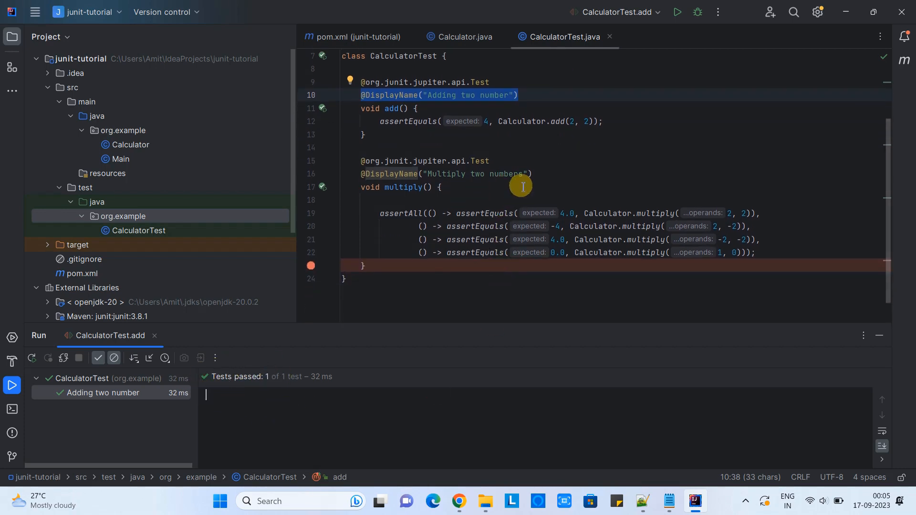
double_click(479, 173)
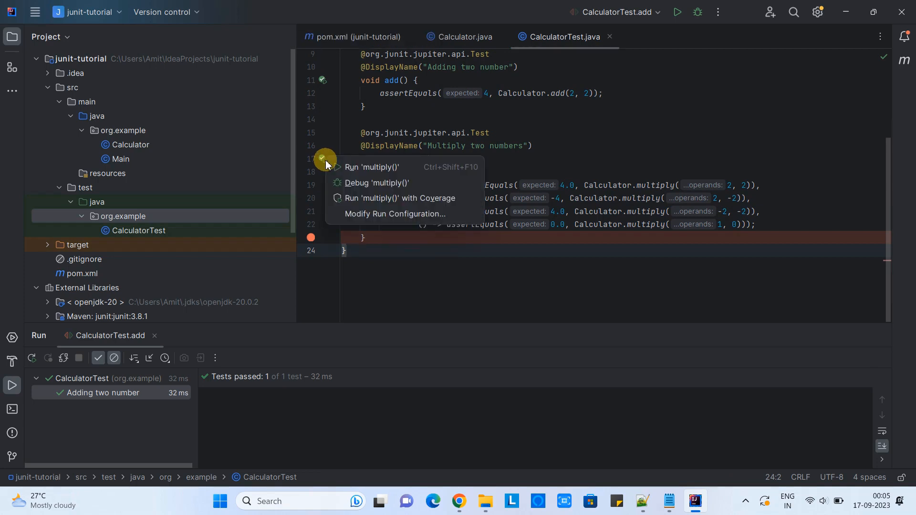
mouse_move(388, 169)
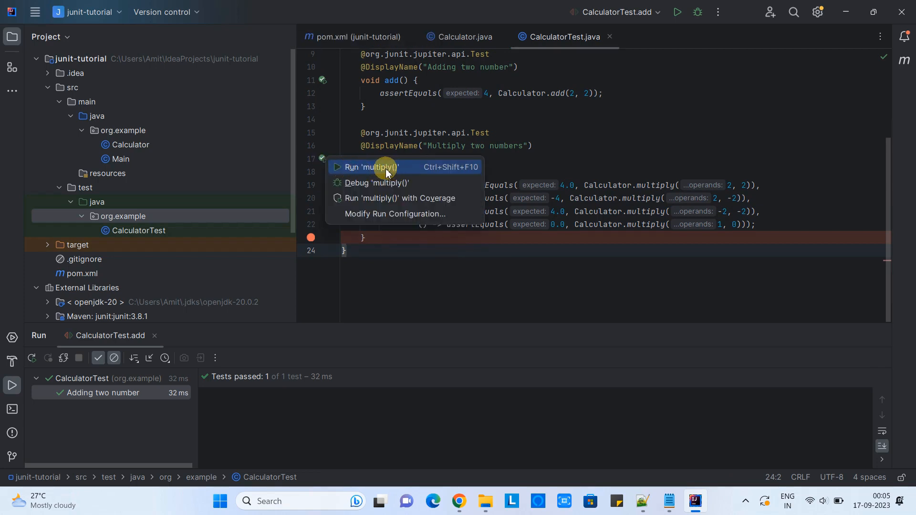
Run multiply() via its gutter icon and change the expected product -4 to -4.0.
click(368, 167)
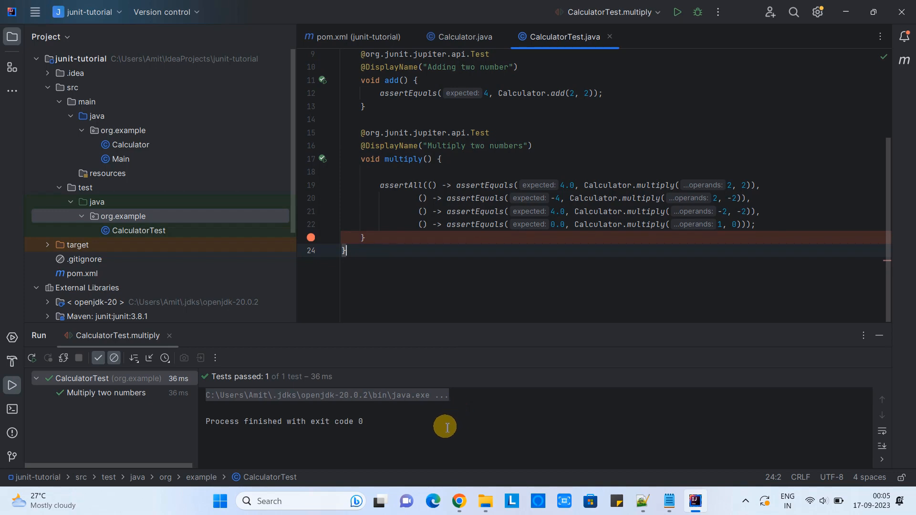
mouse_move(441, 430)
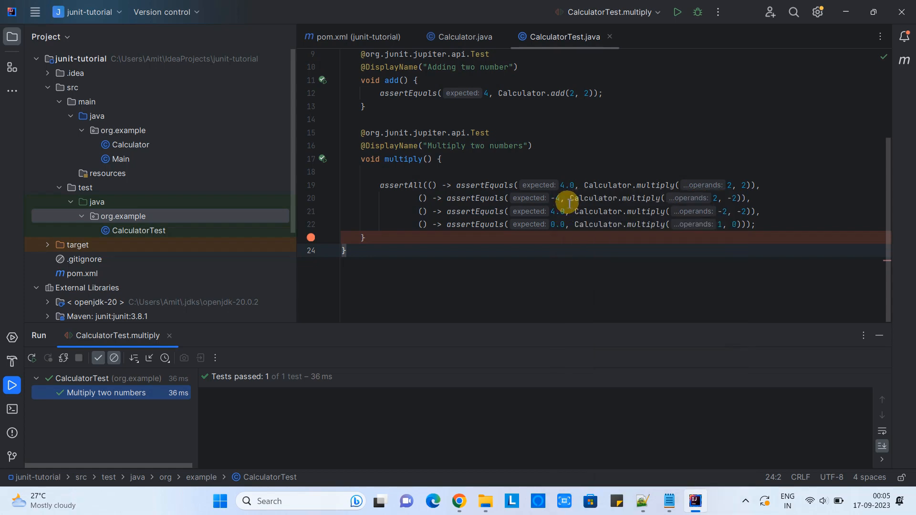
click(565, 211)
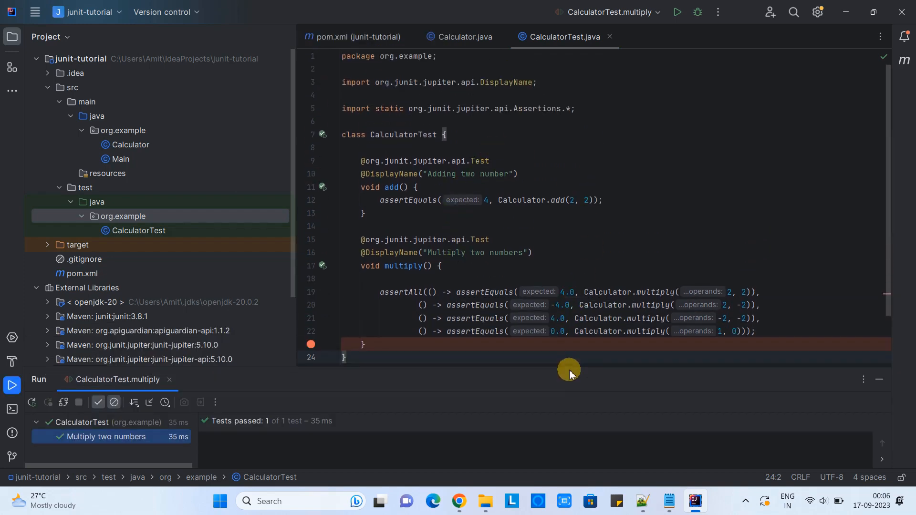
scroll(down, 3)
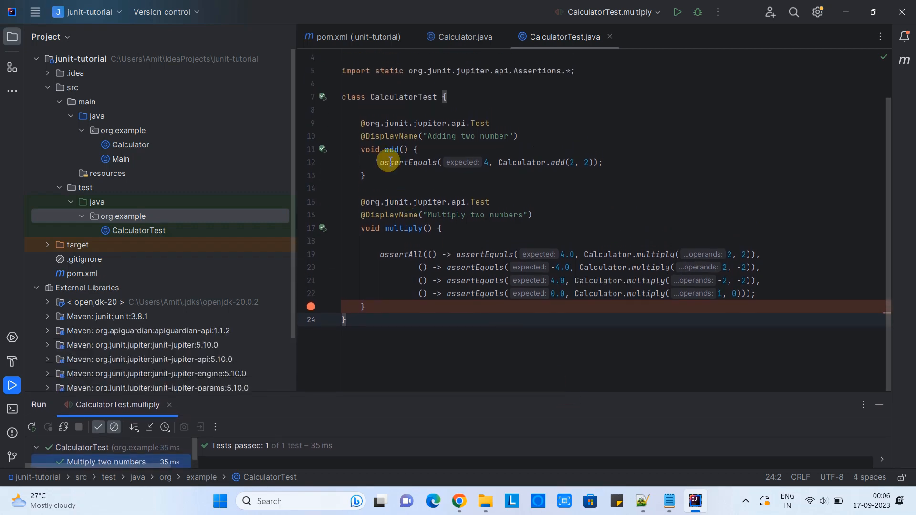
Run the whole CalculatorTest class from the class gutter icon.
double_click(403, 98)
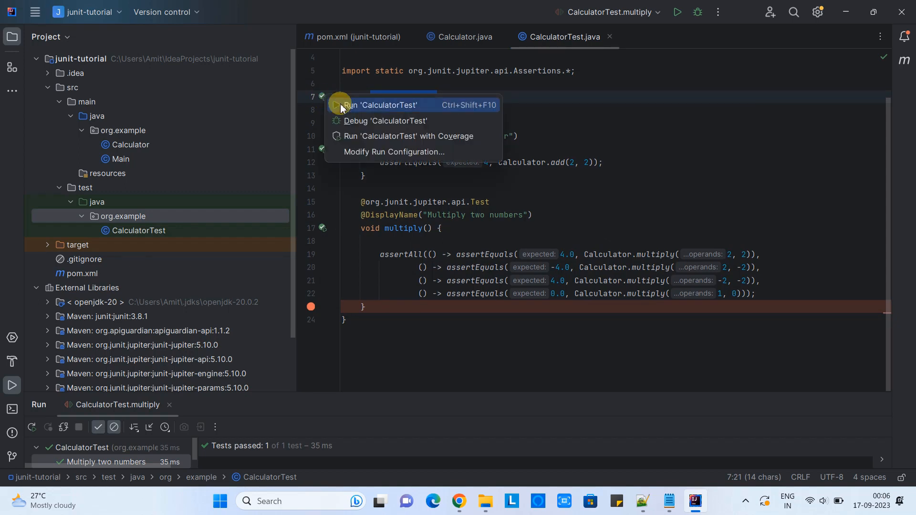
click(381, 105)
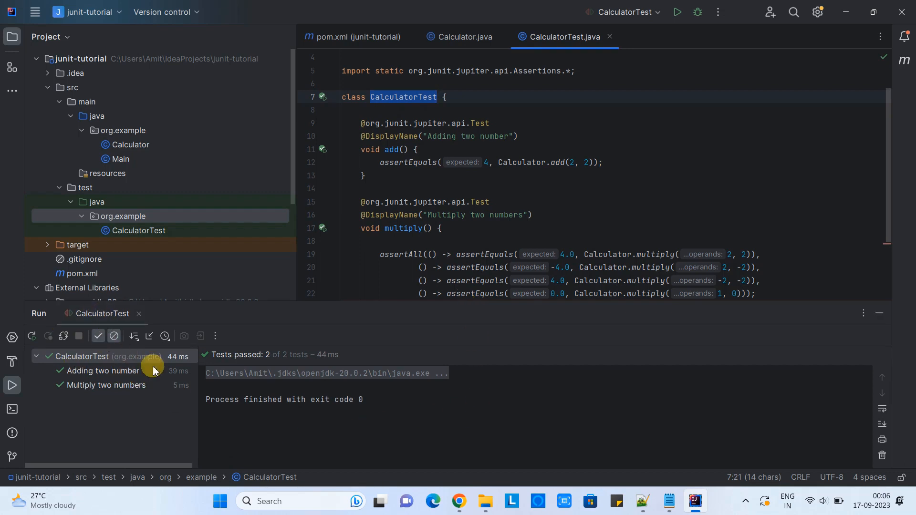
mouse_move(187, 412)
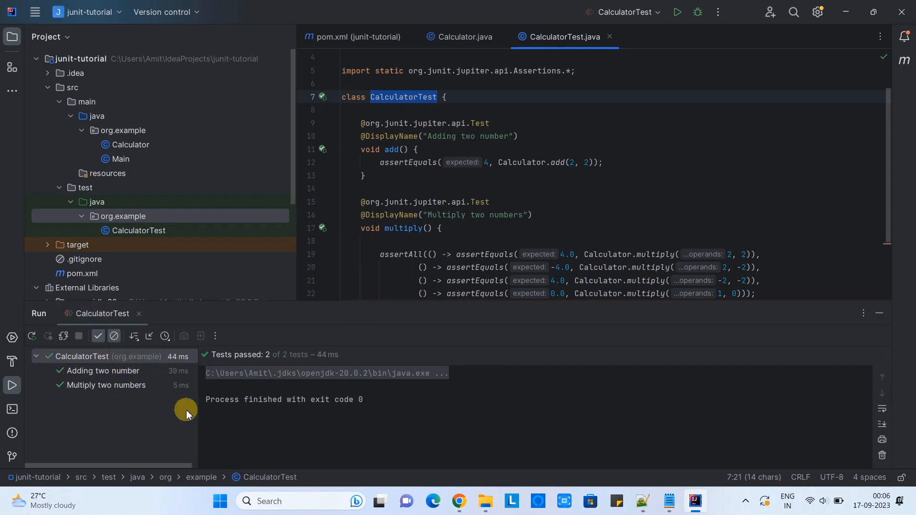
mouse_move(122, 374)
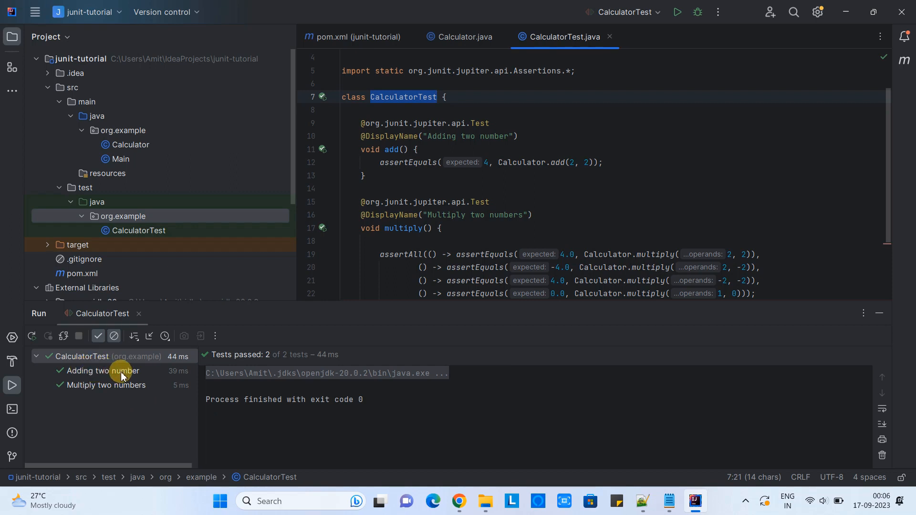
Inspect the 'Adding two number' and 'Multiply two numbers' results in the Run panel, both passing.
click(101, 370)
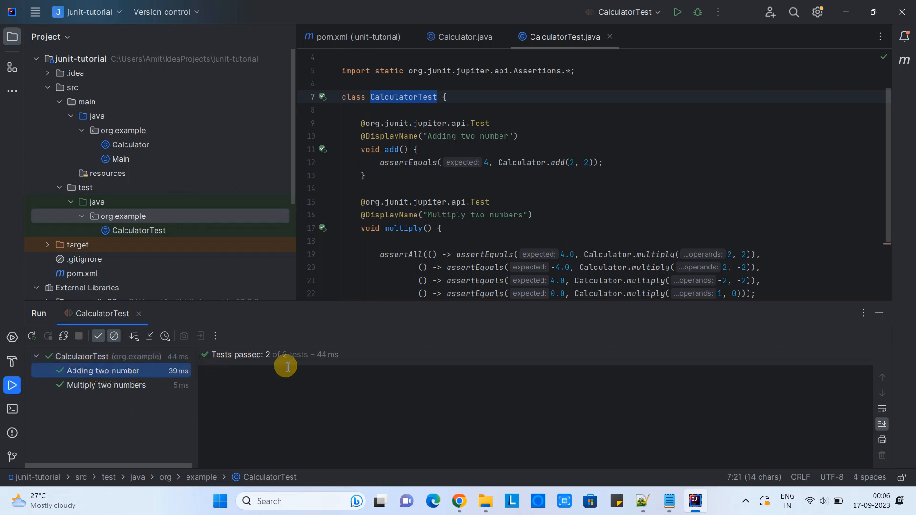
mouse_move(294, 356)
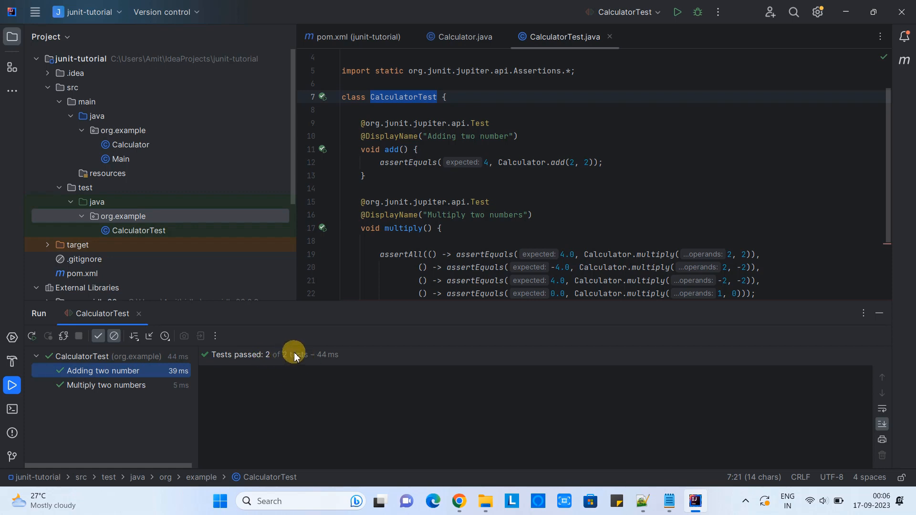
mouse_move(145, 374)
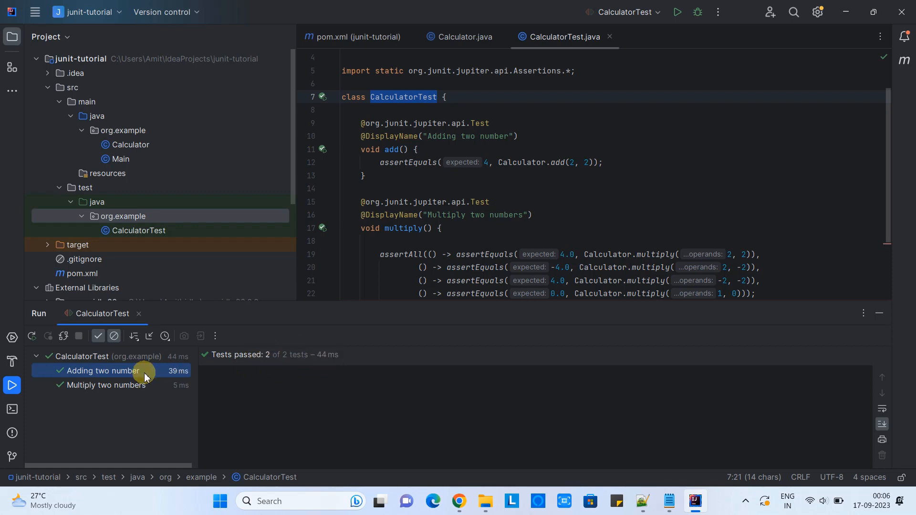
click(105, 385)
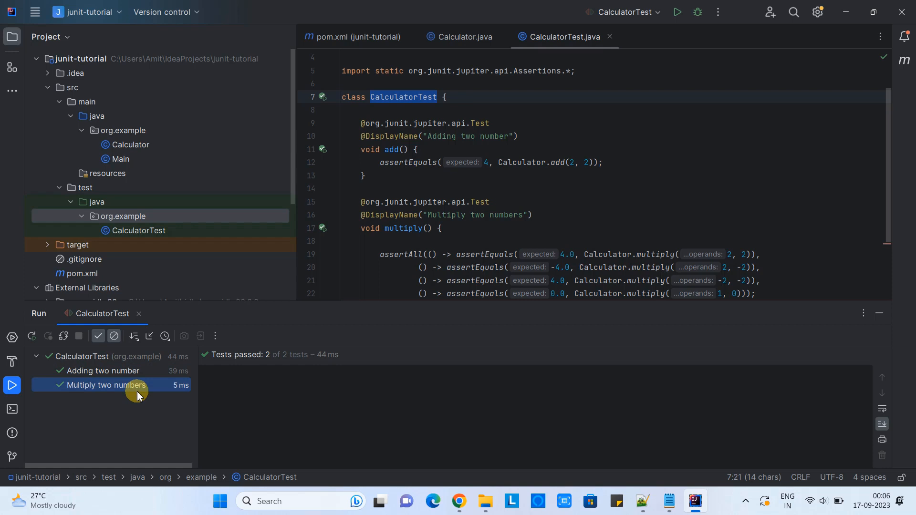
mouse_move(93, 378)
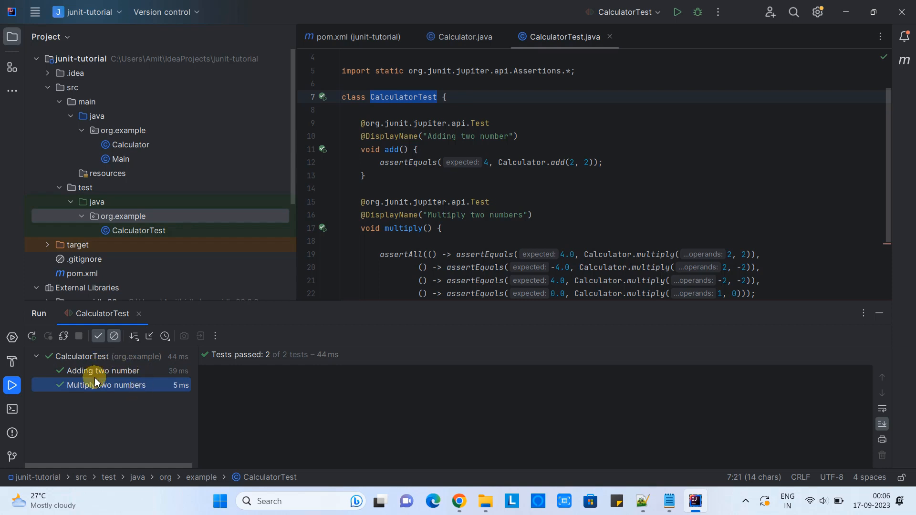
mouse_move(118, 388)
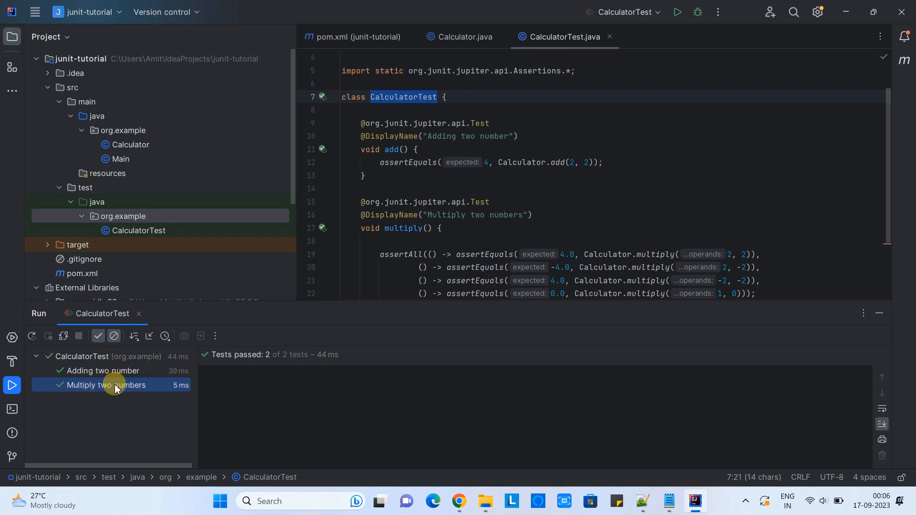
mouse_move(126, 356)
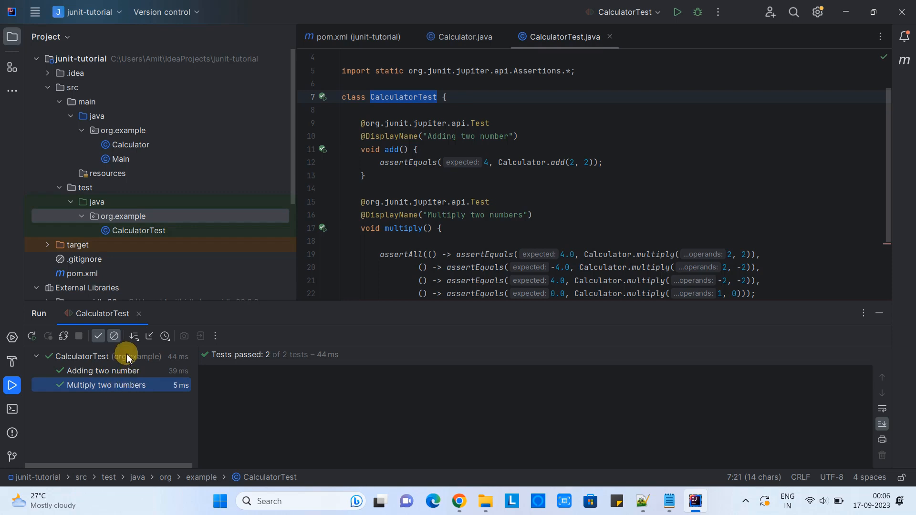
click(101, 370)
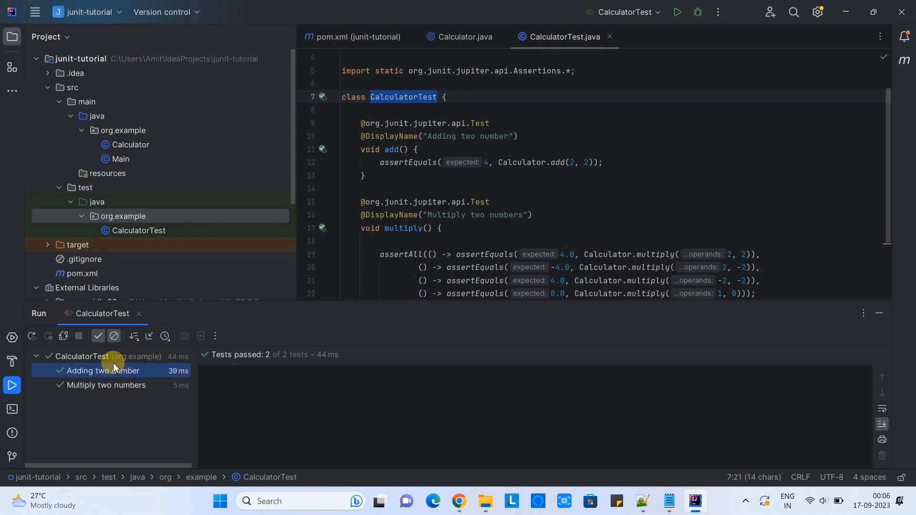
click(107, 384)
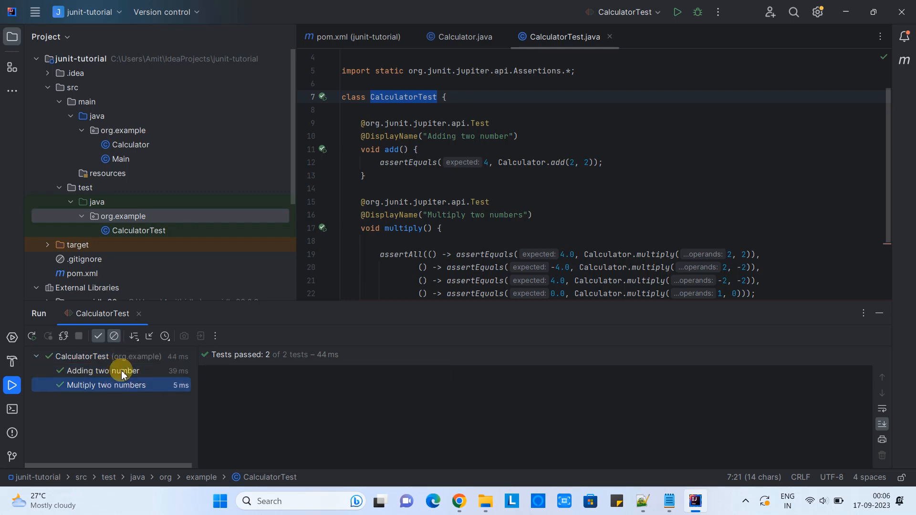
mouse_move(303, 399)
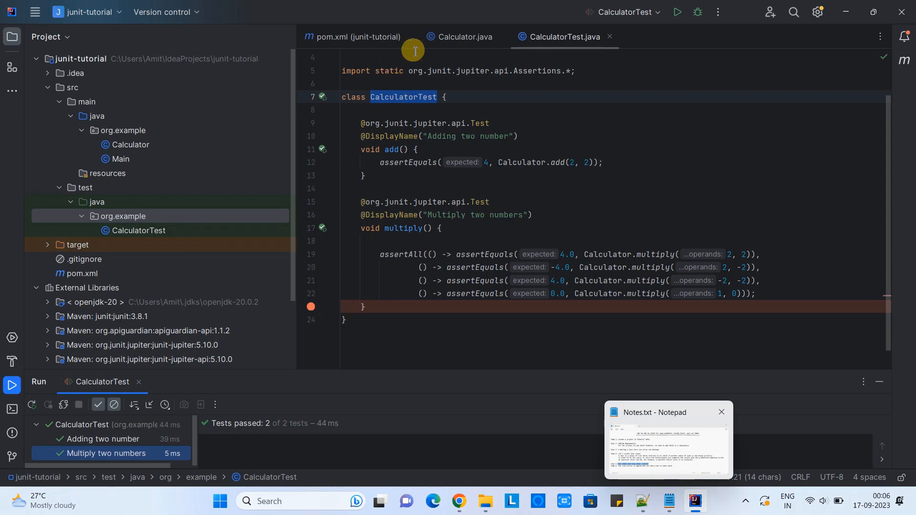
Switch to Calculator.java showing its add and multiply methods.
click(465, 36)
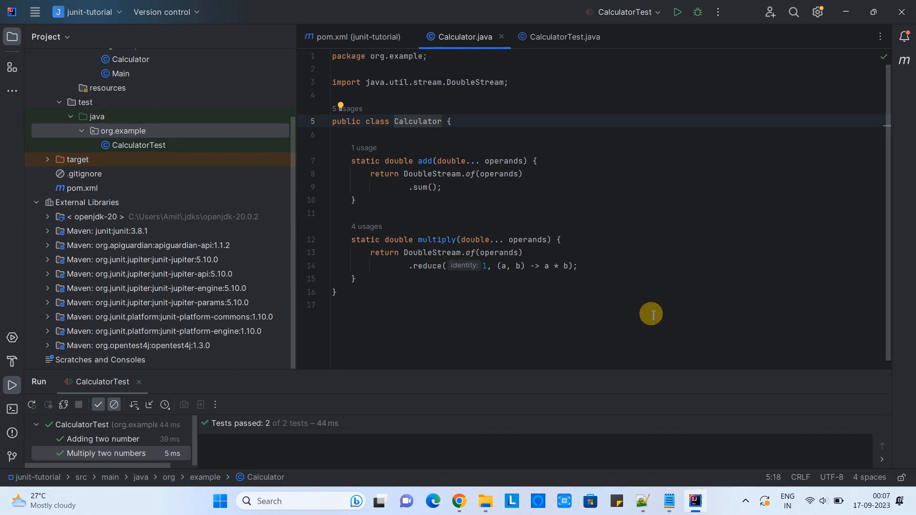
mouse_move(341, 174)
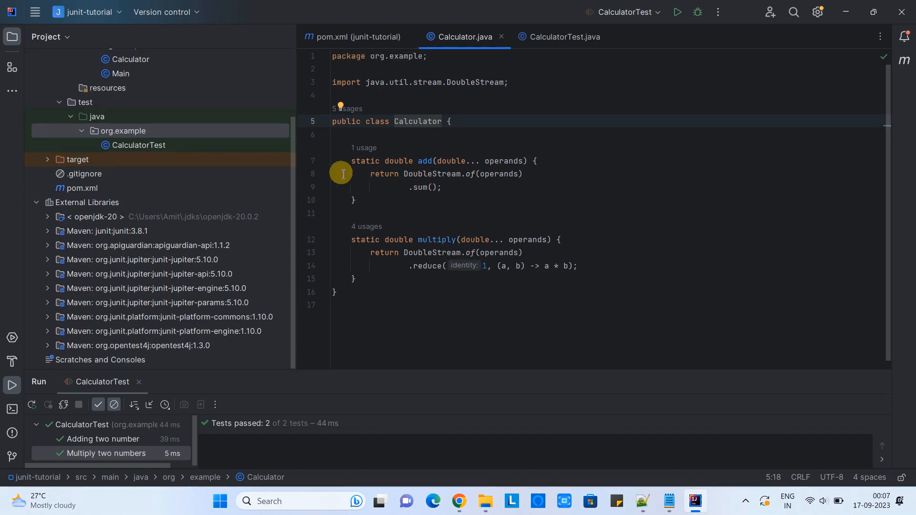